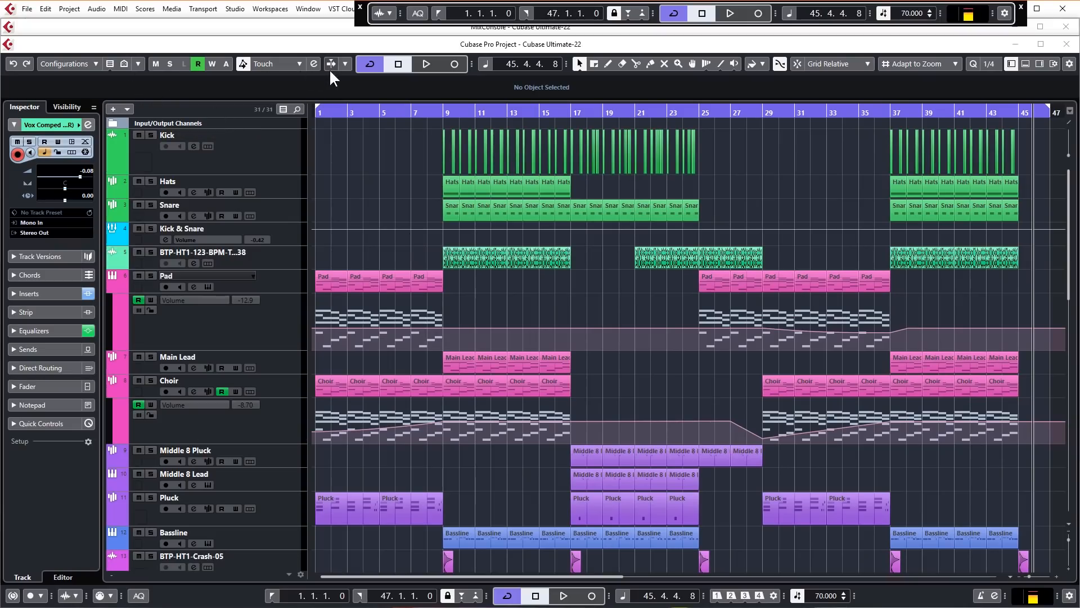
{"action": "mouse_move", "coordinate": [594, 63]}
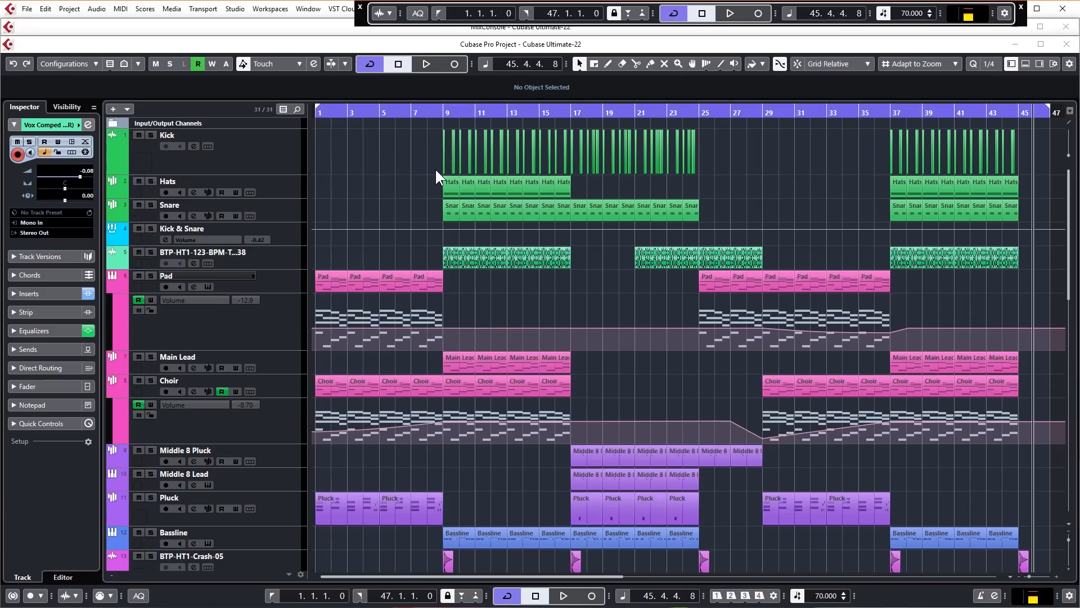
{"action": "mouse_move", "coordinate": [71, 13]}
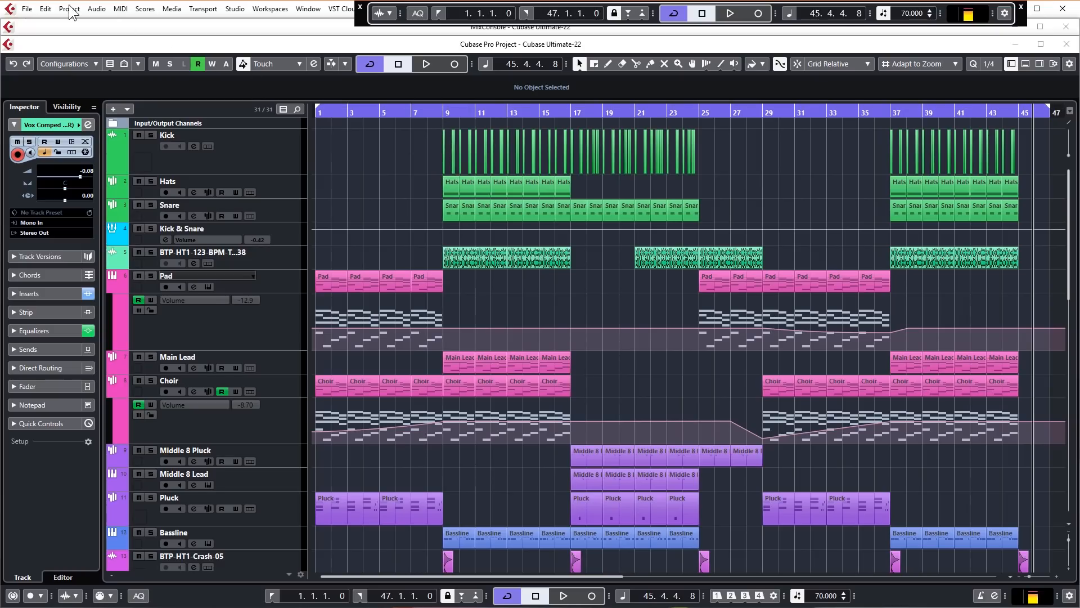
Review the General preferences page with Enable HiDPI checked, then dismiss Preferences.
{"action": "left_click", "coordinate": [44, 8]}
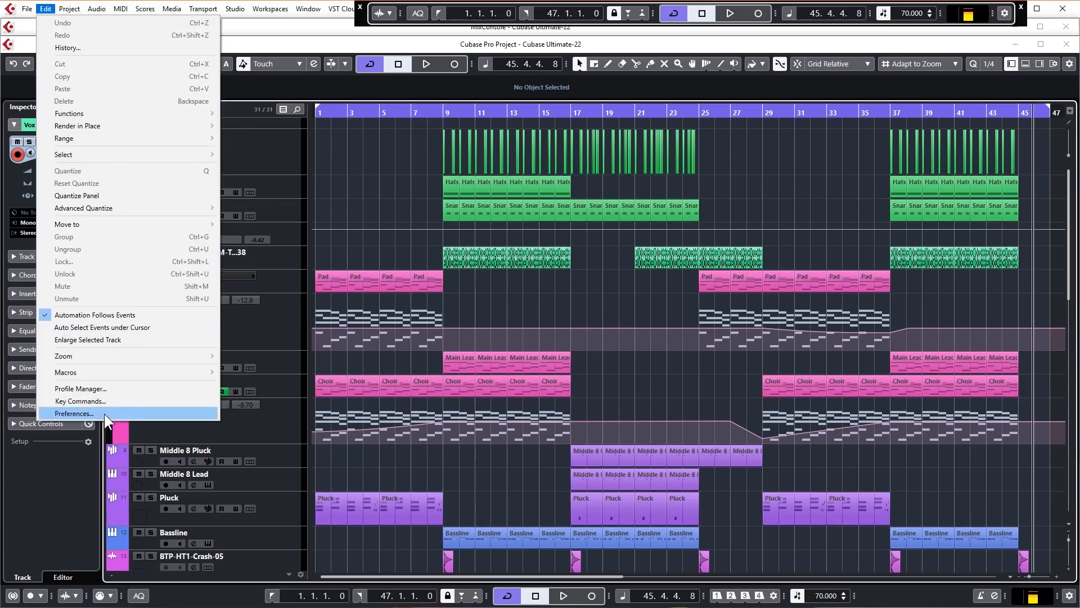
{"action": "left_click", "coordinate": [74, 413]}
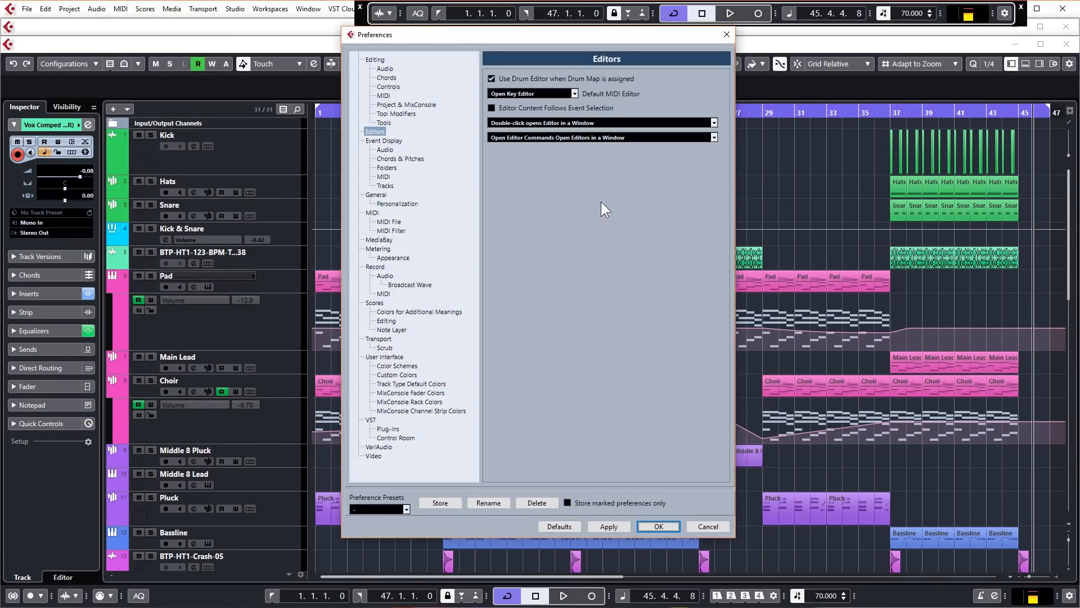
{"action": "left_click", "coordinate": [376, 195]}
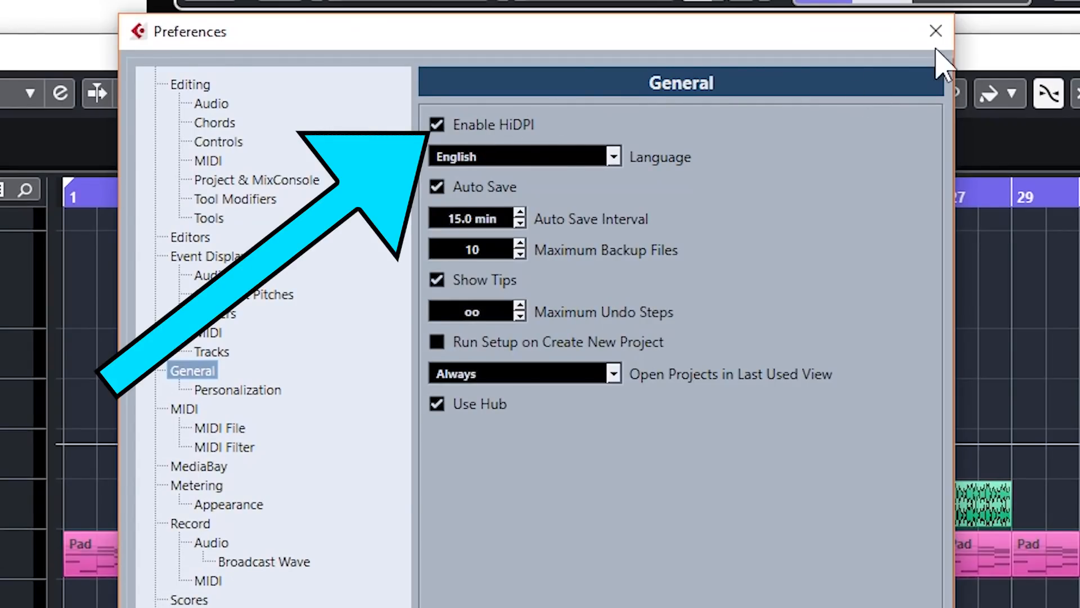
{"action": "left_click", "coordinate": [934, 31]}
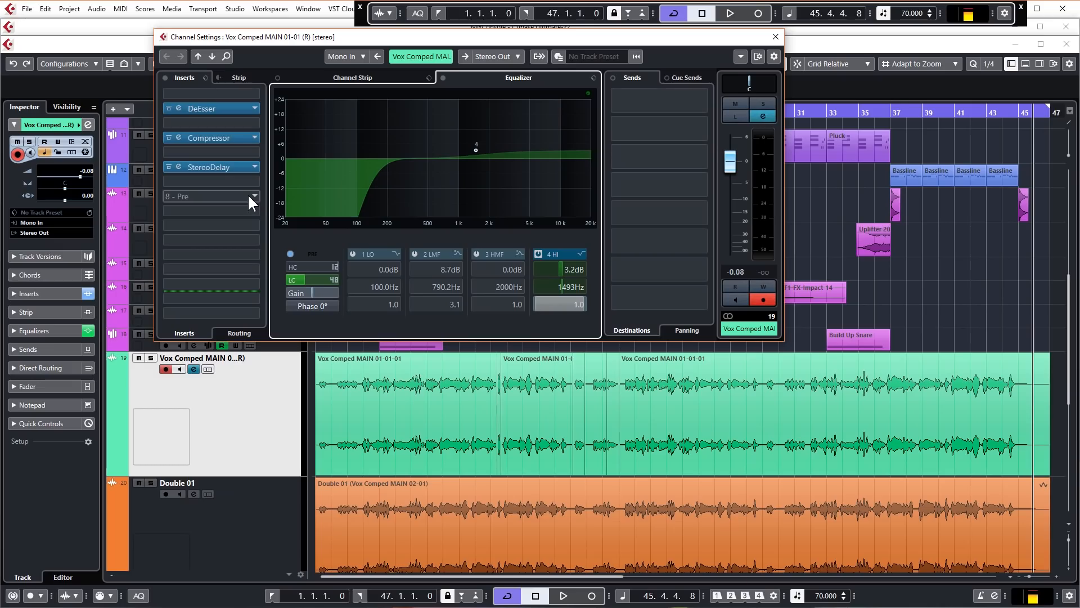
Load Distroyer from the Distortion category into the vocal's empty fourth insert slot.
{"action": "left_click", "coordinate": [253, 195]}
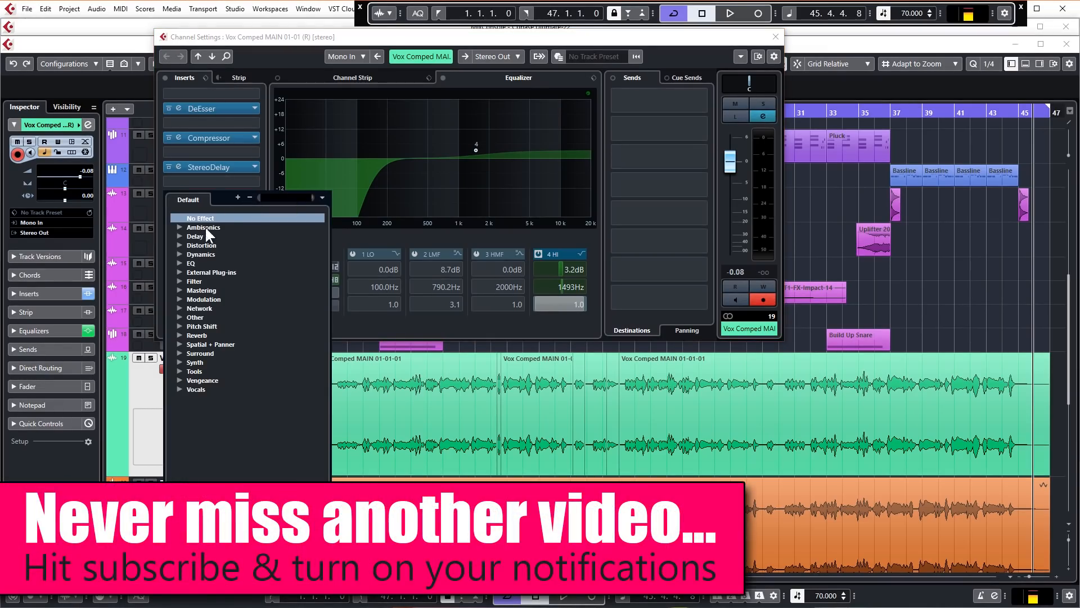
{"action": "left_click", "coordinate": [201, 244]}
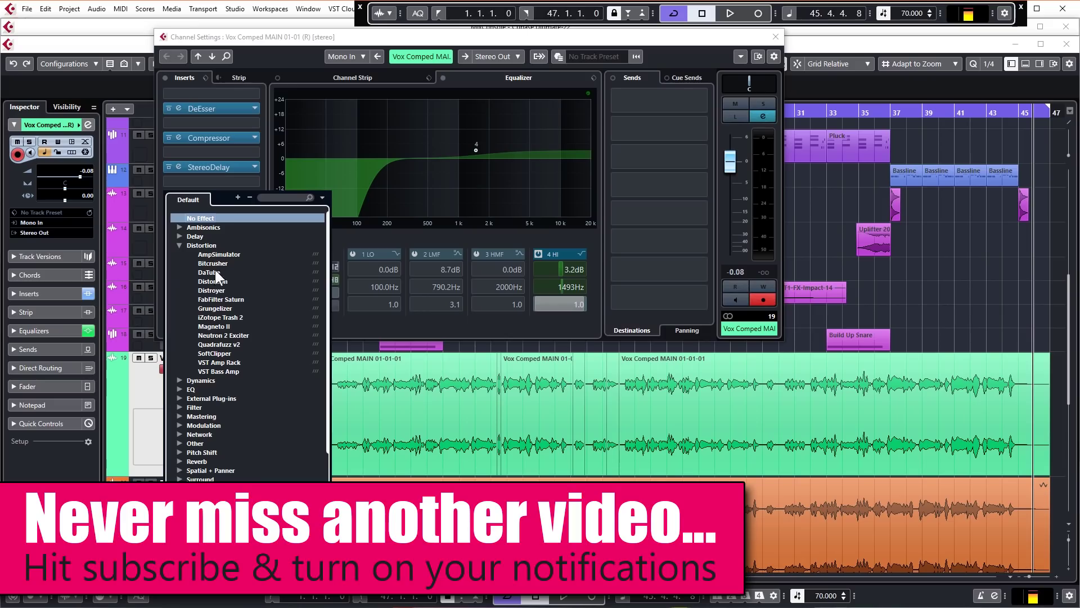
{"action": "left_click", "coordinate": [211, 290]}
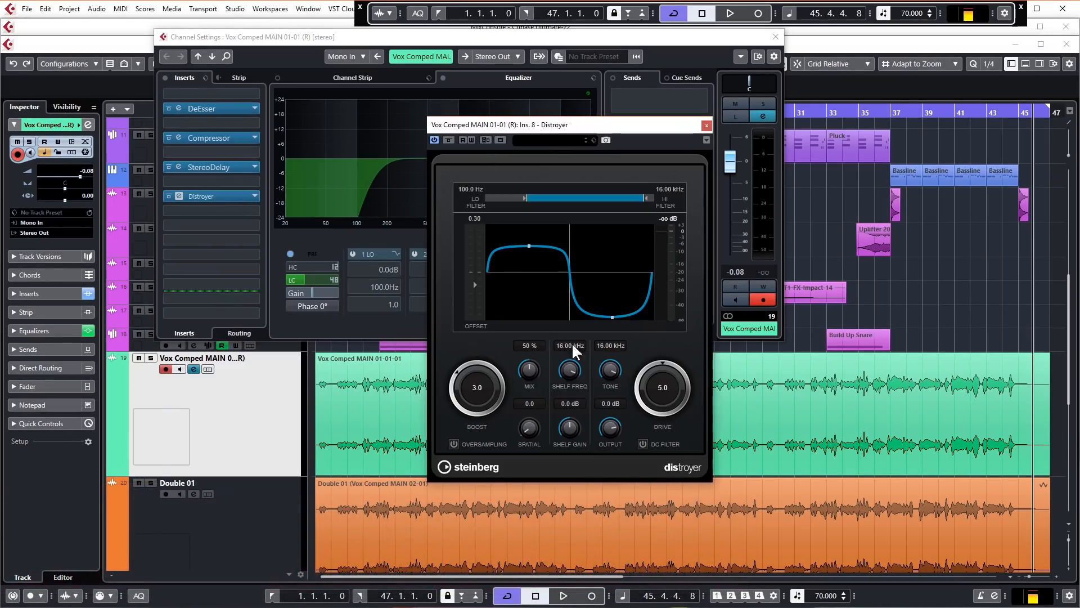
{"action": "mouse_move", "coordinate": [509, 256]}
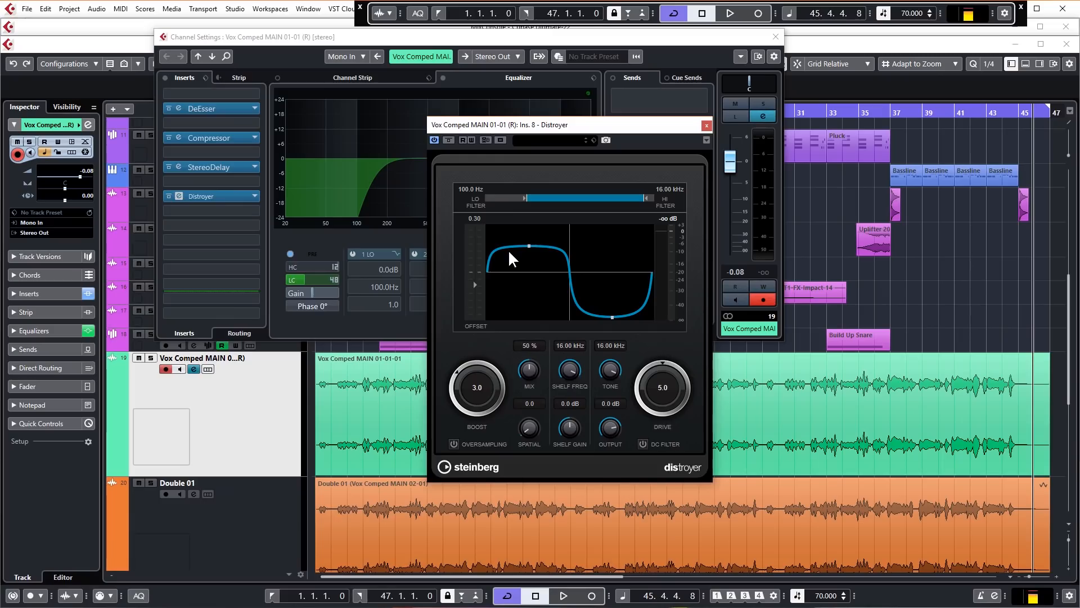
{"action": "mouse_move", "coordinate": [522, 283]}
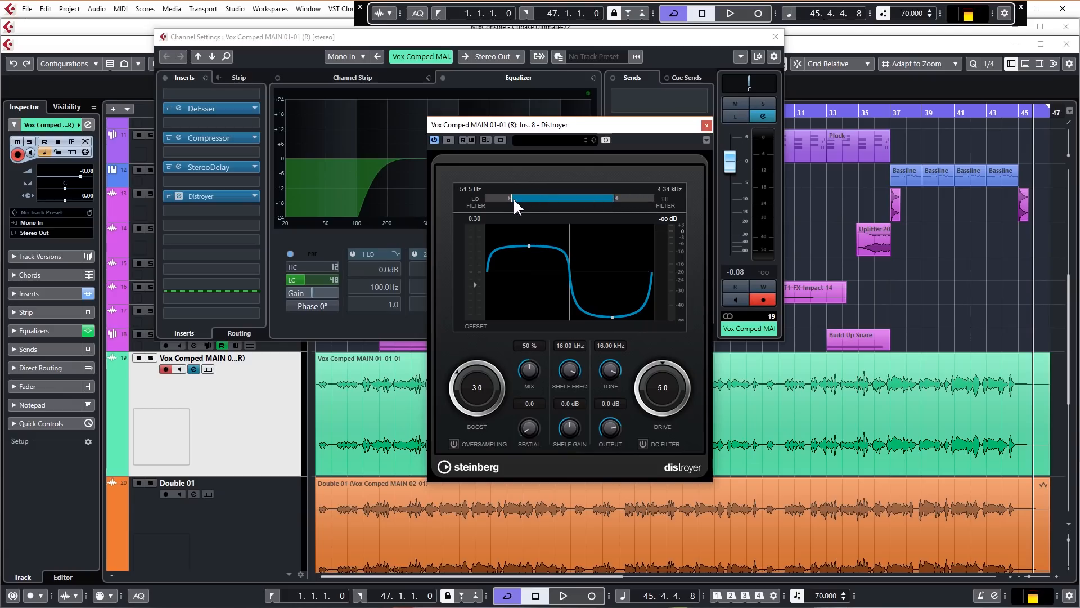
{"action": "mouse_move", "coordinate": [530, 210]}
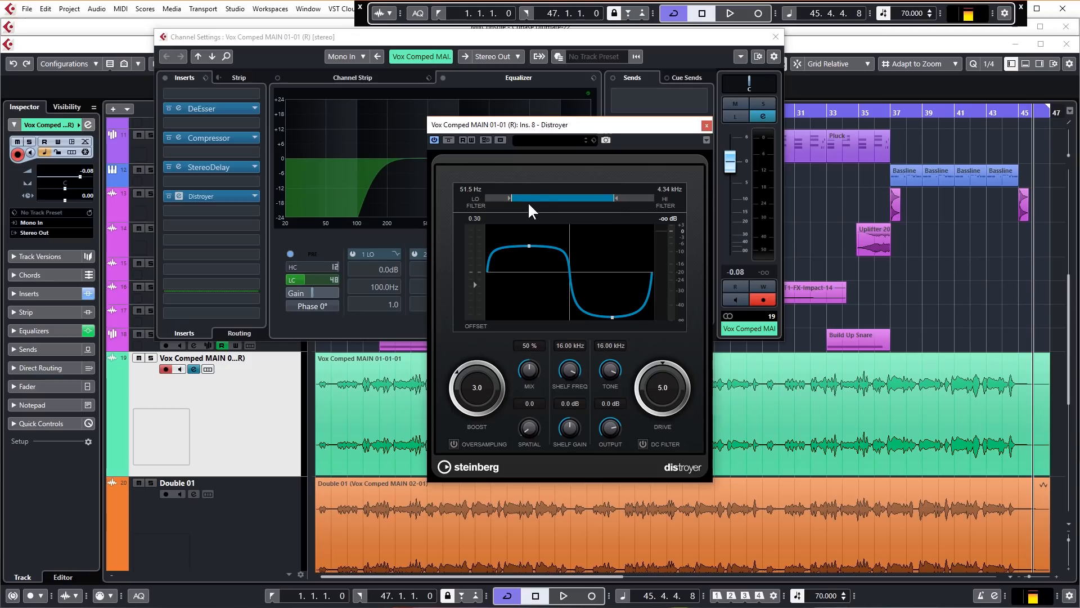
{"action": "mouse_move", "coordinate": [558, 205]}
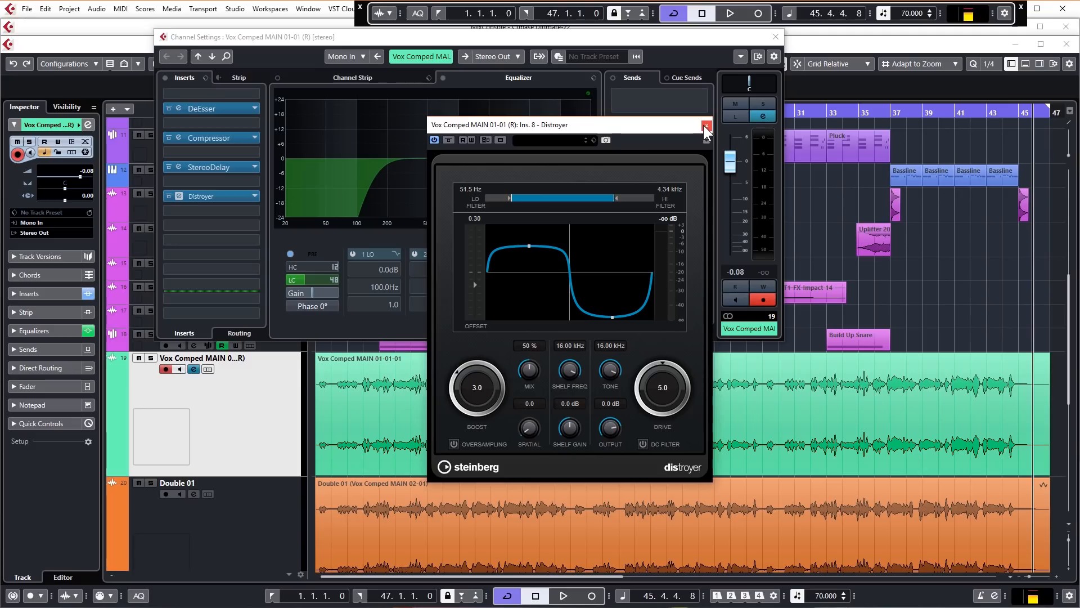
{"action": "mouse_move", "coordinate": [707, 137]}
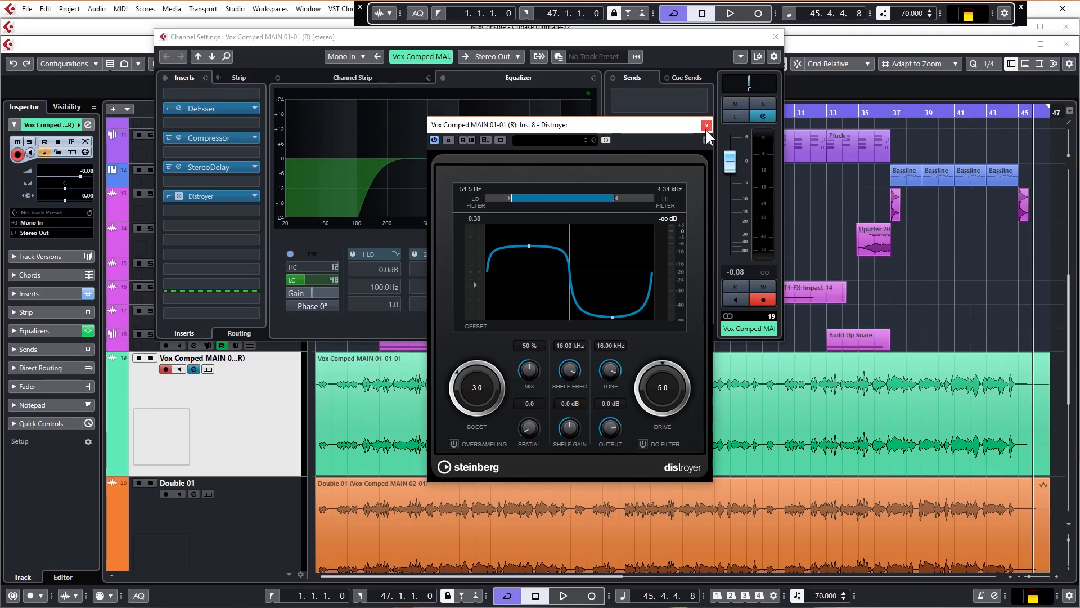
{"action": "mouse_move", "coordinate": [711, 136]}
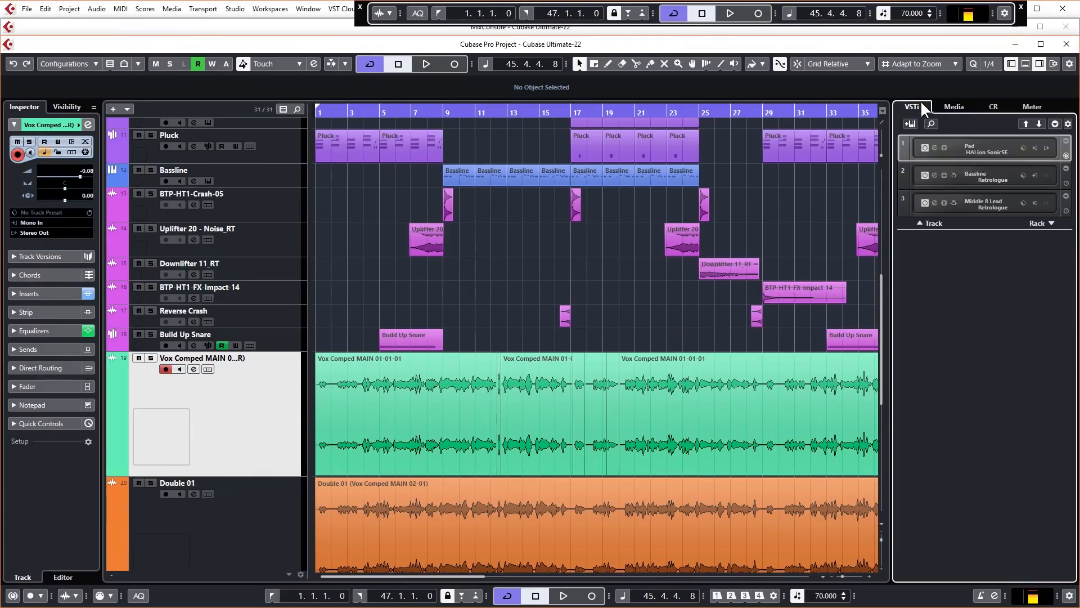
Create an instrument track from Groove Agent SE in the Media tab's VST Instruments.
{"action": "left_click", "coordinate": [952, 106]}
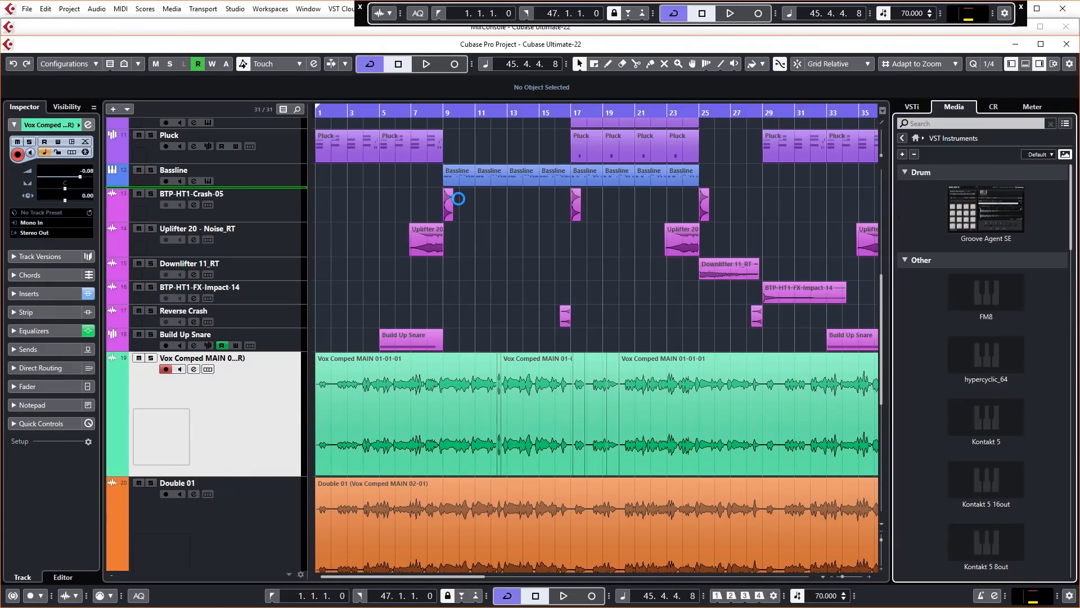
{"action": "double_click", "coordinate": [984, 211]}
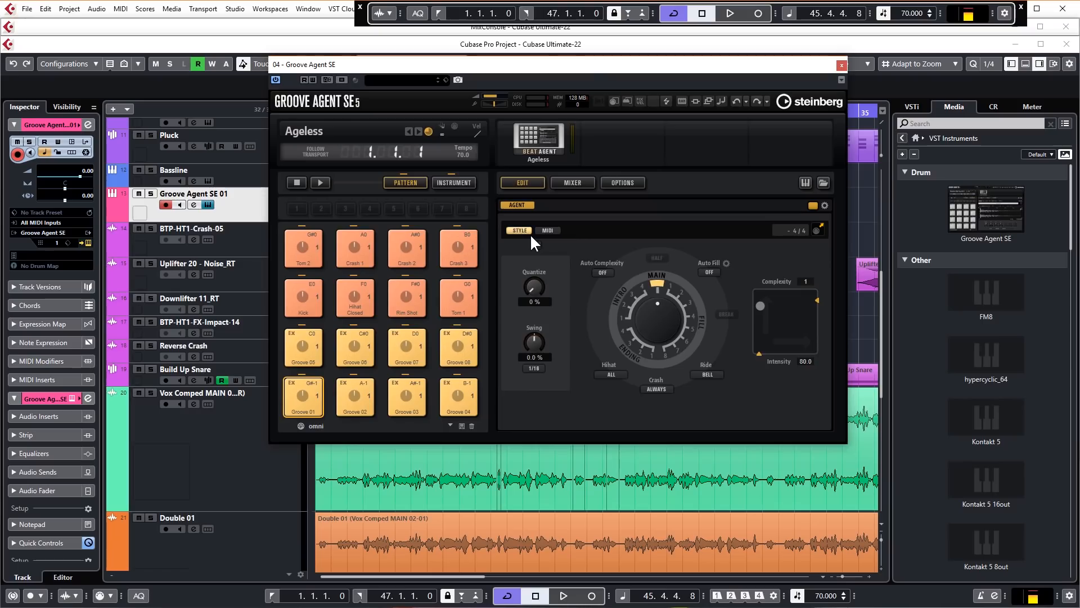
{"action": "mouse_move", "coordinate": [530, 243]}
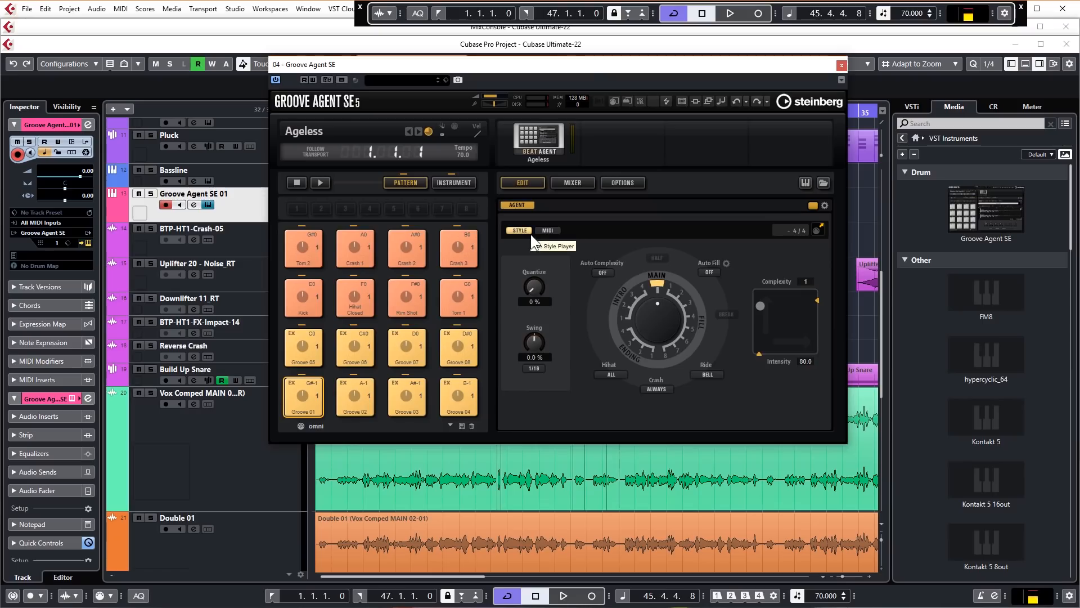
{"action": "mouse_move", "coordinate": [518, 265]}
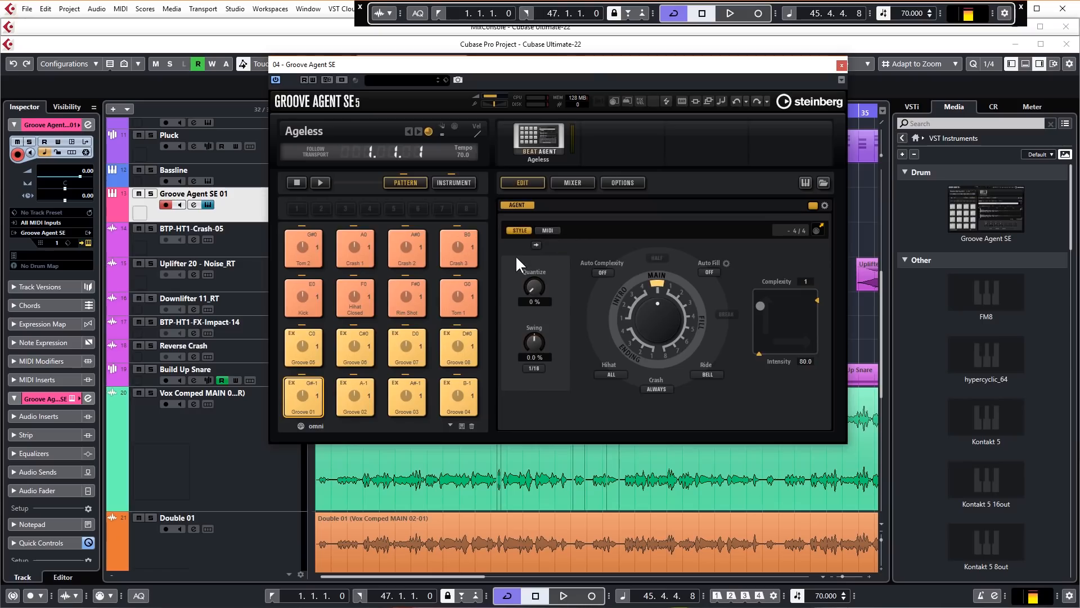
{"action": "mouse_move", "coordinate": [520, 260]}
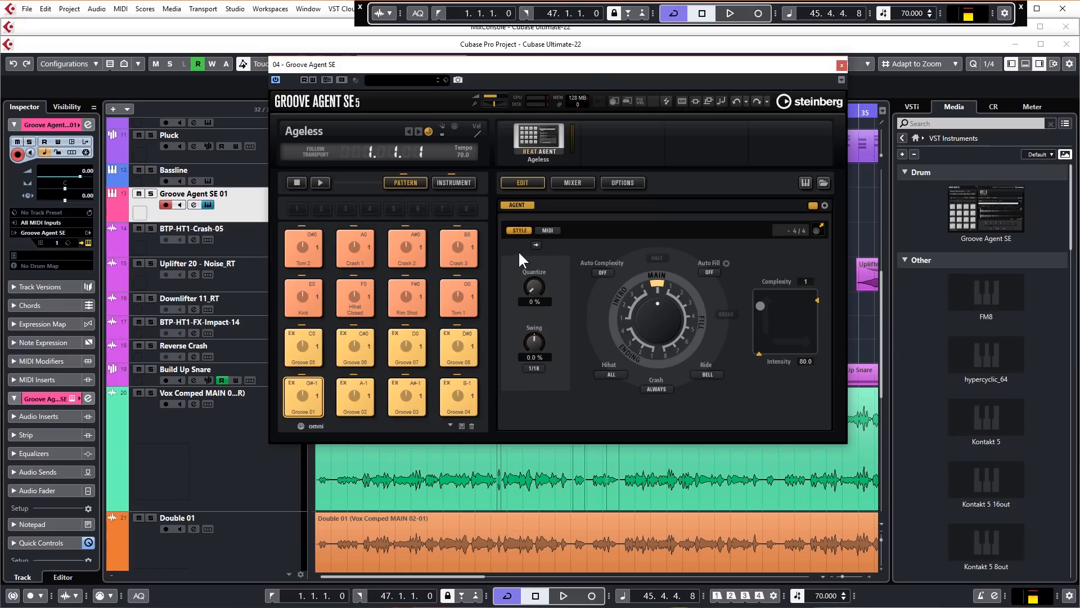
{"action": "mouse_move", "coordinate": [489, 245]}
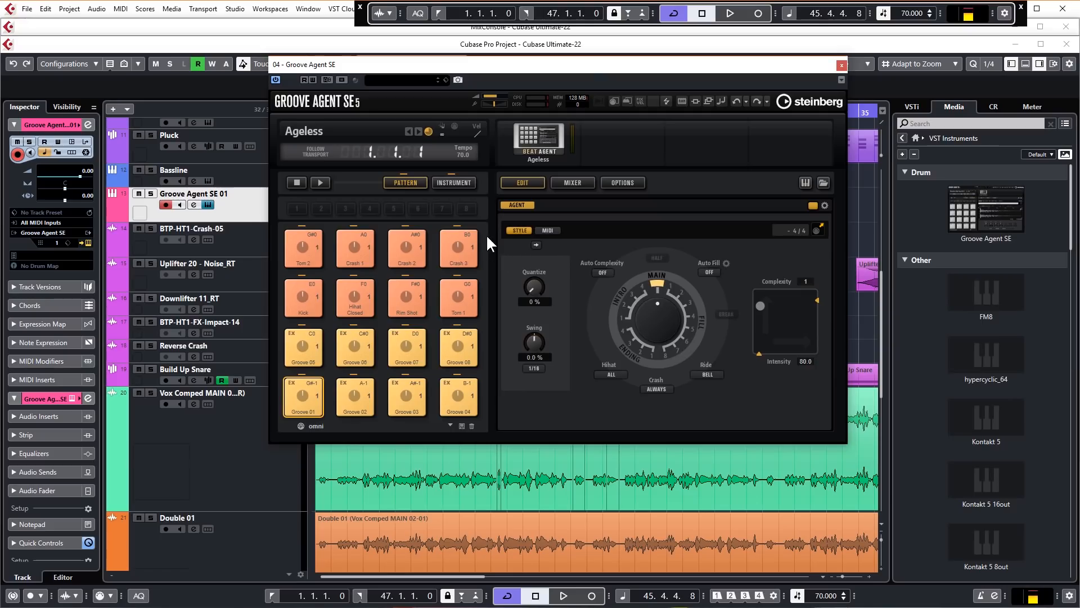
{"action": "mouse_move", "coordinate": [500, 251]}
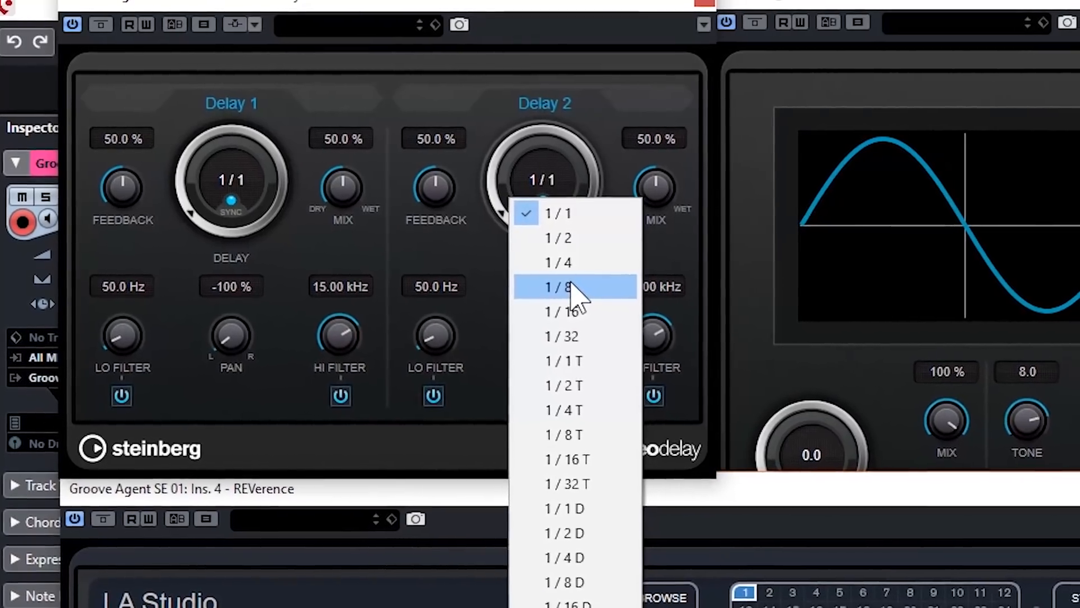
Set StereoDelay's Delay 2 sync time to 1/8 on the Groove Agent track.
{"action": "left_click", "coordinate": [556, 287]}
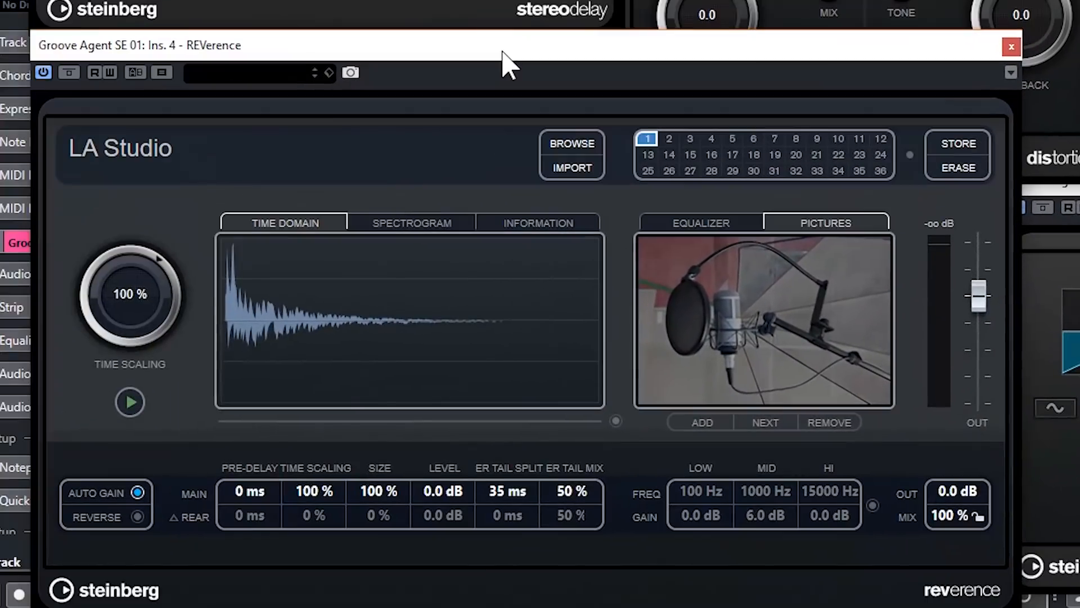
{"action": "mouse_move", "coordinate": [513, 66]}
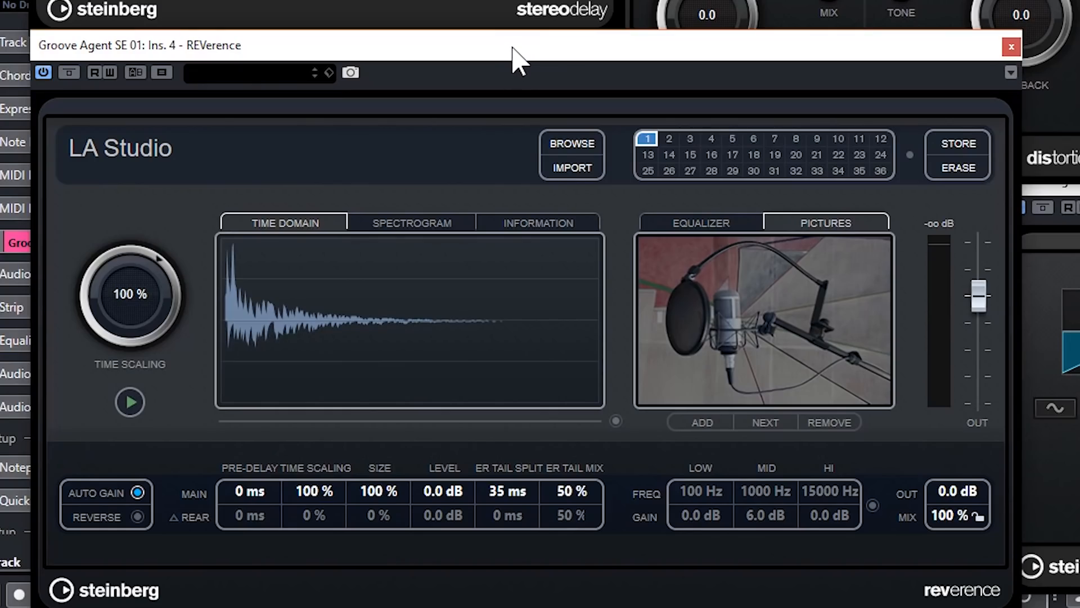
{"action": "mouse_move", "coordinate": [493, 35]}
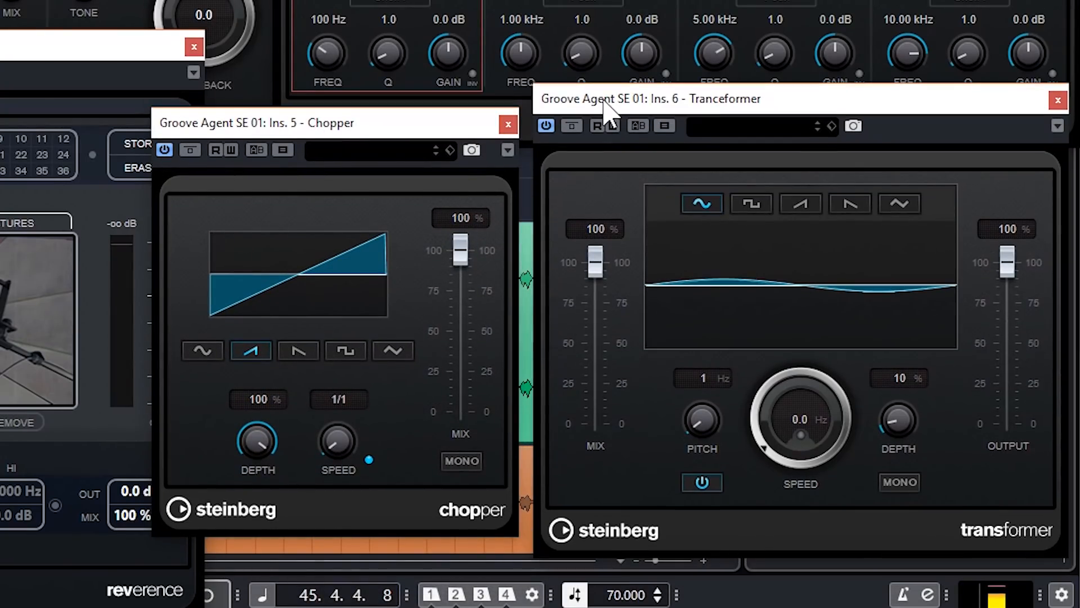
{"action": "mouse_move", "coordinate": [616, 110]}
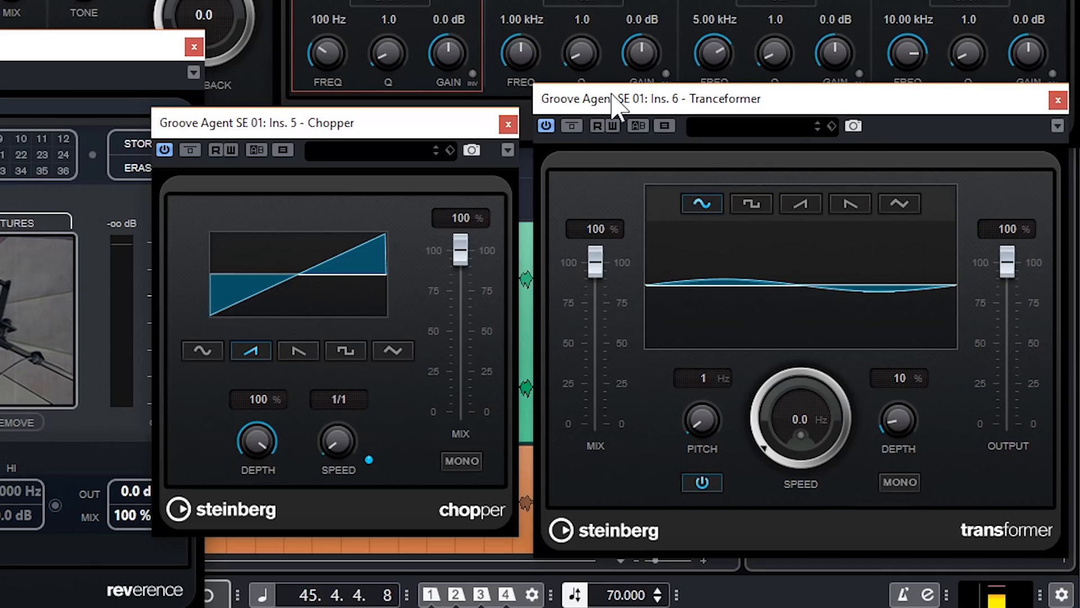
{"action": "mouse_move", "coordinate": [567, 110]}
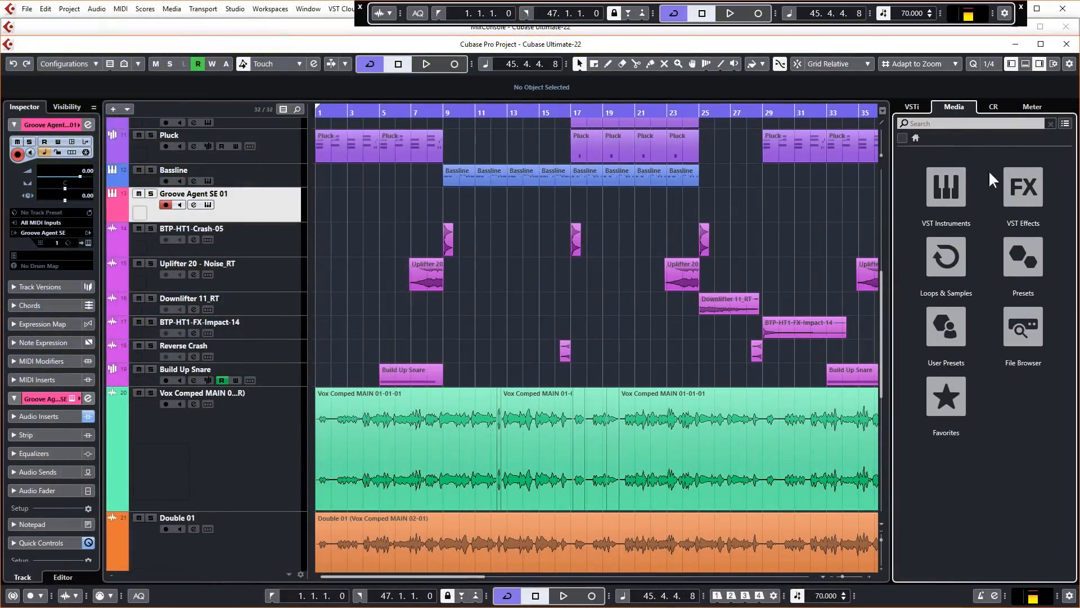
Show the Loops & Samples library in the Right Zone Media tab.
{"action": "left_click", "coordinate": [946, 262]}
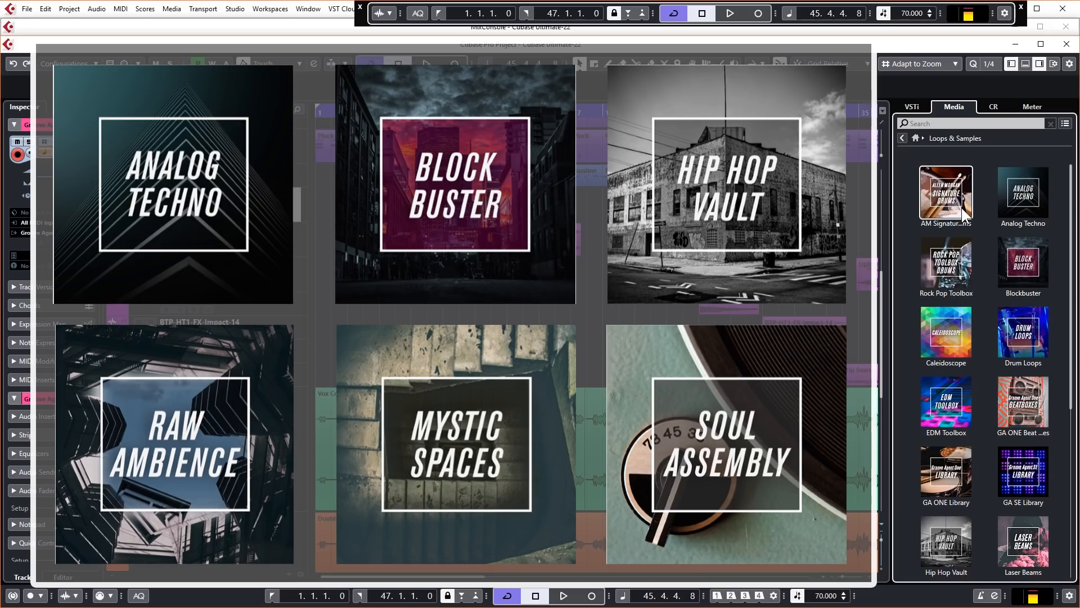
{"action": "mouse_move", "coordinate": [971, 217]}
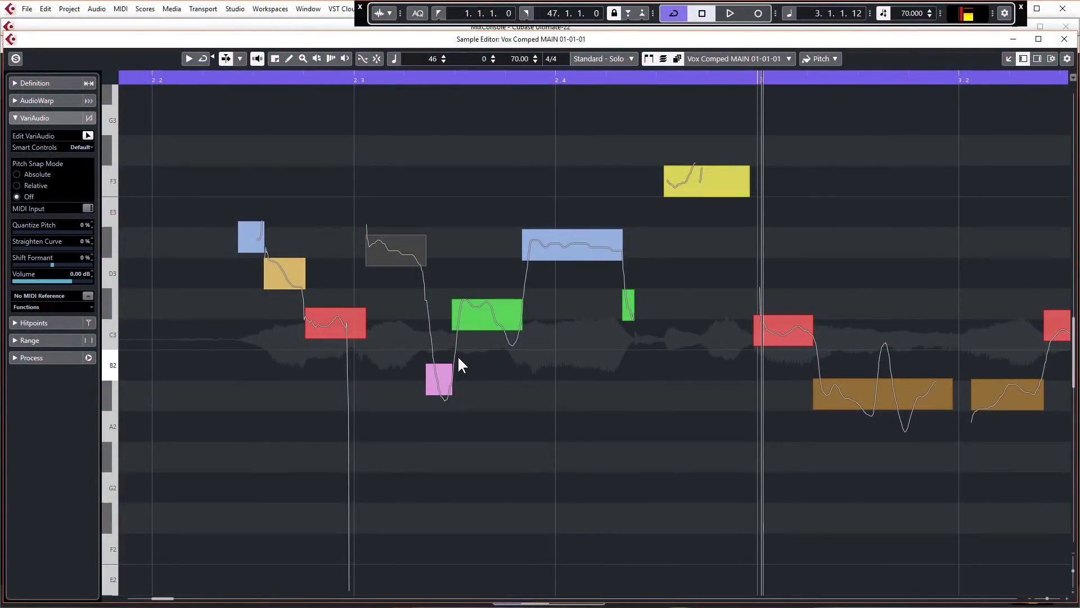
Select the low vocal note segment and snap it onto C3 in VariAudio.
{"action": "left_click", "coordinate": [335, 323]}
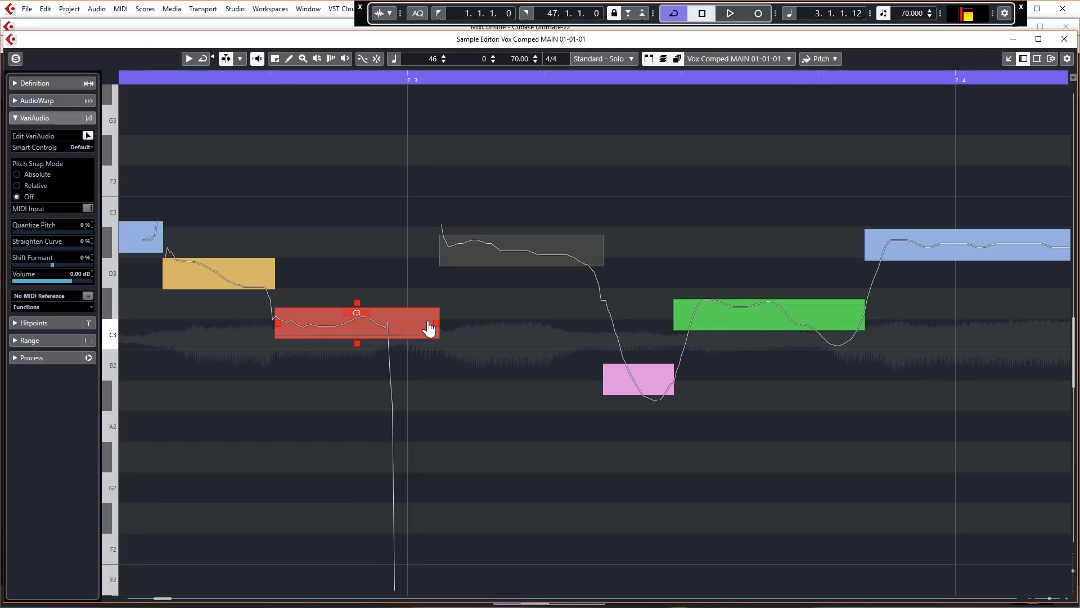
{"action": "mouse_move", "coordinate": [338, 308]}
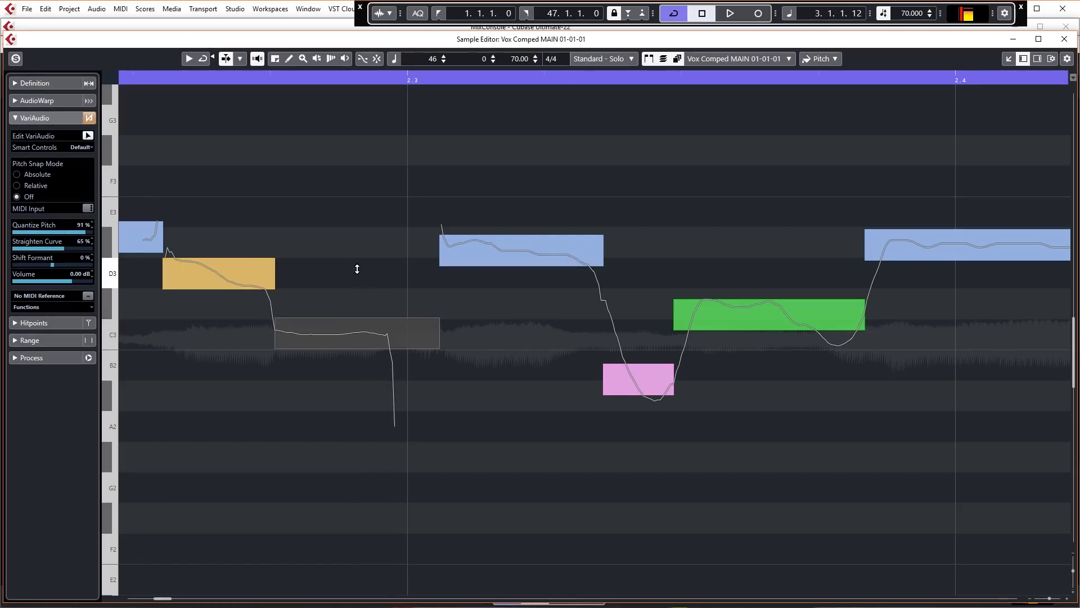
{"action": "left_click", "coordinate": [351, 334]}
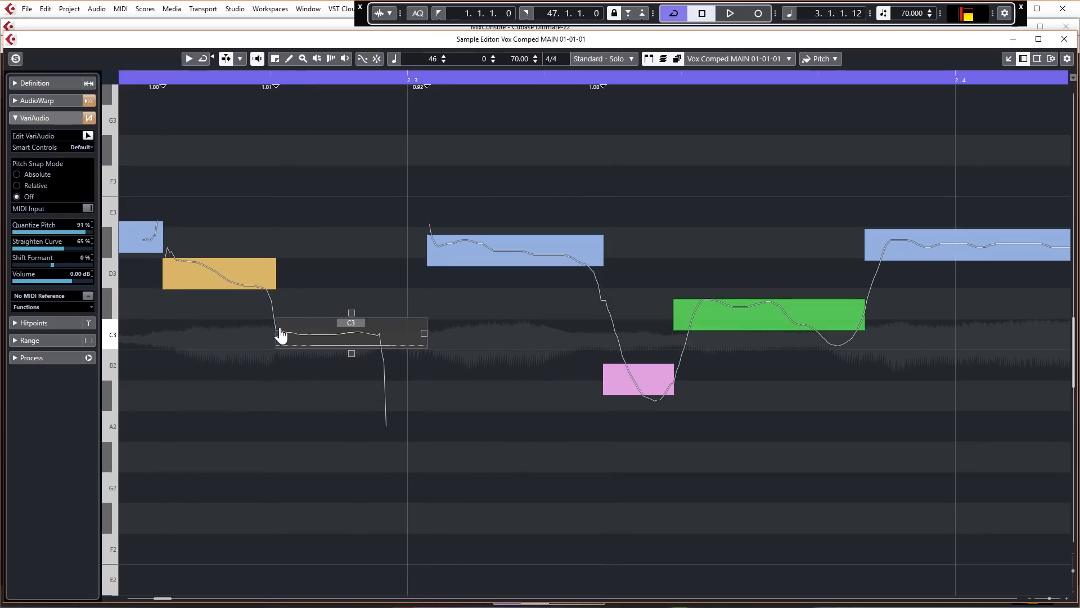
{"action": "left_click", "coordinate": [441, 348]}
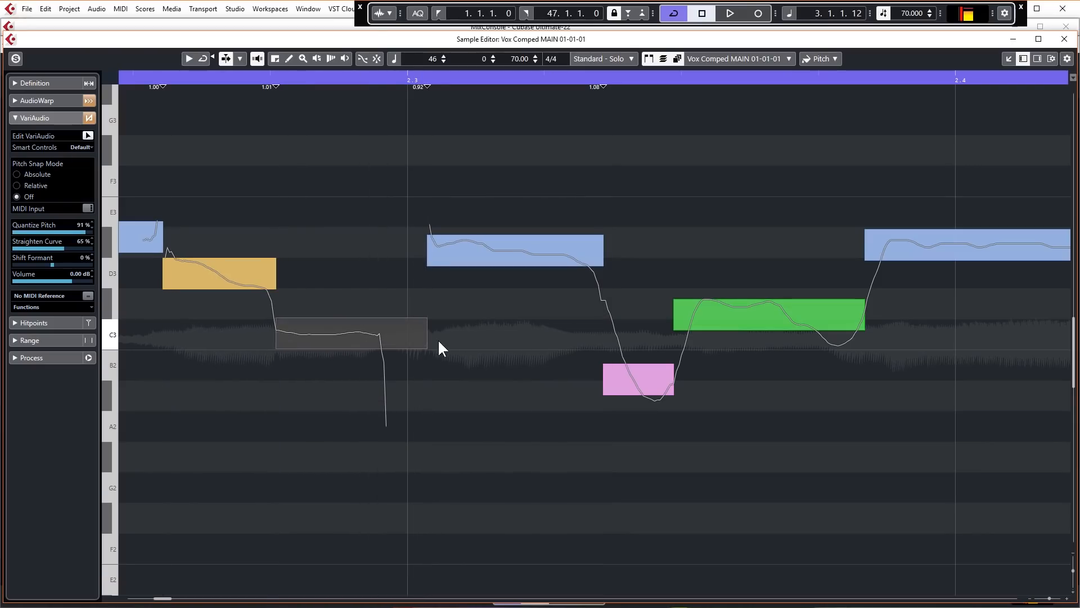
{"action": "mouse_move", "coordinate": [48, 178]}
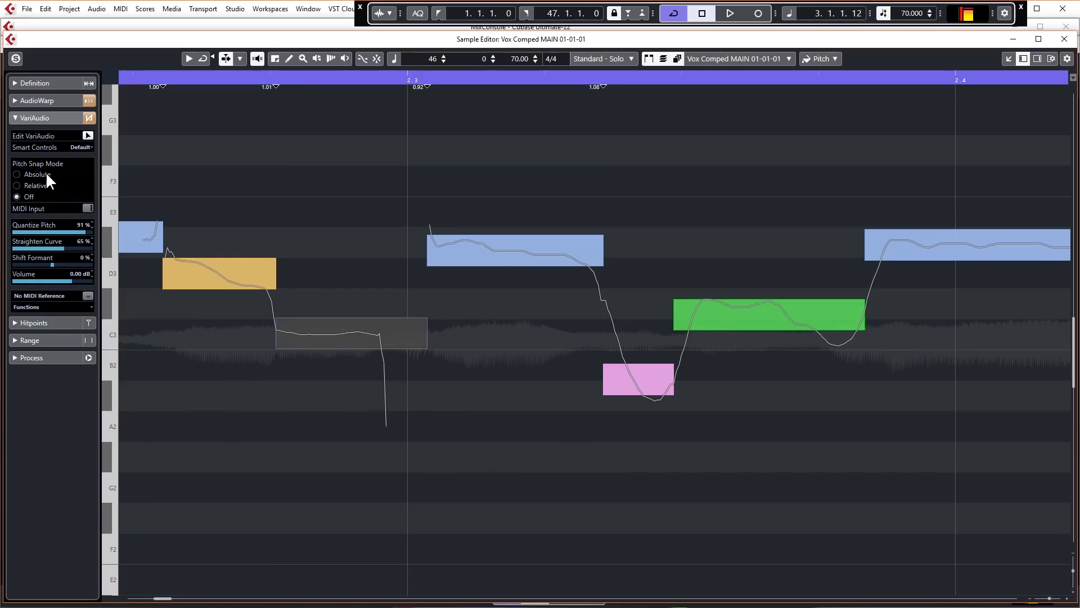
{"action": "left_click", "coordinate": [513, 250]}
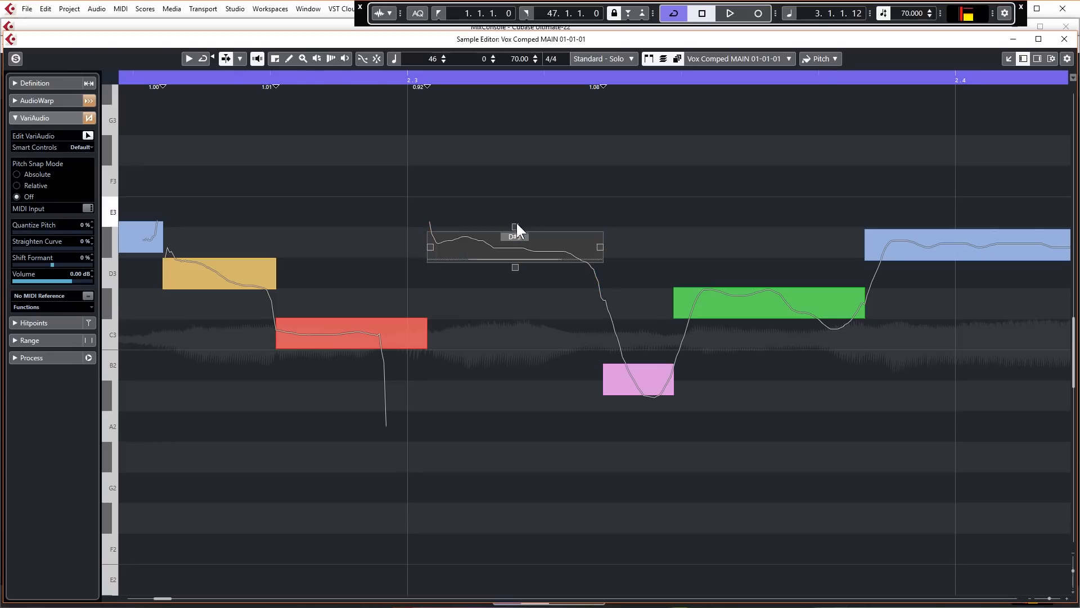
{"action": "mouse_move", "coordinate": [487, 263]}
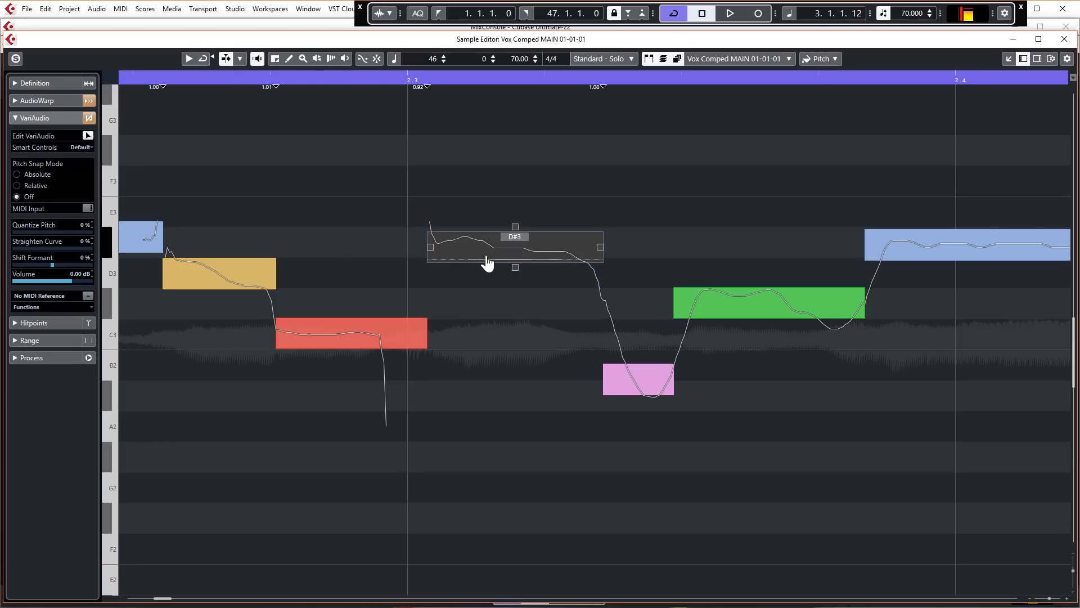
{"action": "mouse_move", "coordinate": [510, 262]}
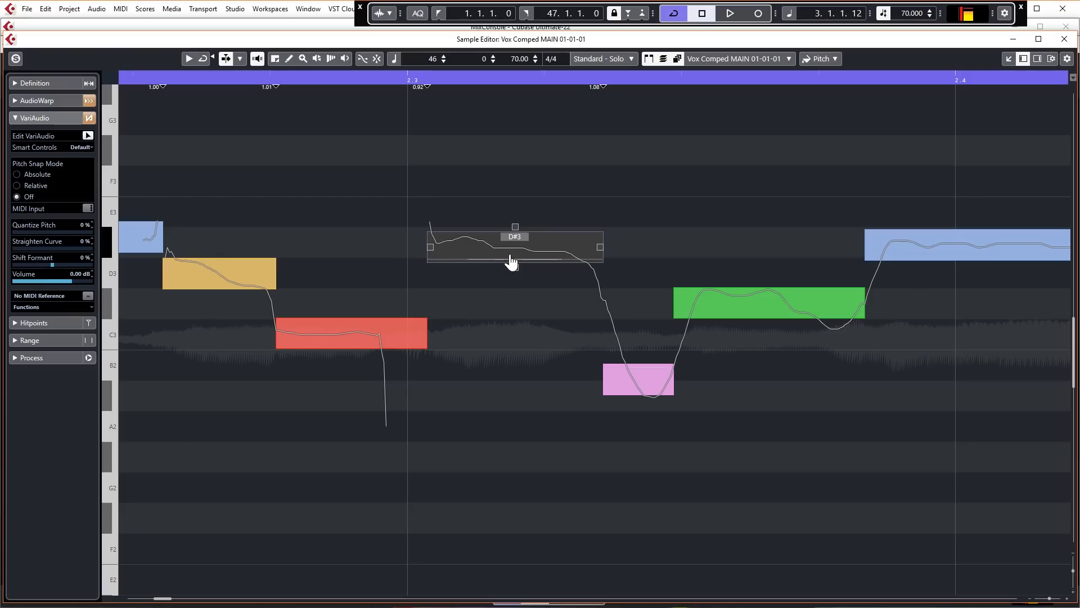
{"action": "mouse_move", "coordinate": [496, 256]}
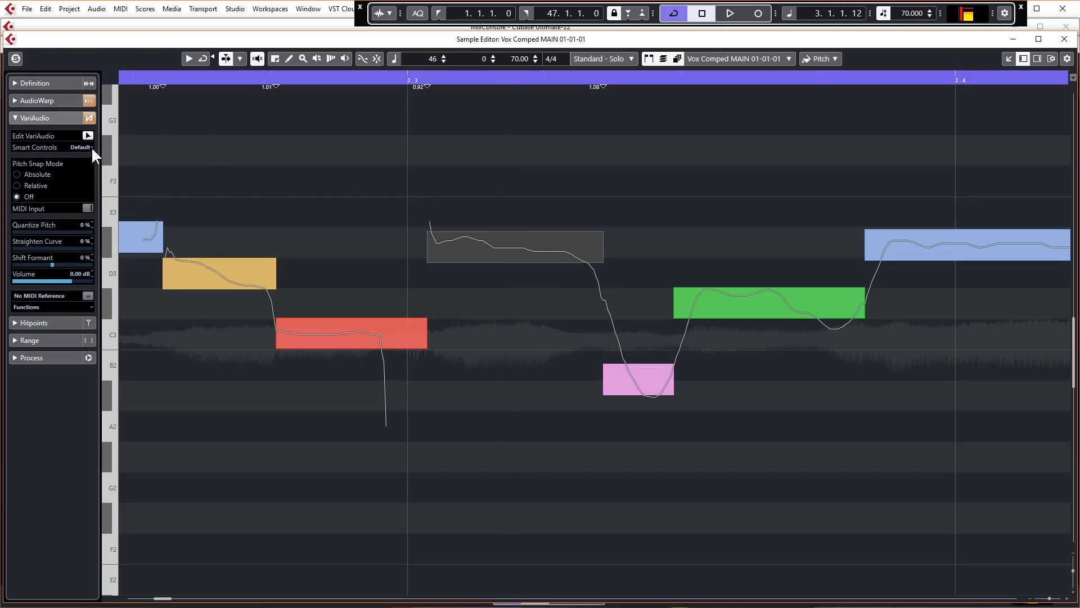
Split the long D#3 segment and the low C3 note, then straighten the long note's pitch curve to 81%.
{"action": "left_click", "coordinate": [514, 247]}
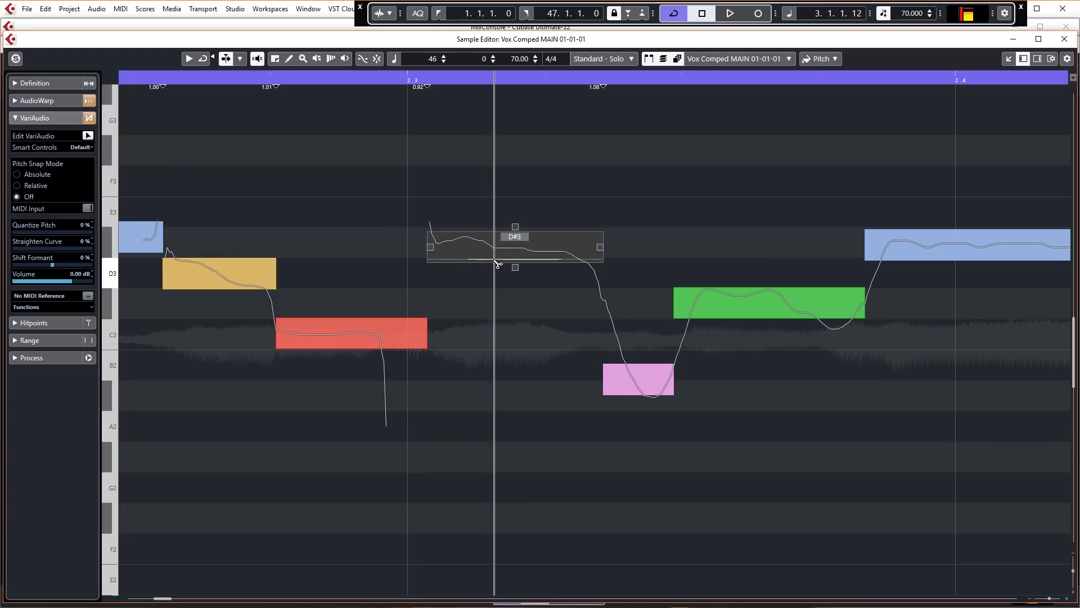
{"action": "left_click", "coordinate": [182, 143]}
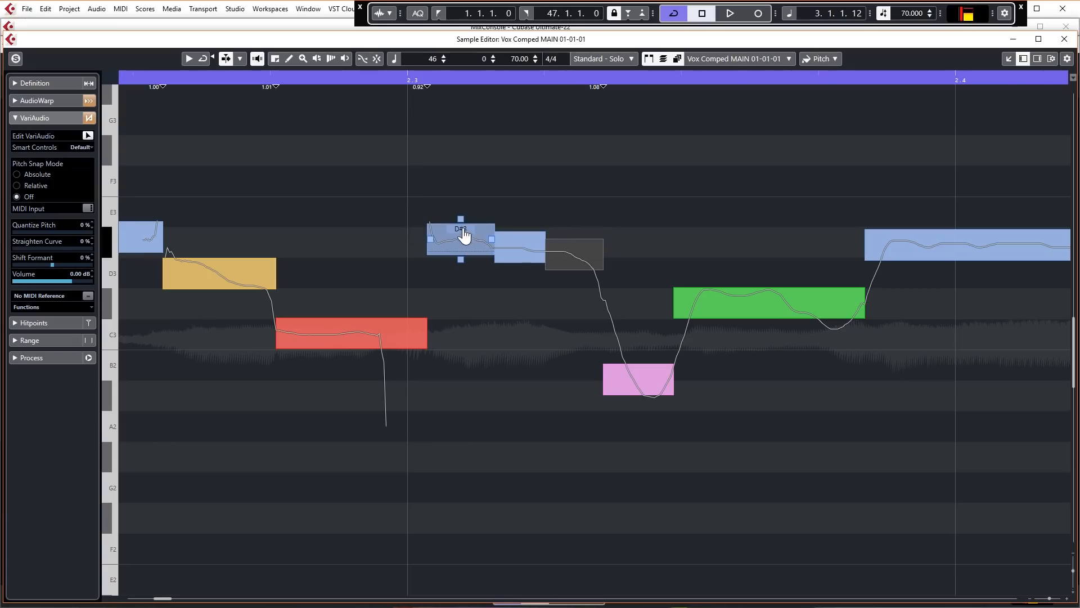
{"action": "mouse_move", "coordinate": [354, 338]}
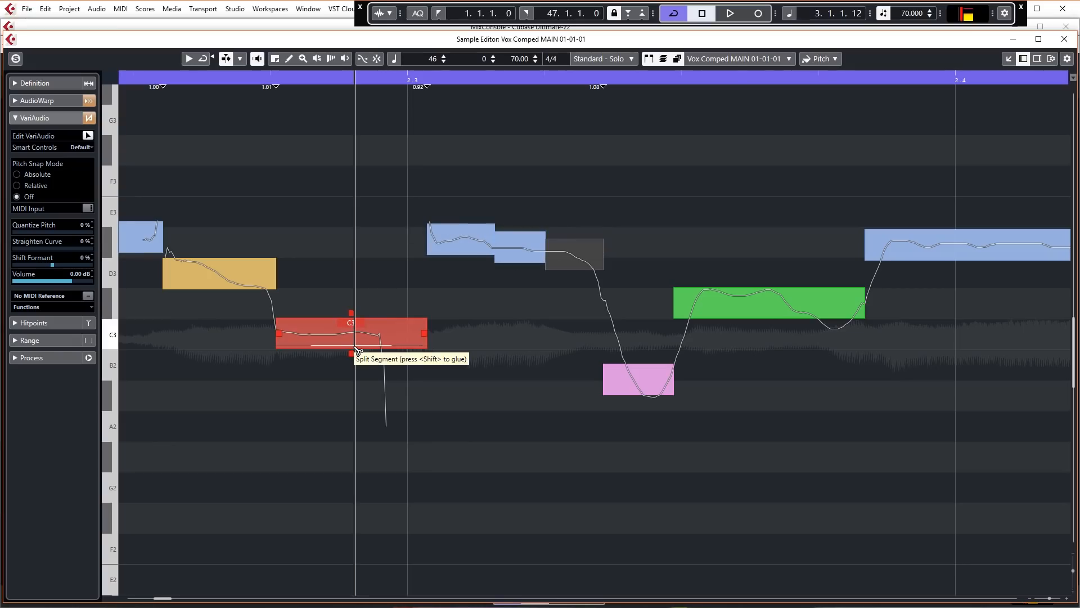
{"action": "left_click", "coordinate": [355, 337]}
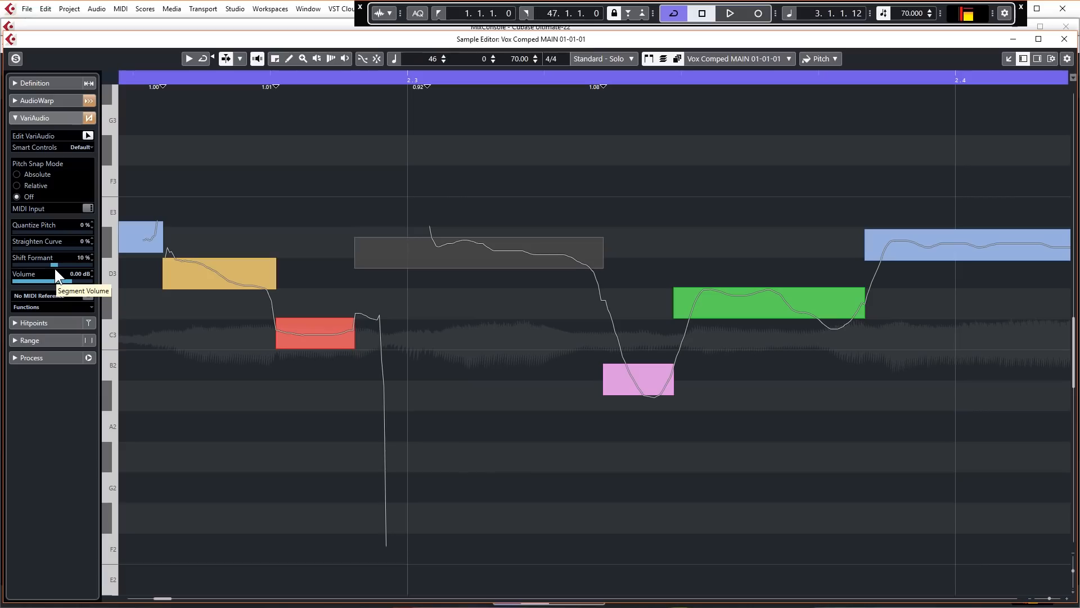
{"action": "left_click", "coordinate": [478, 252]}
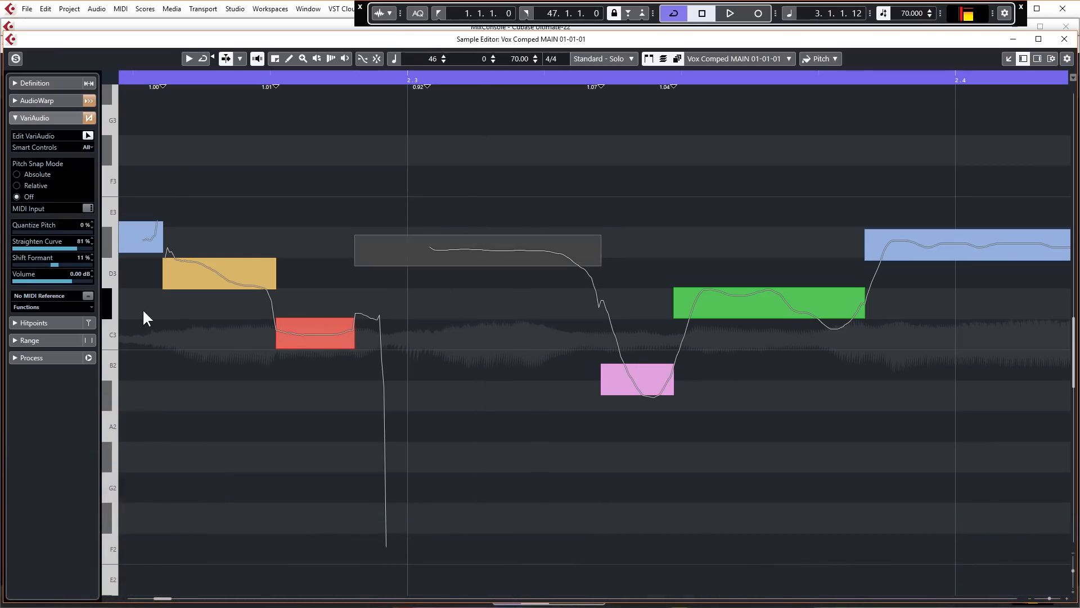
{"action": "mouse_move", "coordinate": [88, 296]}
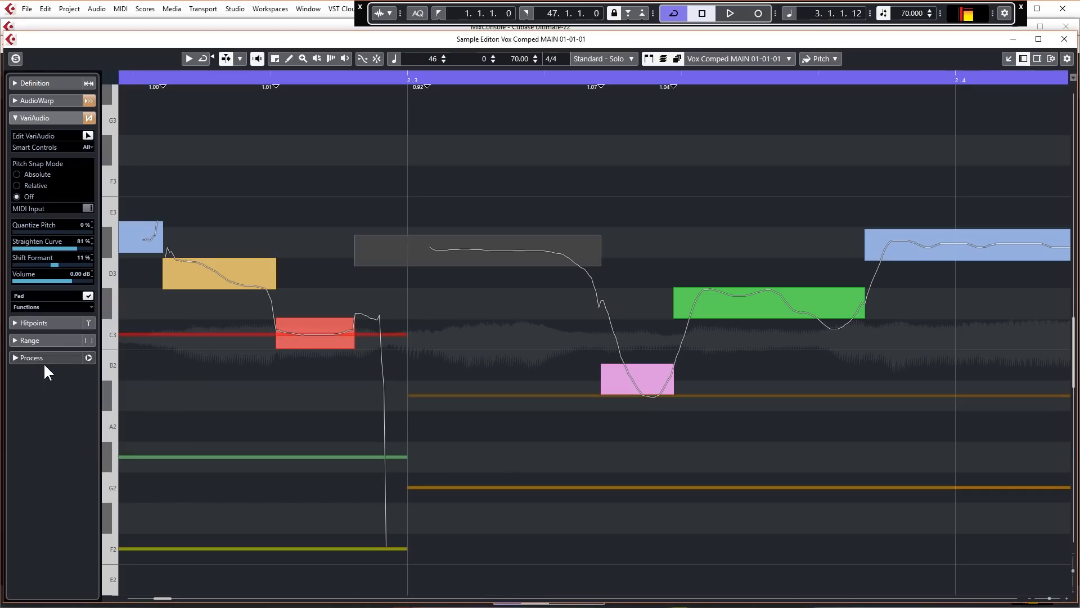
Set MIDI Reference to Pad so chord pad notes appear behind the vocal, selecting the D#3 segment.
{"action": "scroll", "scroll_direction": "right", "scroll_amount": 3}
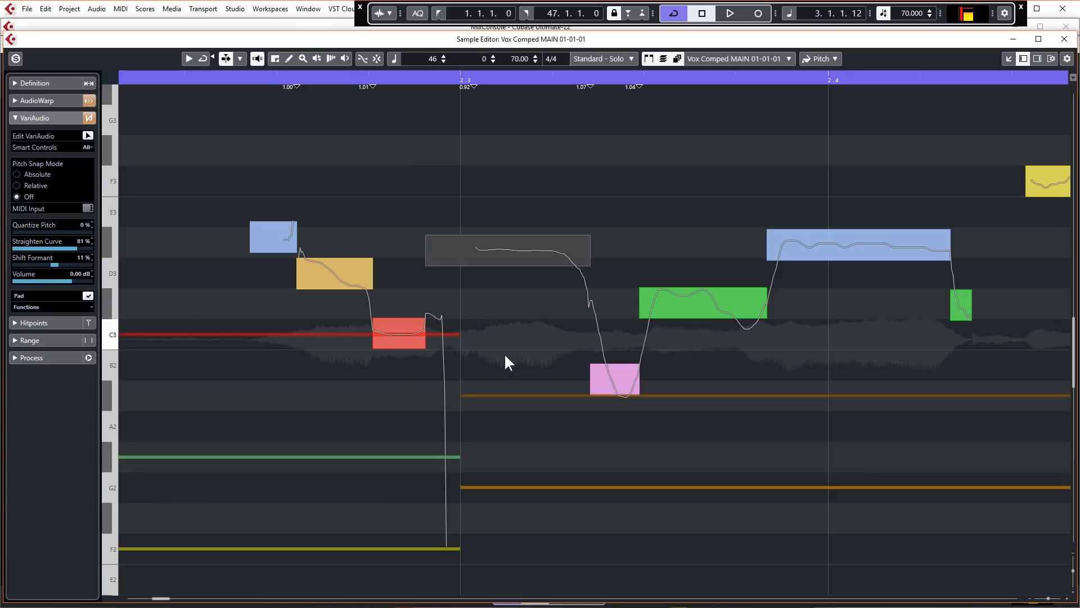
{"action": "left_click", "coordinate": [398, 336]}
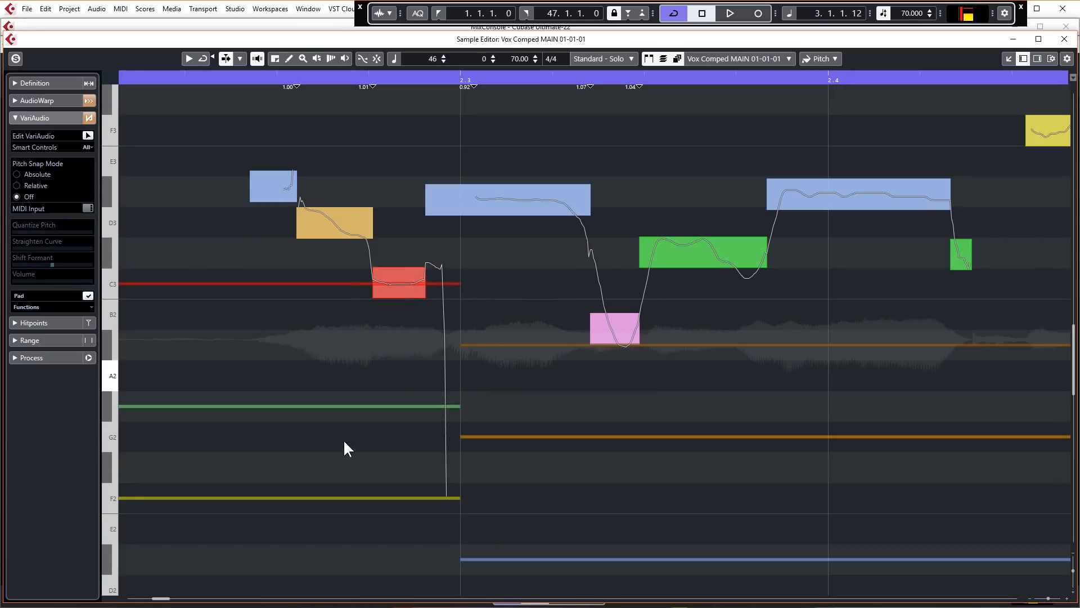
{"action": "mouse_move", "coordinate": [519, 178]}
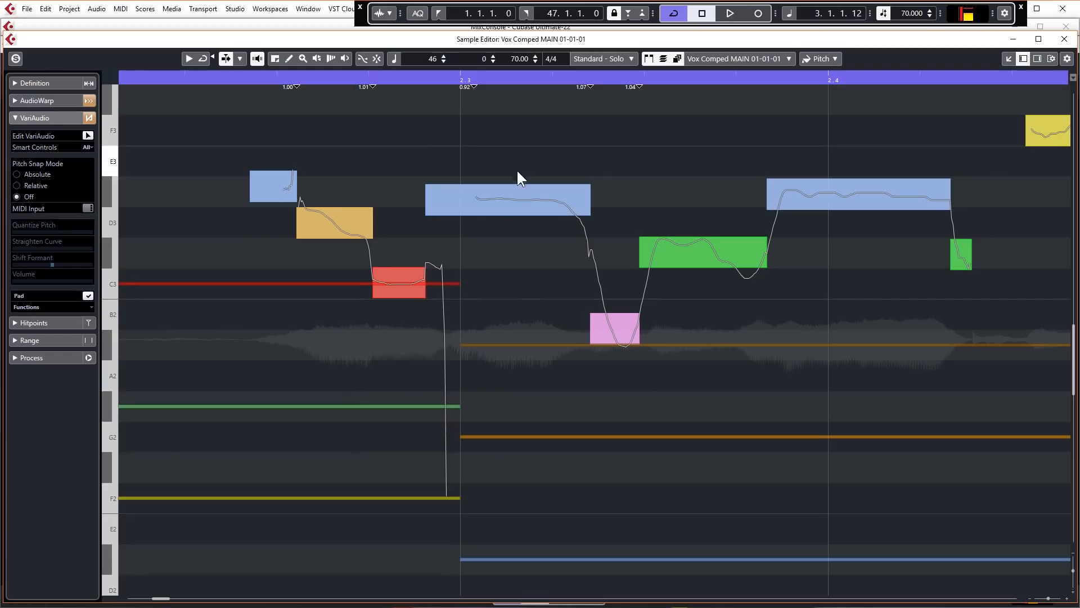
{"action": "left_click", "coordinate": [507, 200]}
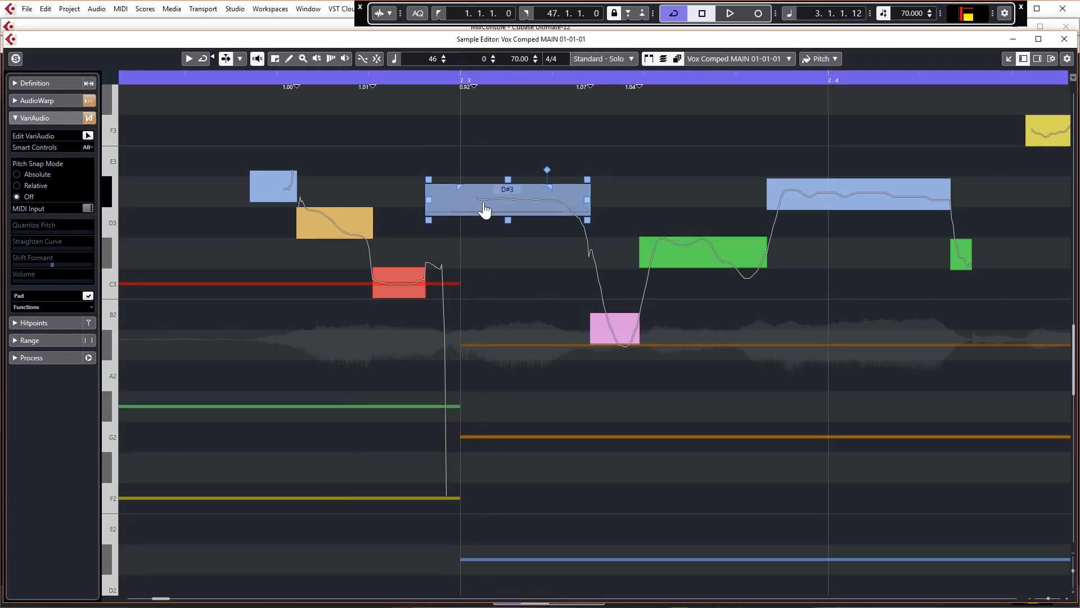
{"action": "mouse_move", "coordinate": [487, 201]}
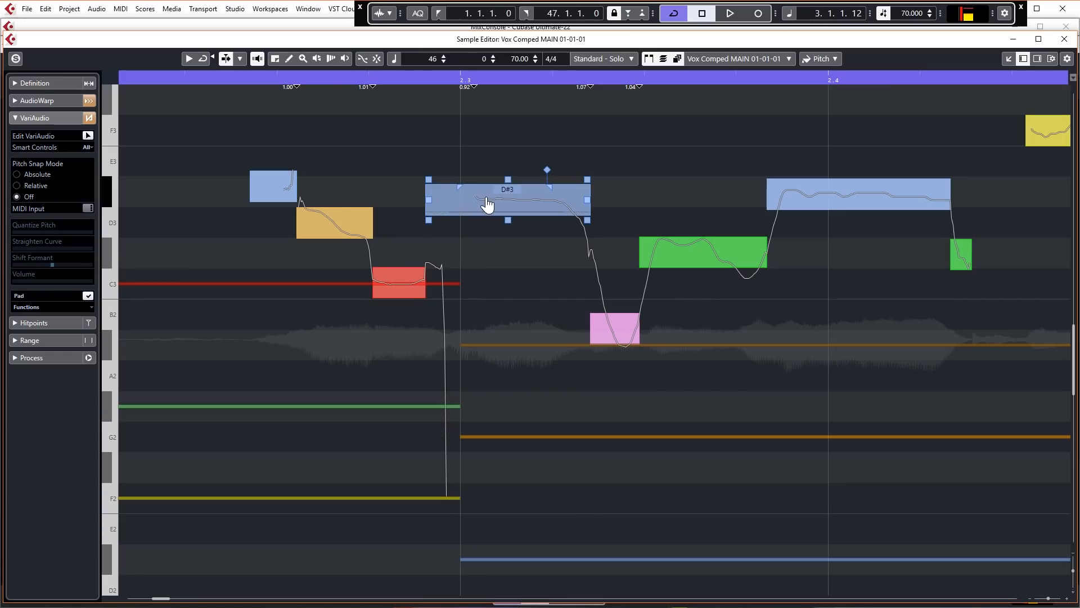
{"action": "left_click", "coordinate": [820, 58]}
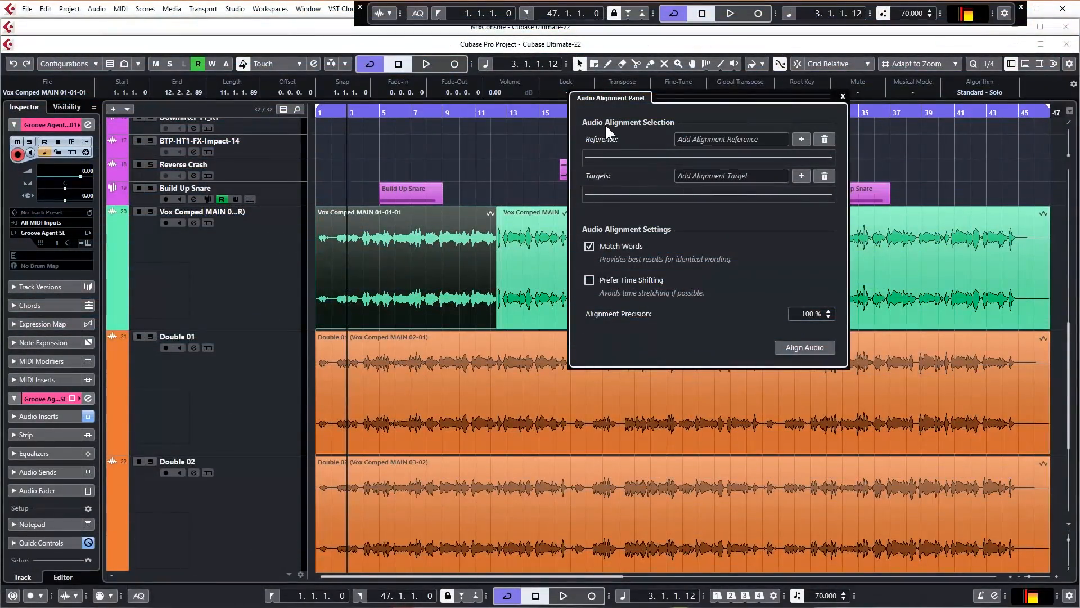
{"action": "mouse_move", "coordinate": [719, 139]}
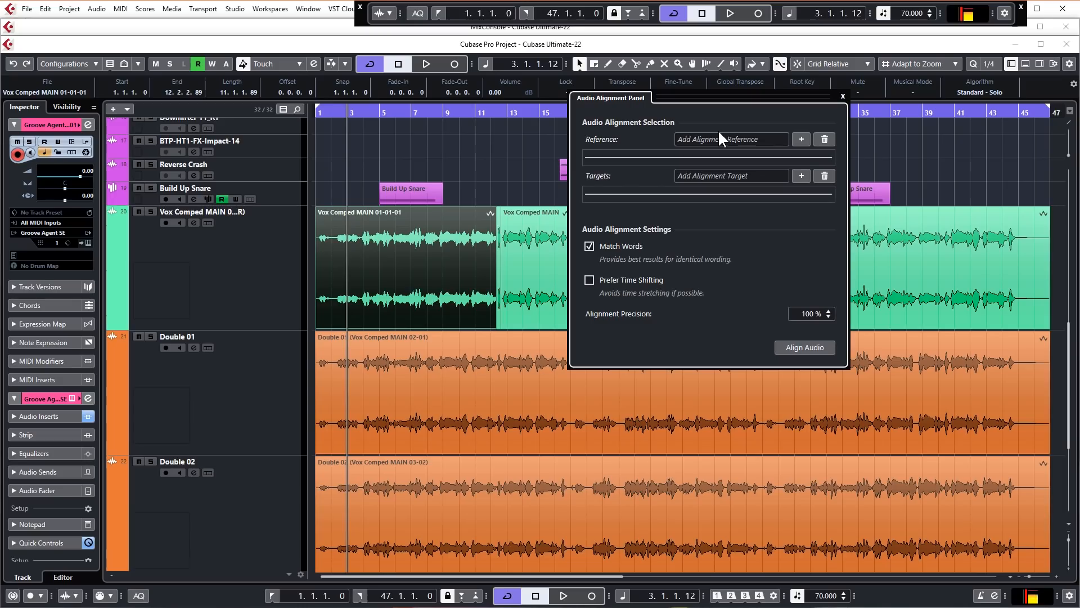
Align Double 01 to Vox Comped MAIN as reference in the Audio Alignment Panel.
{"action": "left_click", "coordinate": [800, 140]}
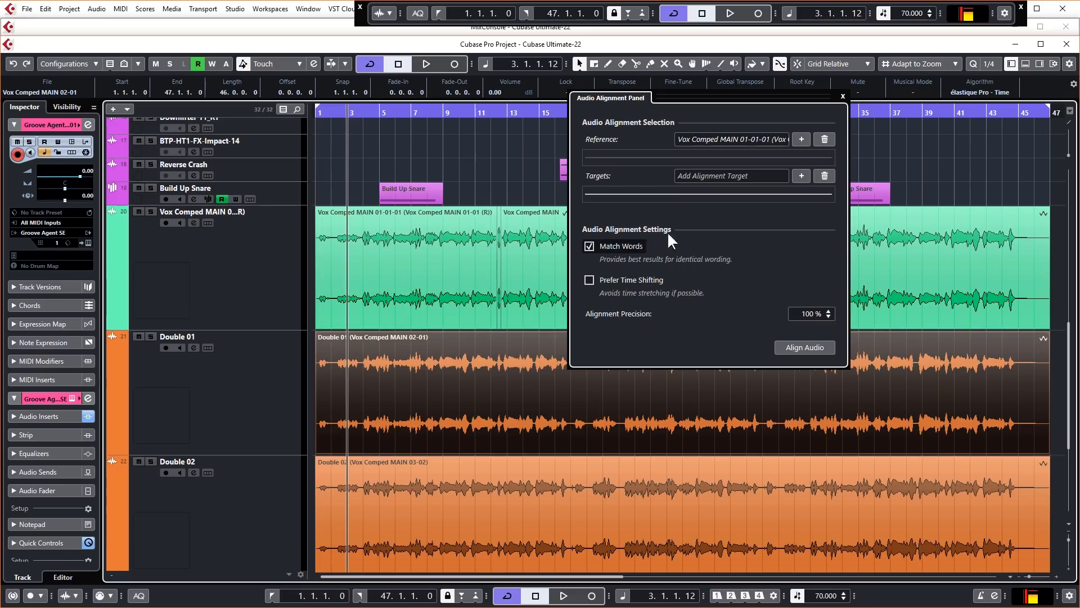
{"action": "left_click", "coordinate": [800, 175]}
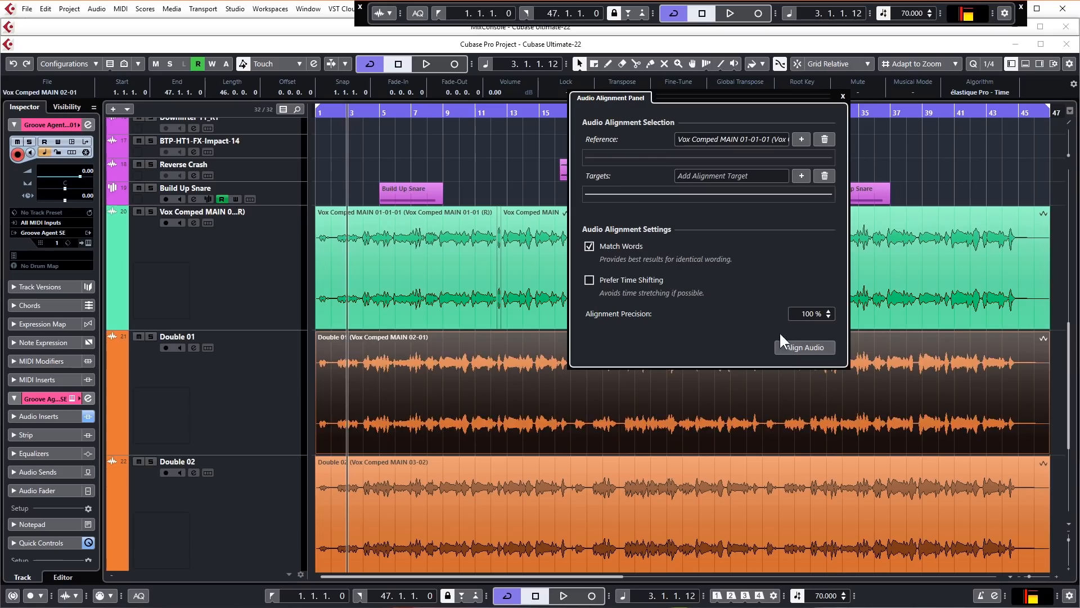
{"action": "left_click", "coordinate": [803, 347]}
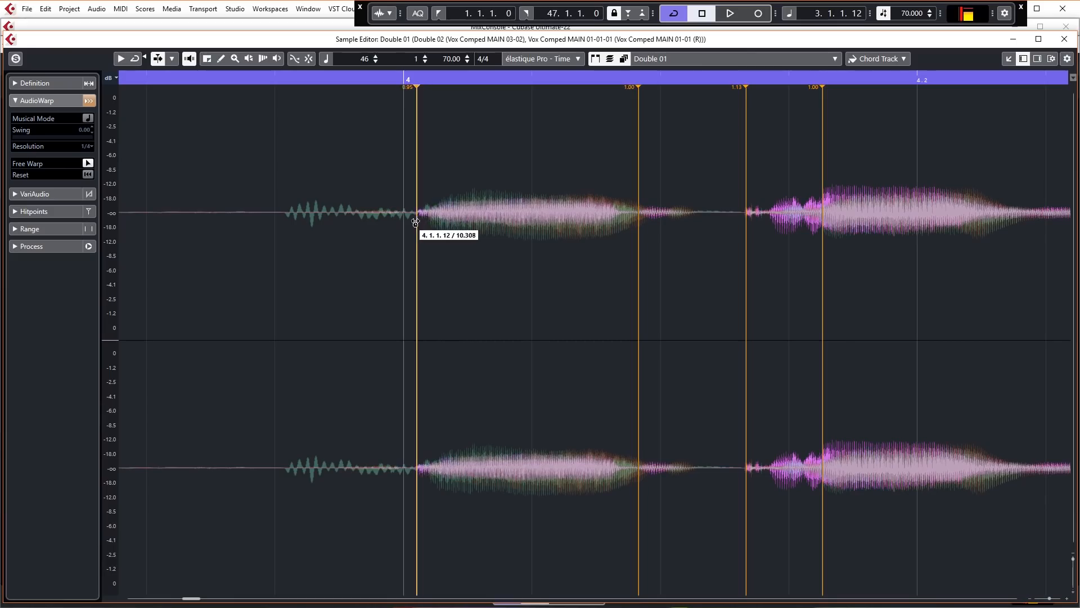
{"action": "mouse_move", "coordinate": [415, 226]}
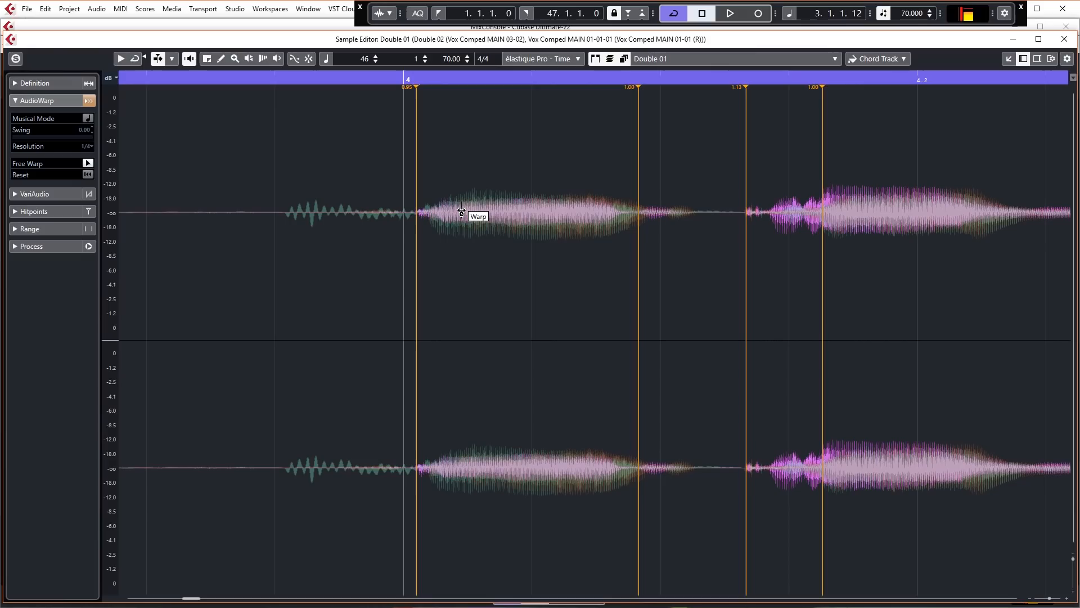
{"action": "mouse_move", "coordinate": [458, 198]}
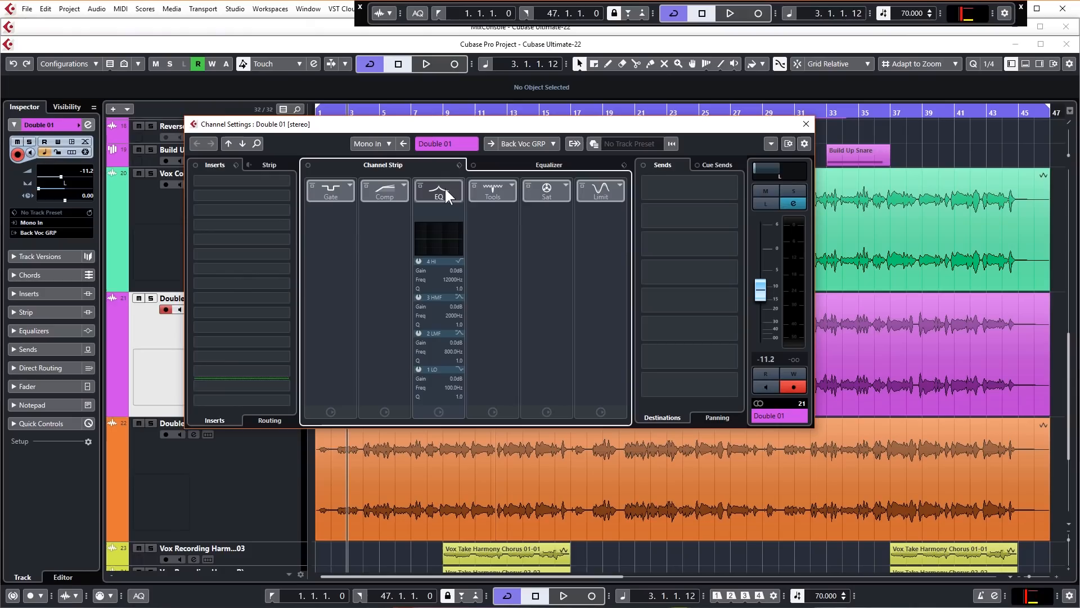
{"action": "mouse_move", "coordinate": [441, 195]}
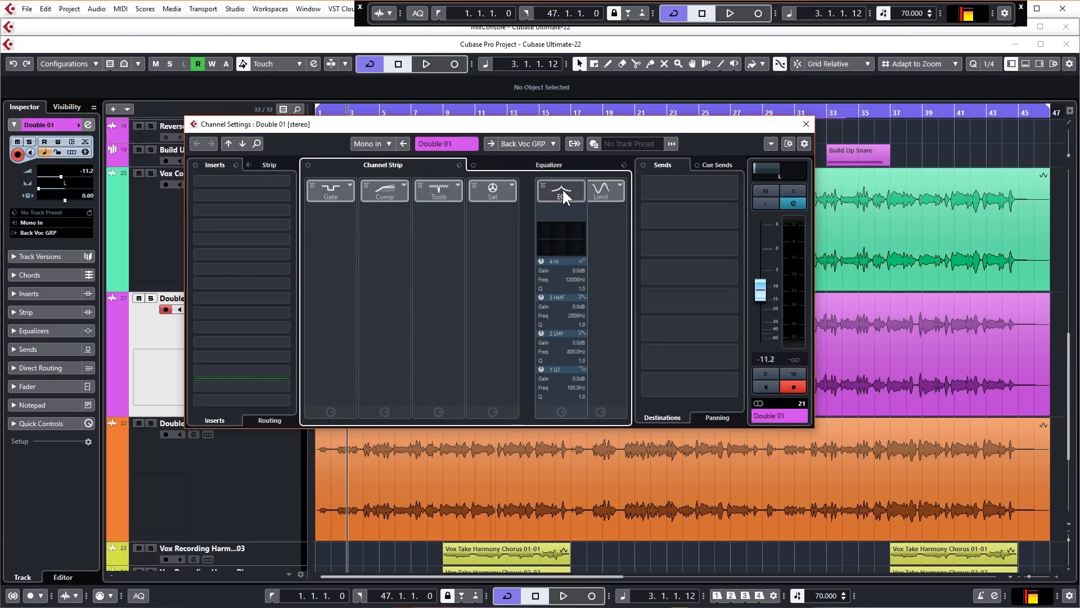
Expand Double 01's channel-strip Compressor, bring up its full editor and return to the project.
{"action": "left_click", "coordinate": [384, 191]}
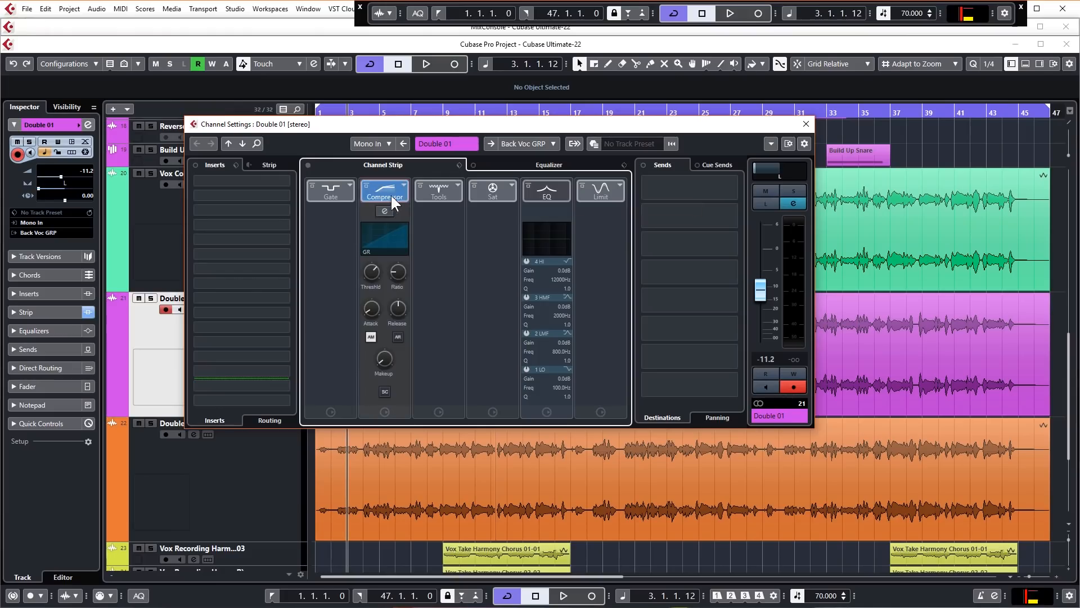
{"action": "mouse_move", "coordinate": [384, 212]}
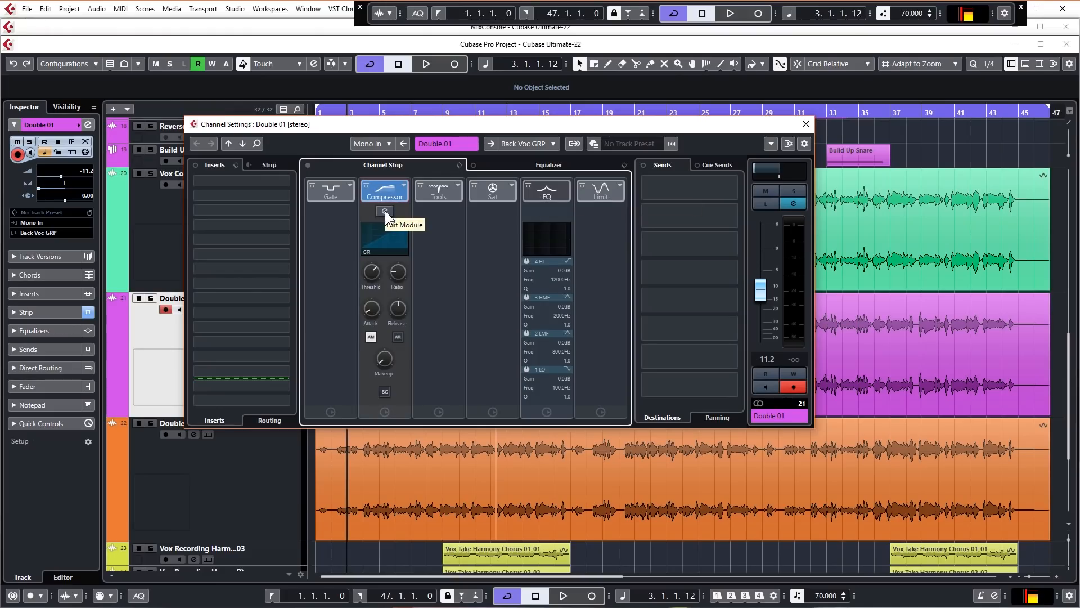
{"action": "left_click", "coordinate": [385, 210]}
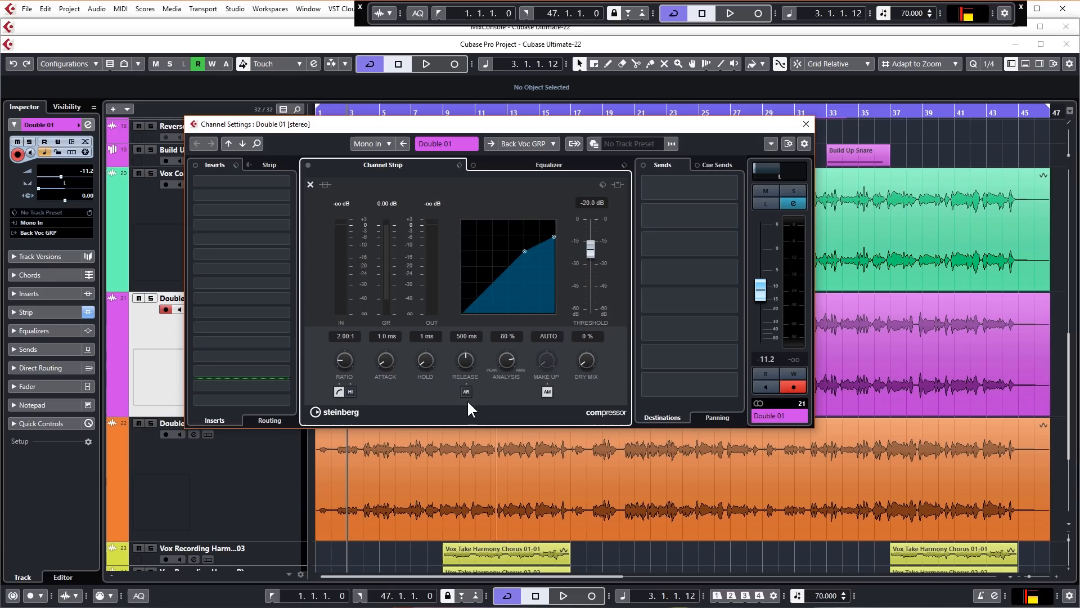
{"action": "left_click", "coordinate": [805, 124]}
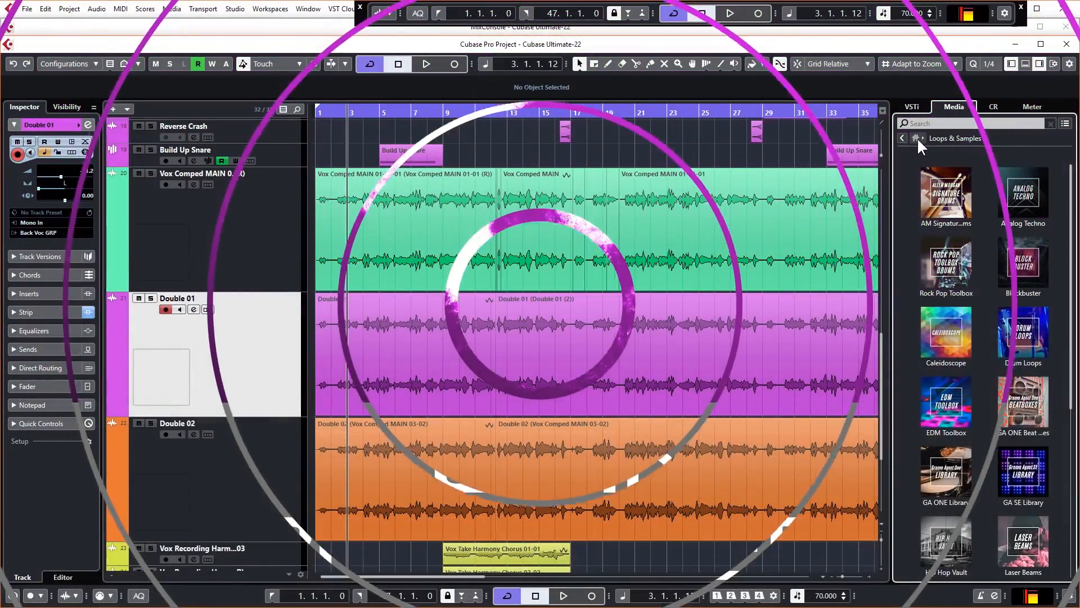
Browse VST Effects, then list installed VST Instruments down to Serum_x64 (Kontakt 5, Massive, Omnisphere).
{"action": "left_click", "coordinate": [902, 137]}
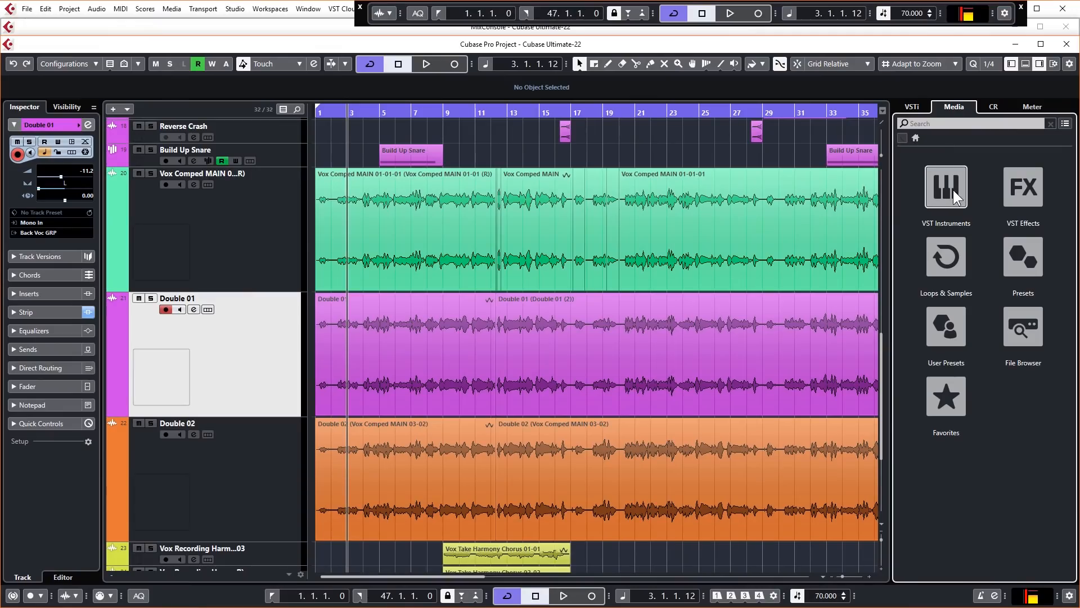
{"action": "left_click", "coordinate": [945, 186]}
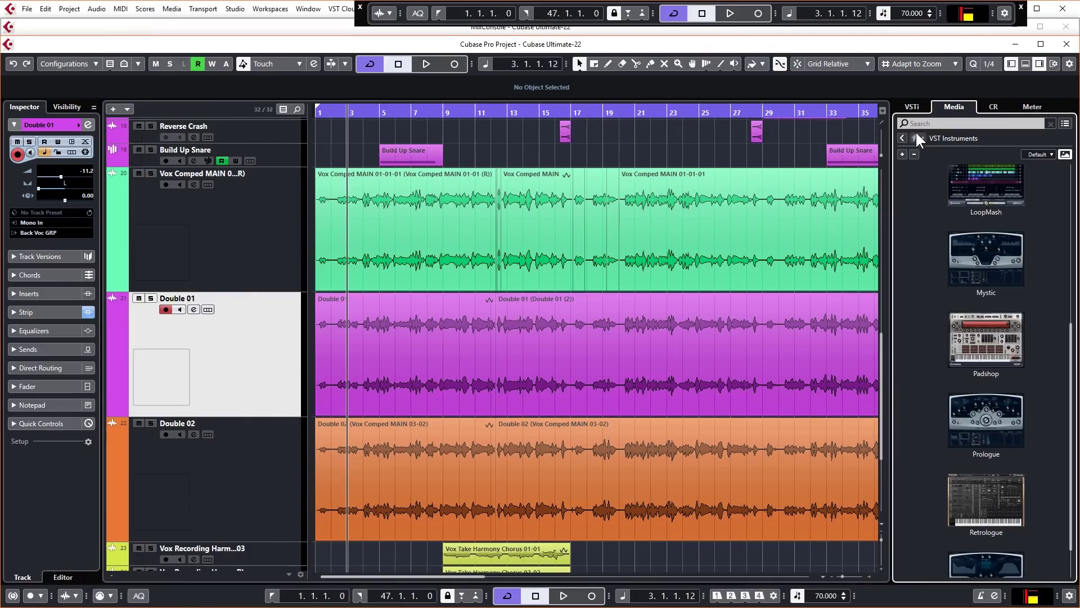
{"action": "left_click", "coordinate": [901, 137]}
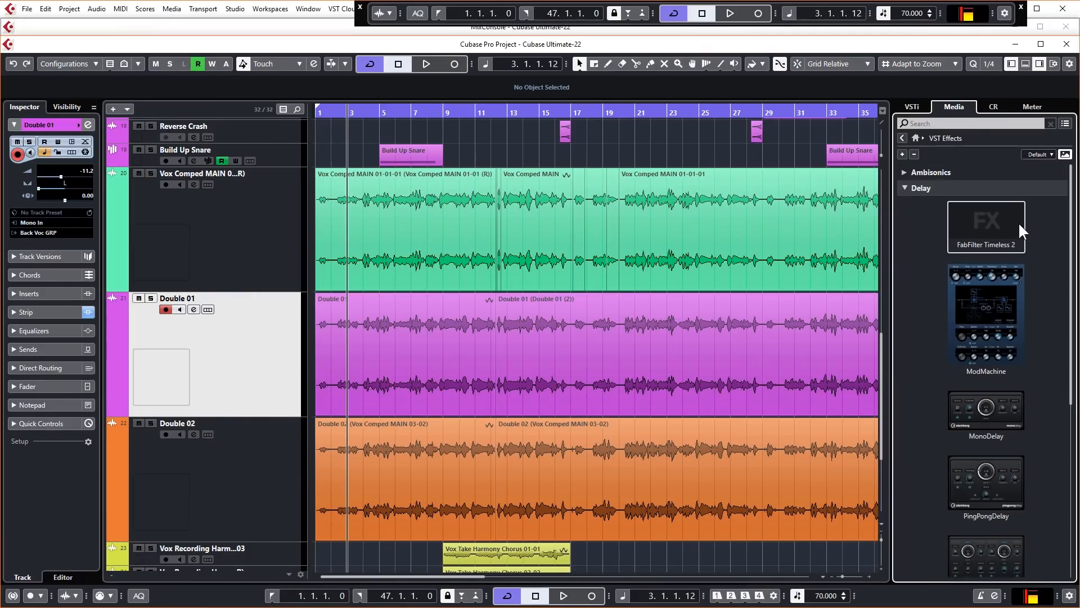
{"action": "mouse_move", "coordinate": [1010, 216]}
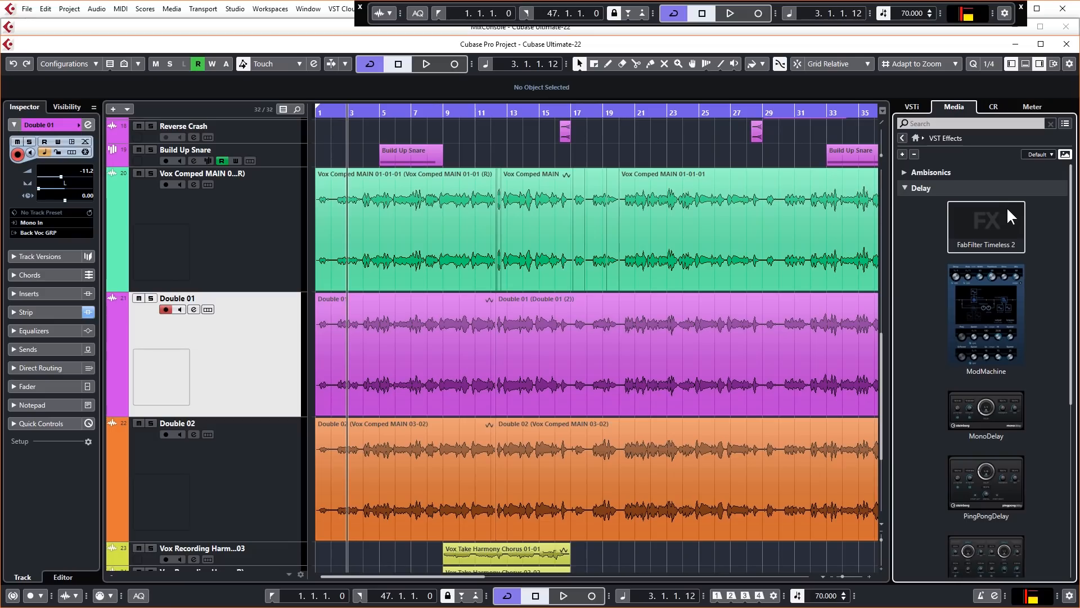
{"action": "mouse_move", "coordinate": [962, 177]}
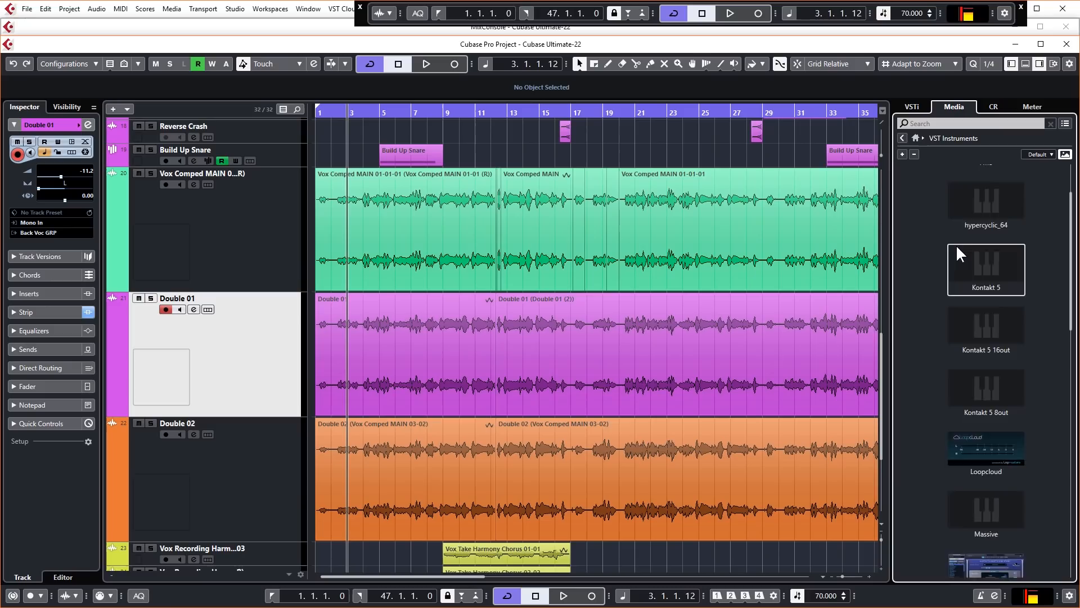
{"action": "scroll", "scroll_direction": "down", "scroll_amount": 3}
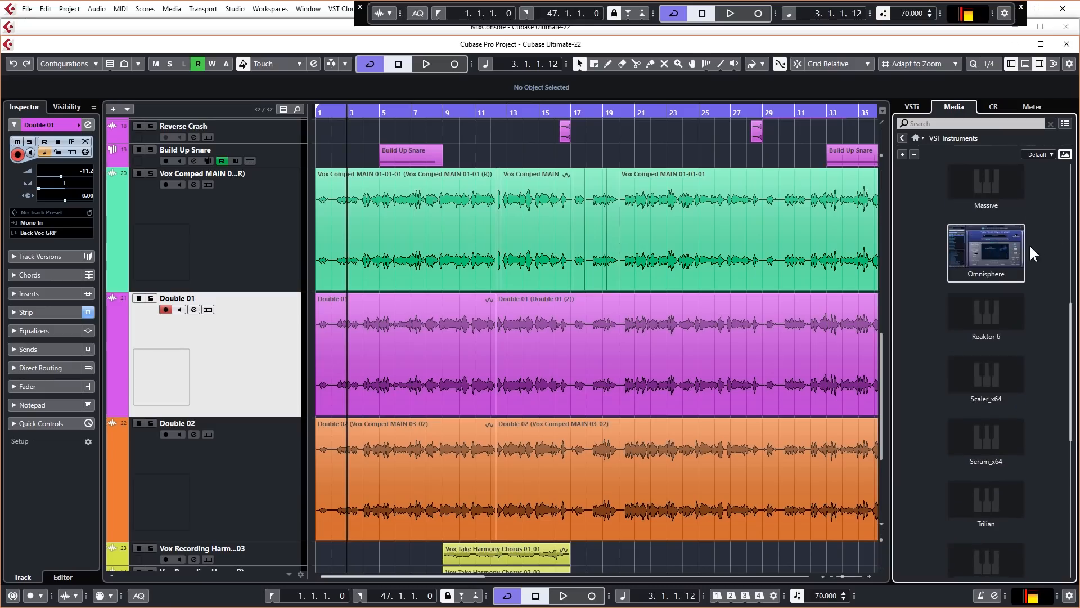
{"action": "mouse_move", "coordinate": [995, 306]}
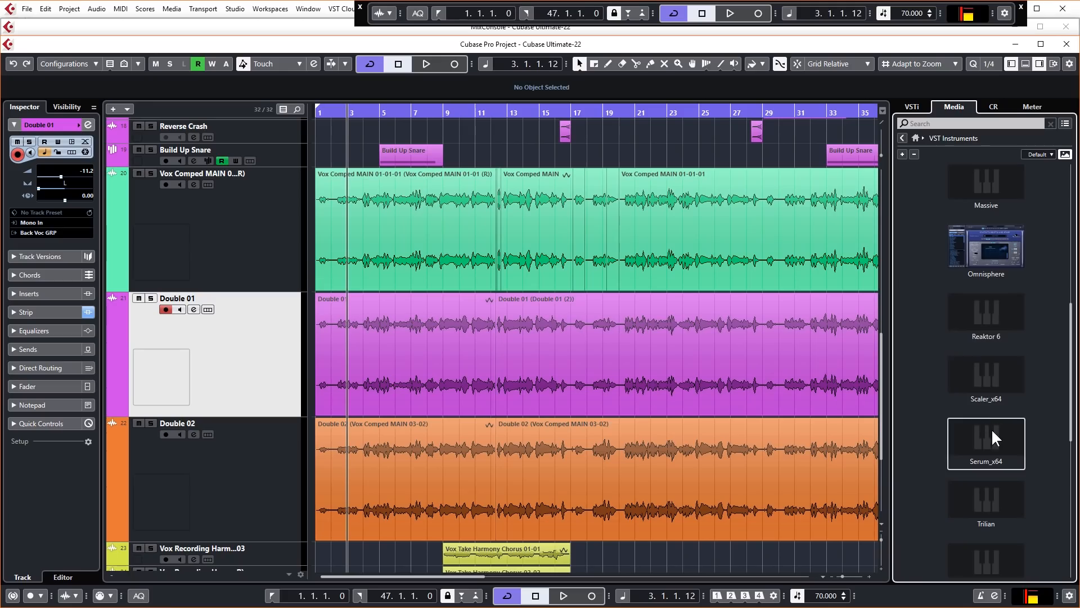
Add a Serum_x64 instrument track, capture its thumbnail, and show instruments as a categorized name list.
{"action": "double_click", "coordinate": [986, 443]}
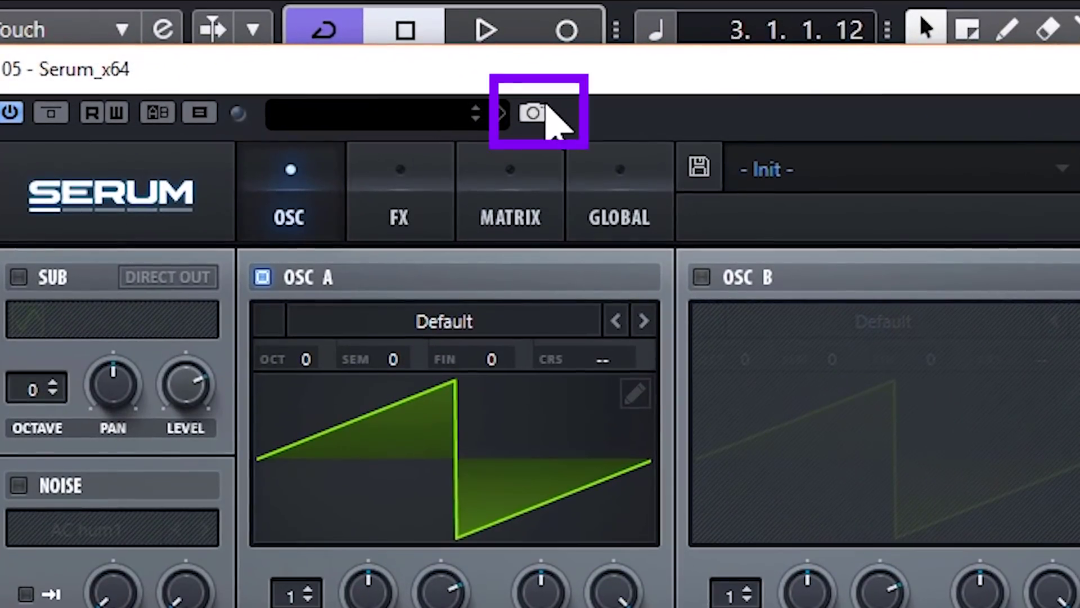
{"action": "left_click", "coordinate": [534, 112]}
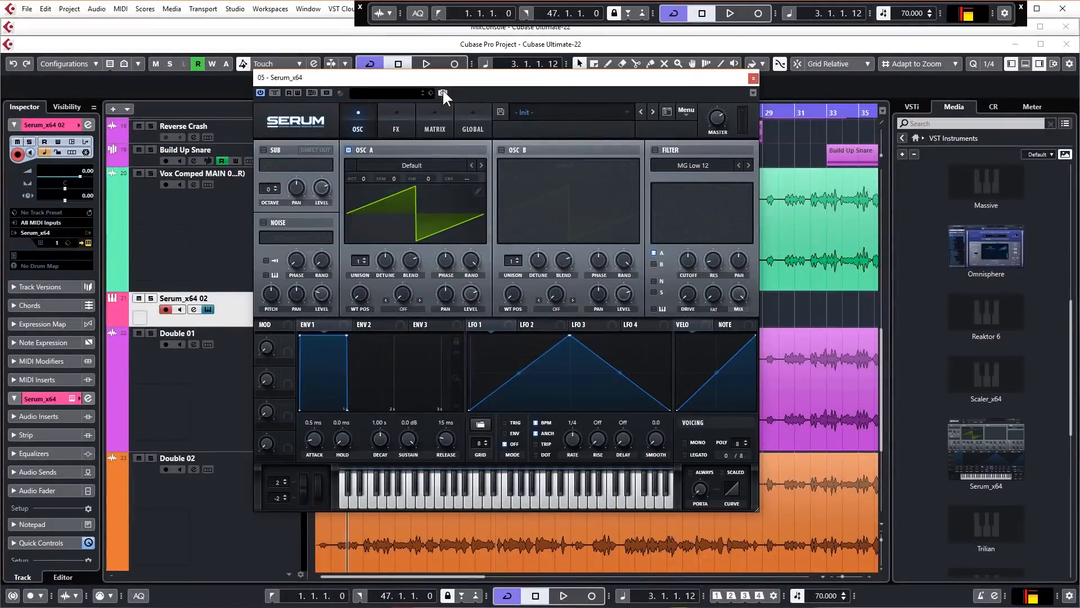
{"action": "left_click", "coordinate": [752, 79]}
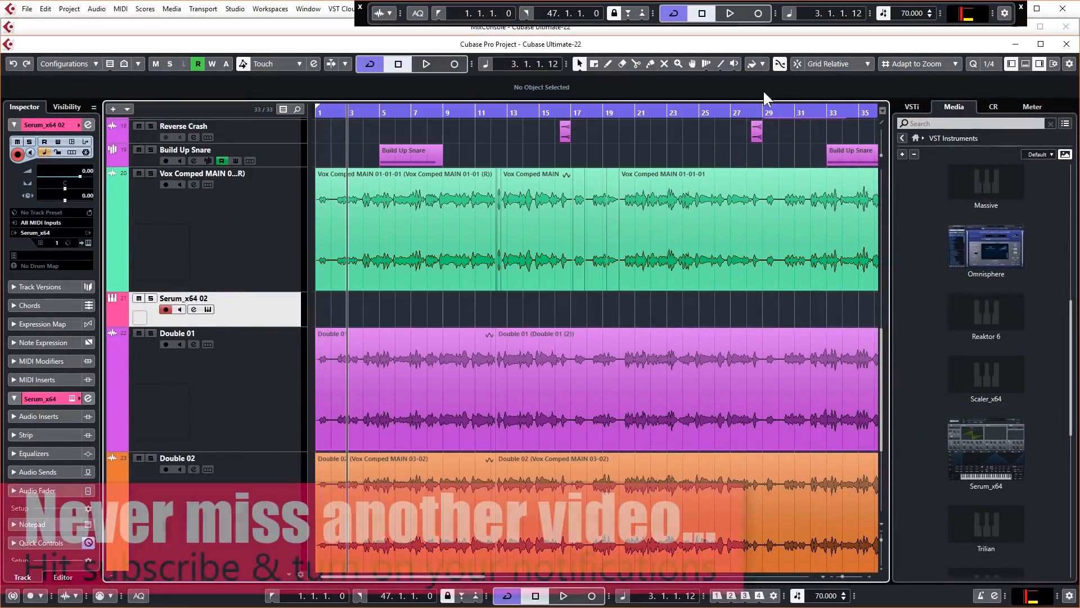
{"action": "mouse_move", "coordinate": [916, 310]}
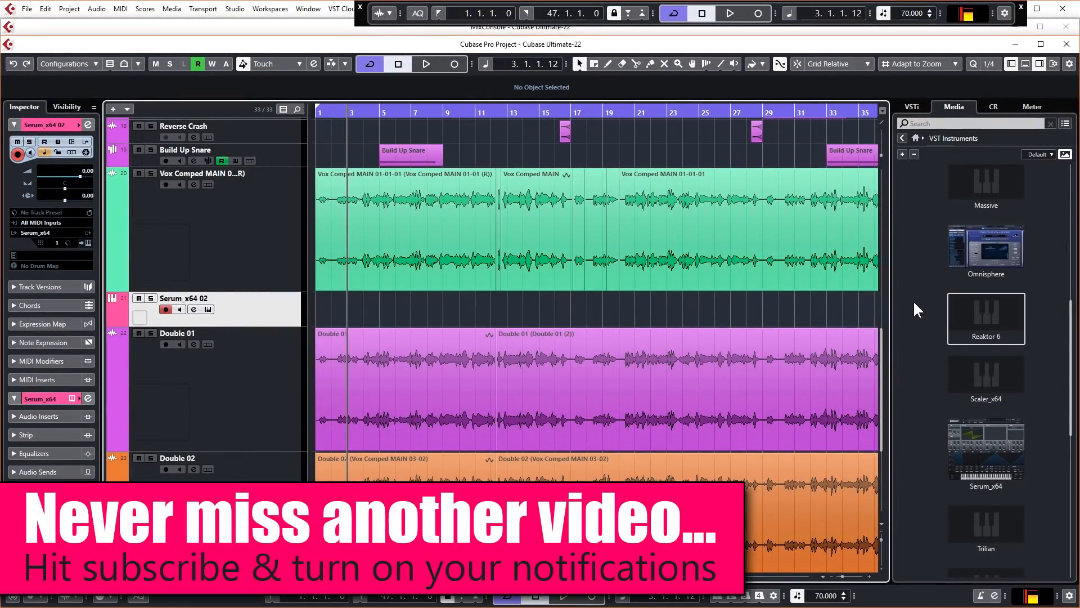
{"action": "mouse_move", "coordinate": [935, 299]}
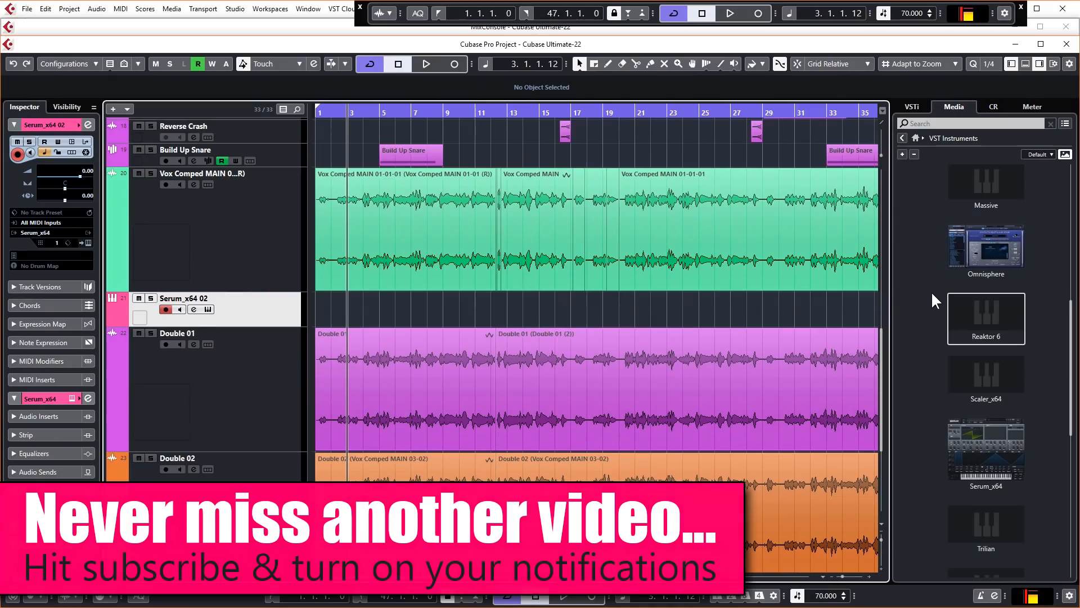
{"action": "left_click", "coordinate": [1065, 154]}
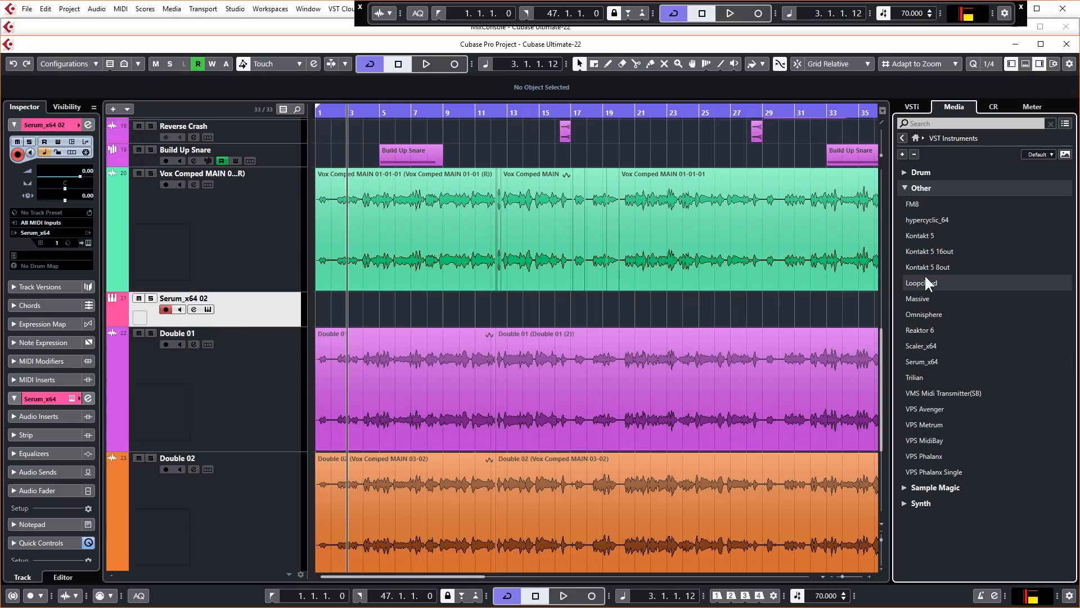
{"action": "mouse_move", "coordinate": [931, 203]}
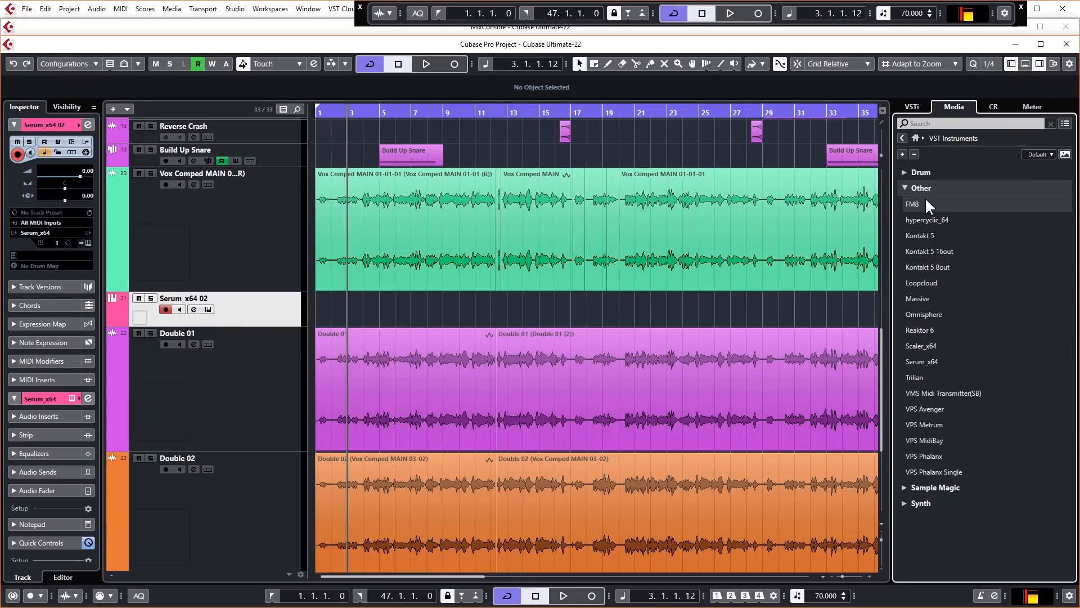
{"action": "mouse_move", "coordinate": [923, 209]}
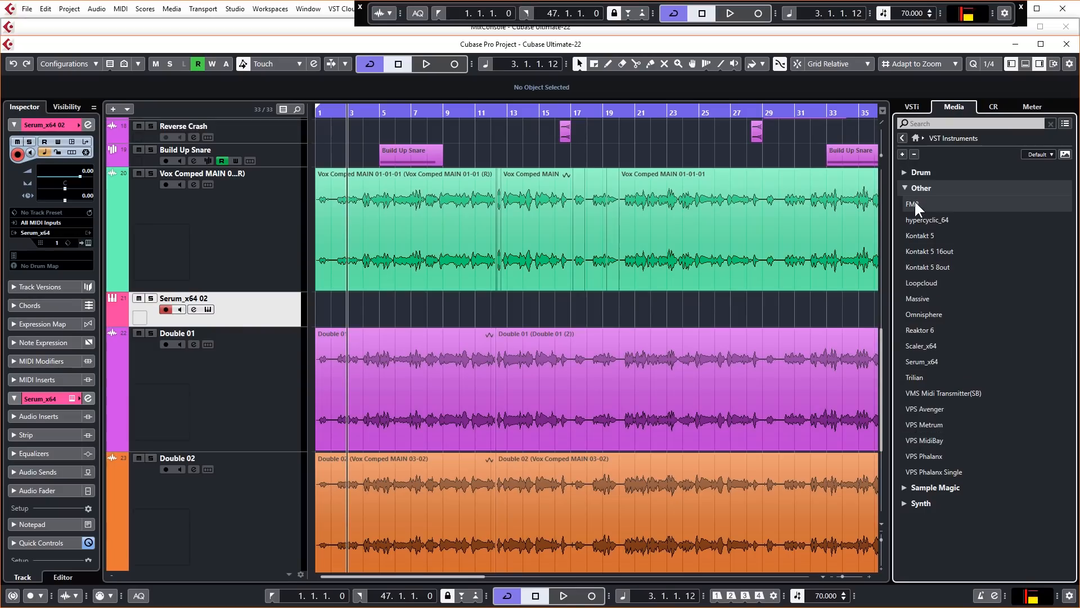
{"action": "mouse_move", "coordinate": [919, 268]}
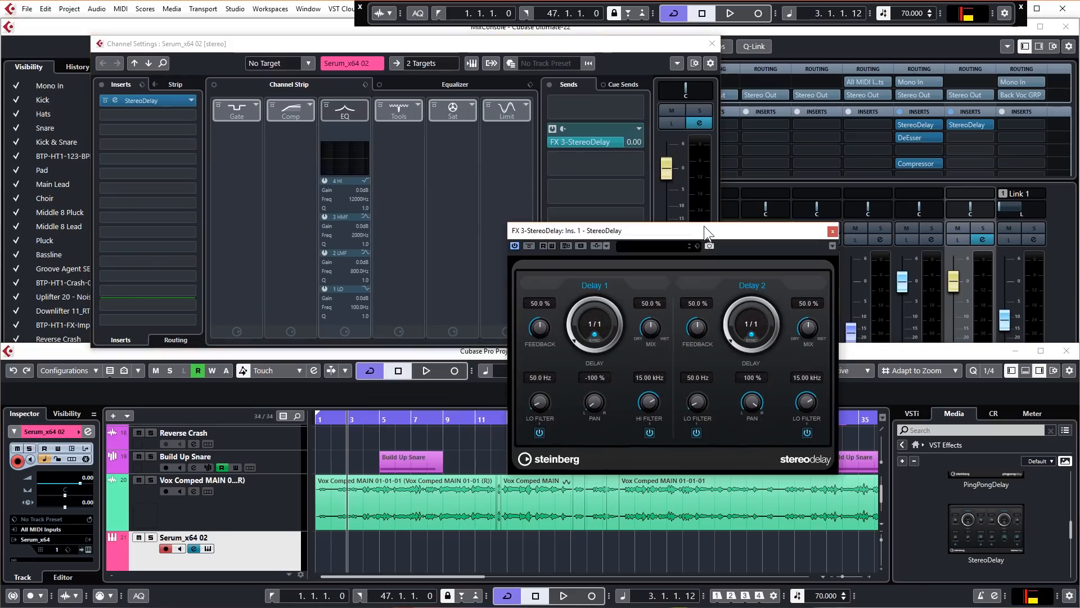
{"action": "mouse_move", "coordinate": [702, 238]}
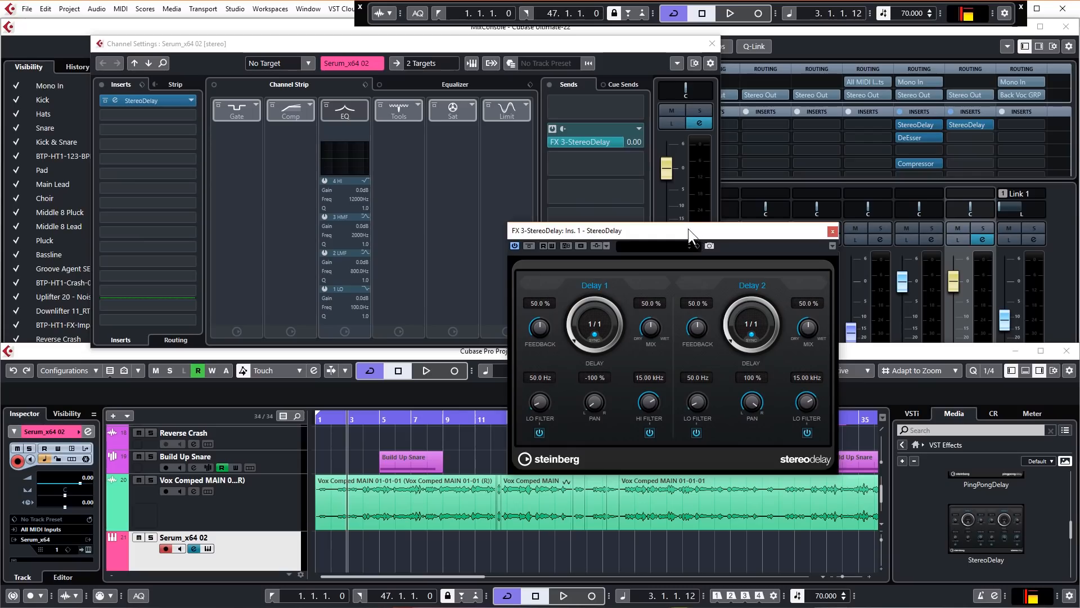
{"action": "mouse_move", "coordinate": [563, 129]}
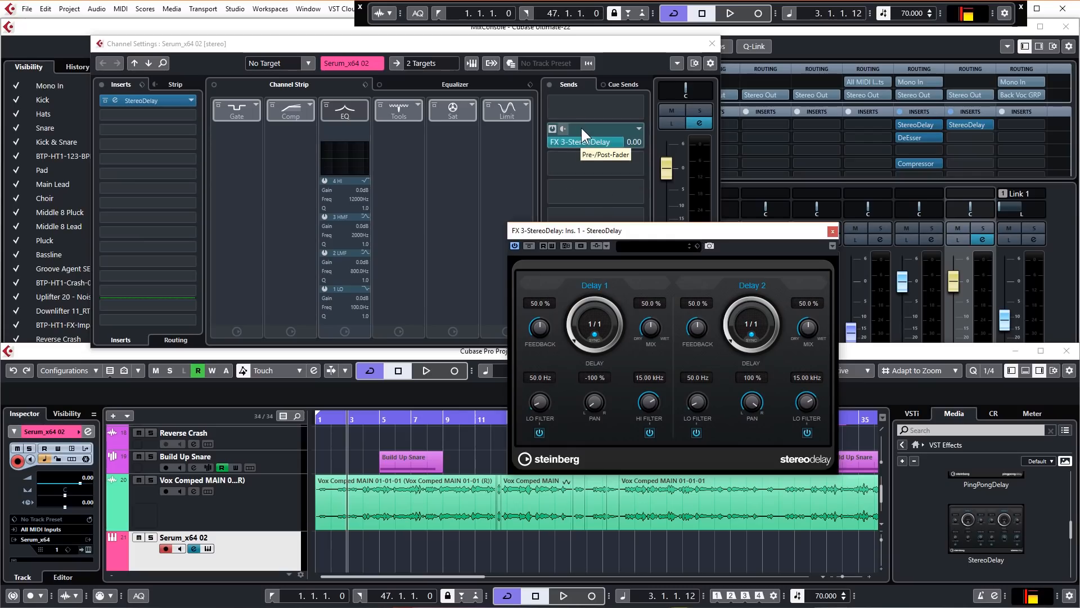
{"action": "mouse_move", "coordinate": [605, 143]}
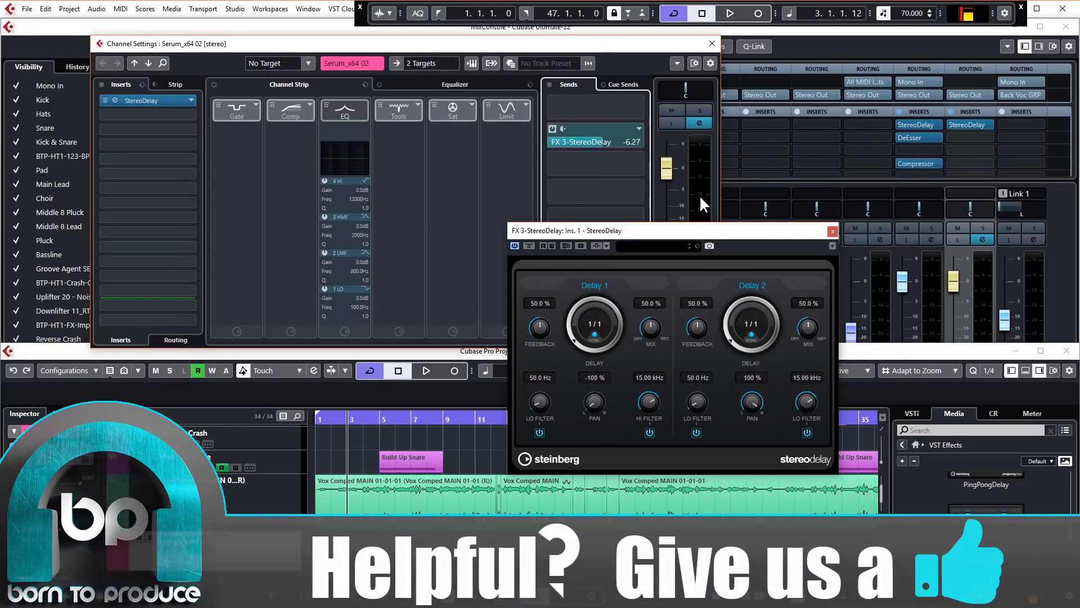
Close the Serum track's Channel Settings after adding the StereoDelay insert and -6.27 send.
{"action": "left_click", "coordinate": [711, 42]}
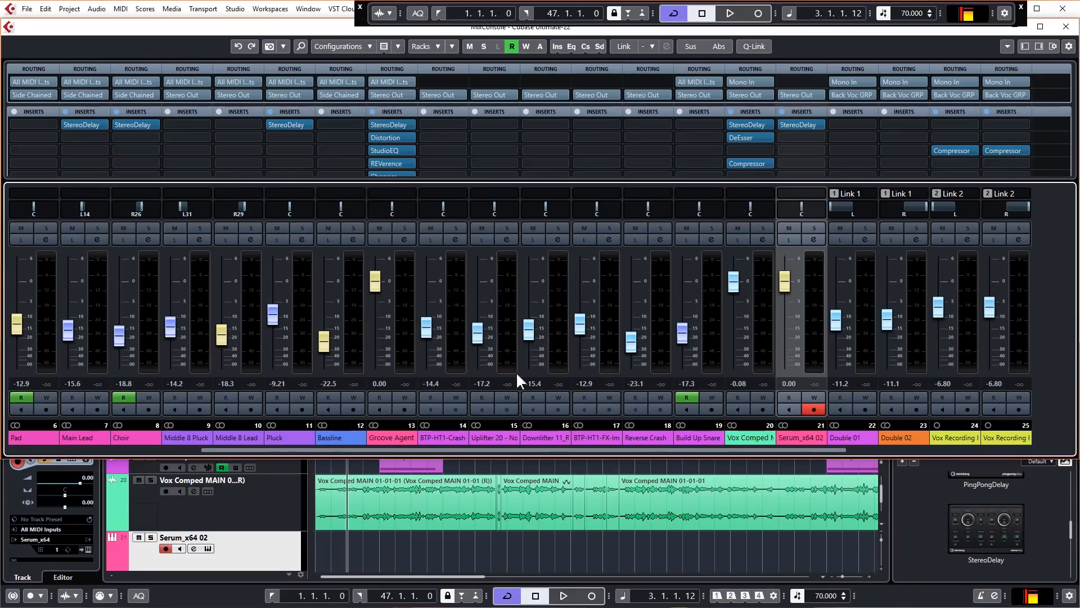
{"action": "mouse_move", "coordinate": [289, 81]}
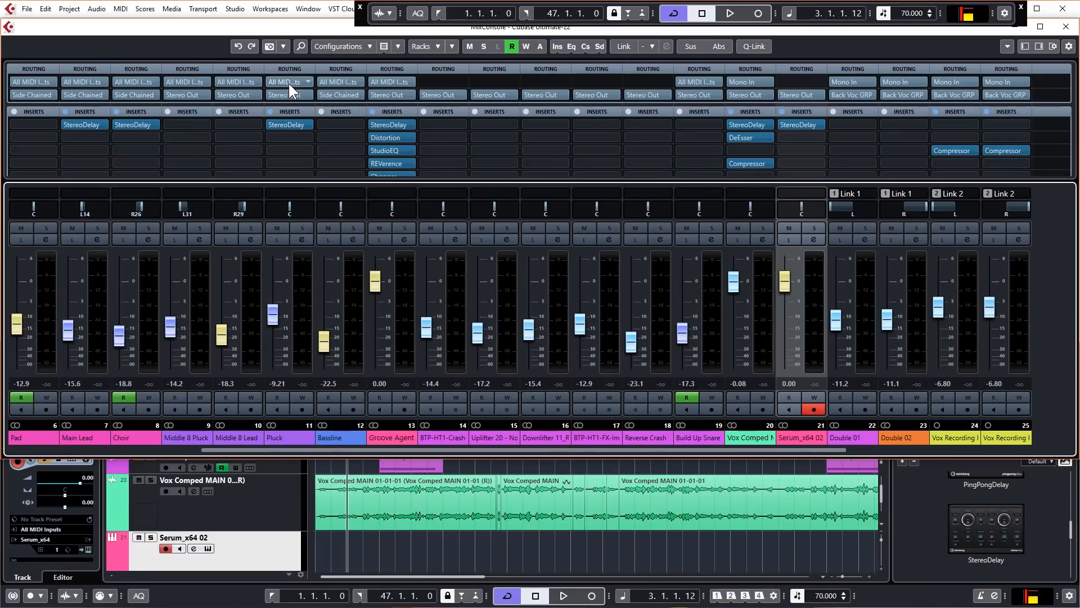
{"action": "mouse_move", "coordinate": [269, 46]}
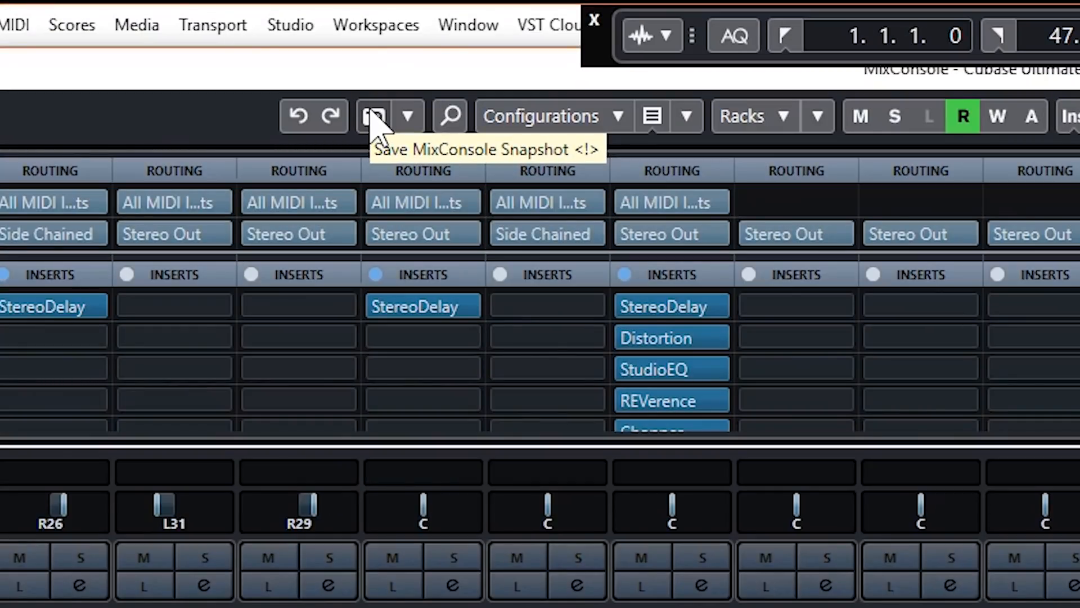
{"action": "mouse_move", "coordinate": [377, 130]}
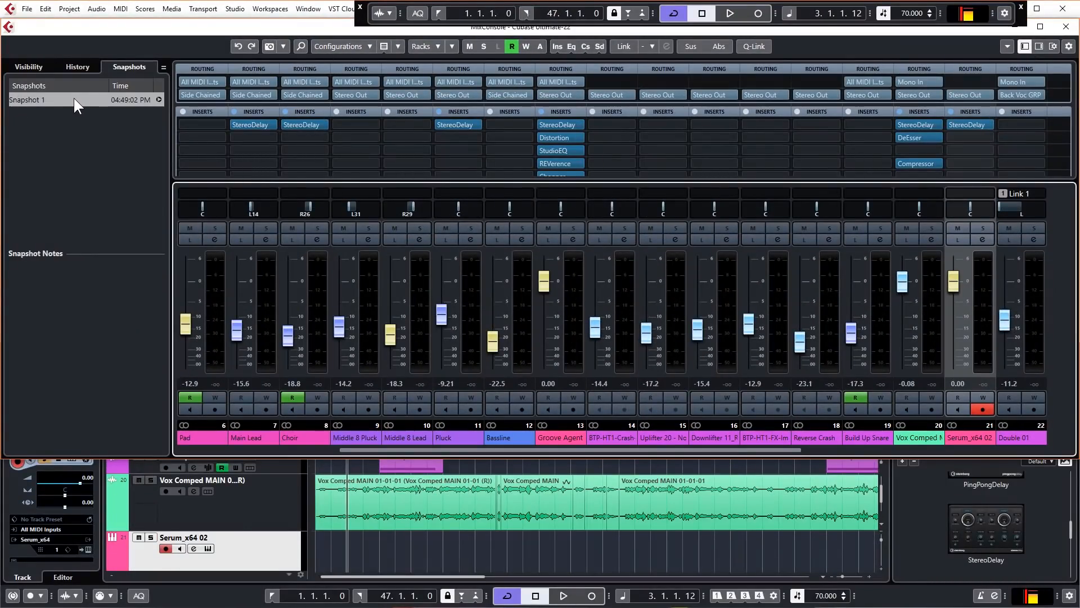
{"action": "mouse_move", "coordinate": [158, 99]}
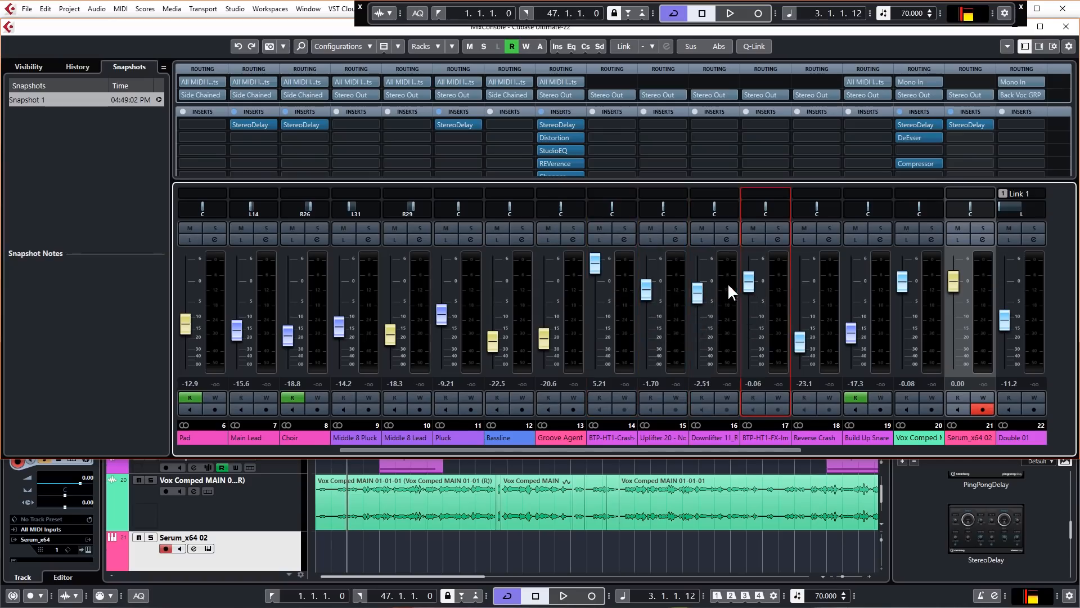
{"action": "mouse_move", "coordinate": [268, 46]}
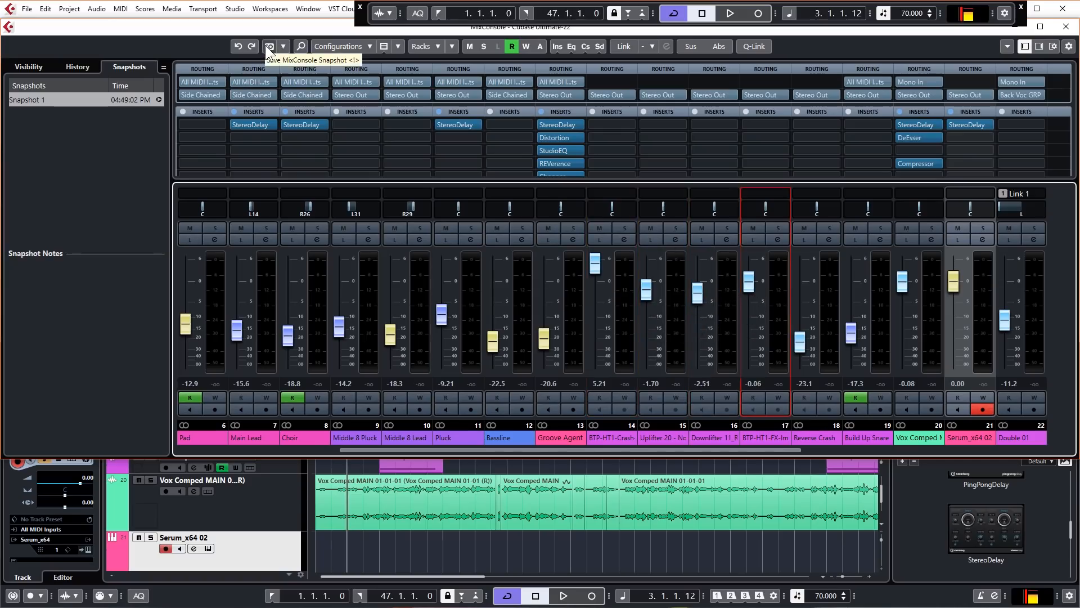
Save a new mixer snapshot and recall Snapshot 2, confirming the recall.
{"action": "left_click", "coordinate": [268, 46]}
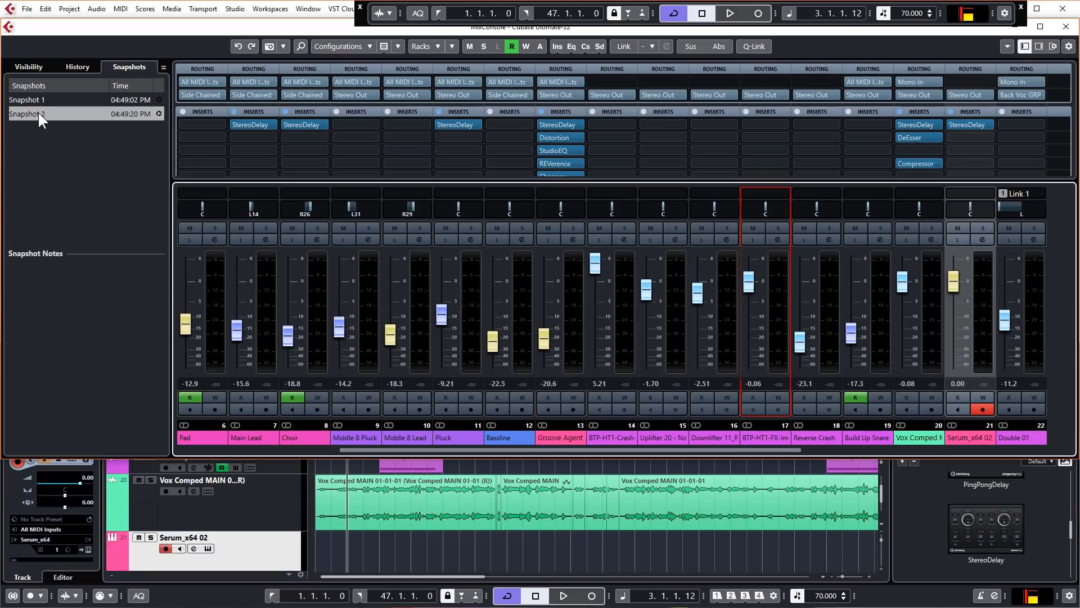
{"action": "left_click", "coordinate": [158, 100]}
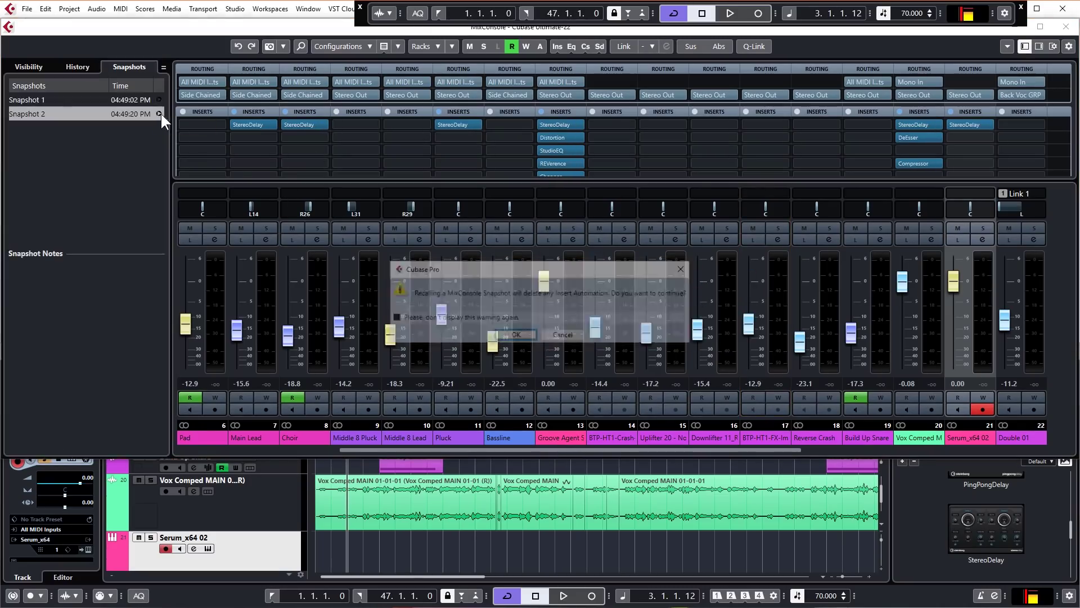
{"action": "left_click", "coordinate": [516, 334]}
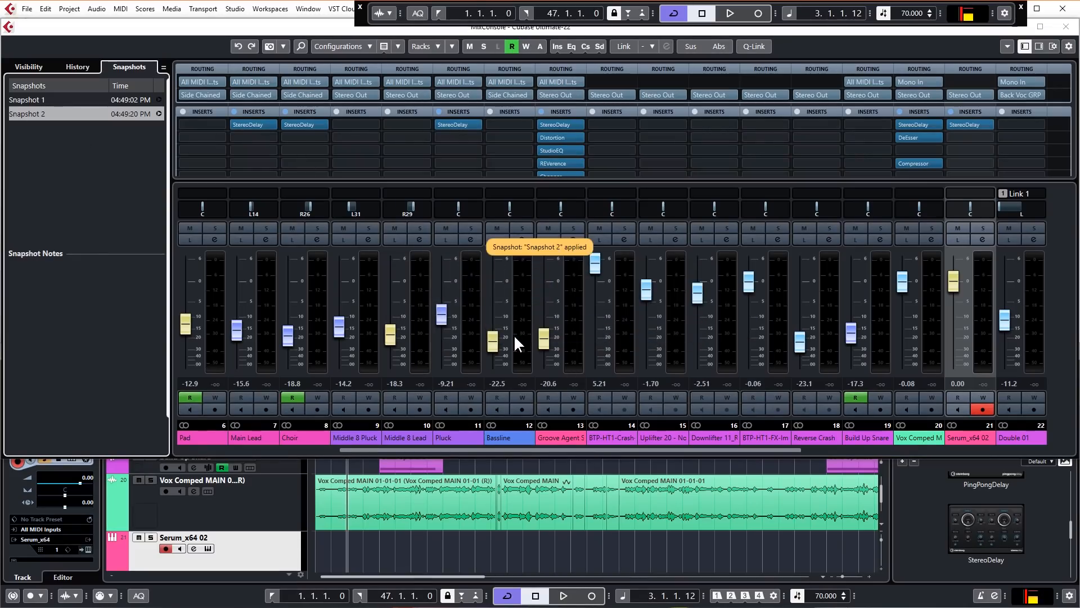
{"action": "mouse_move", "coordinate": [94, 150]}
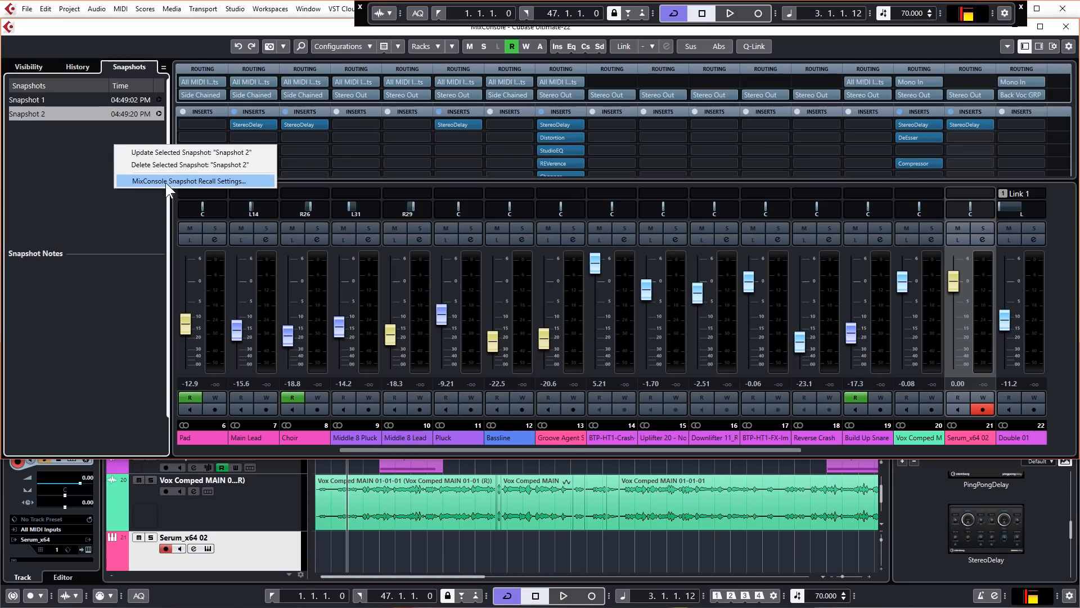
Review the Snapshot Recall Settings, then return to the project window.
{"action": "left_click", "coordinate": [188, 180]}
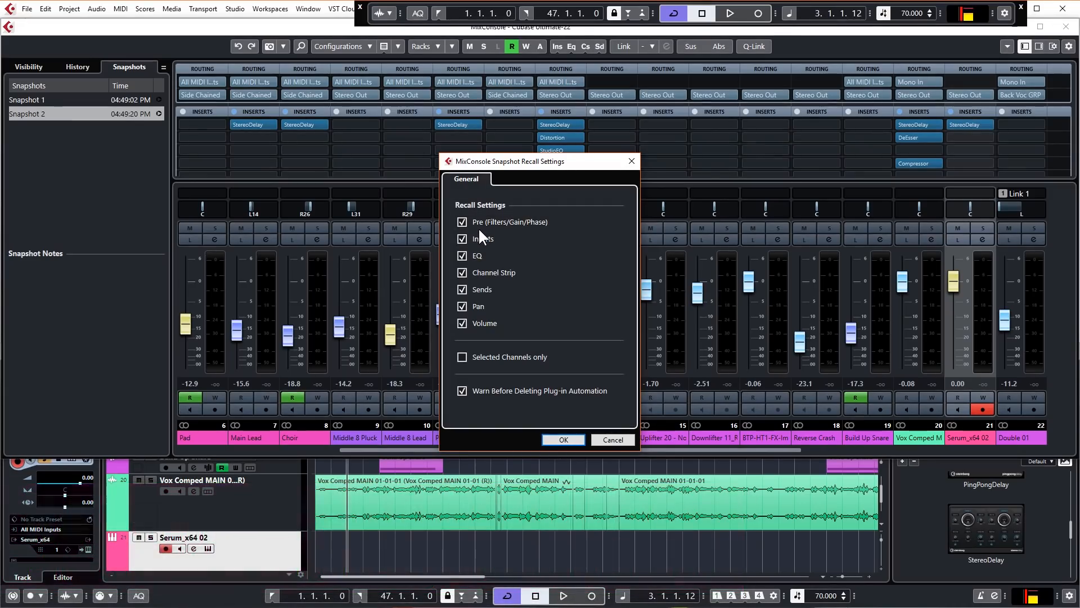
{"action": "mouse_move", "coordinate": [483, 315]}
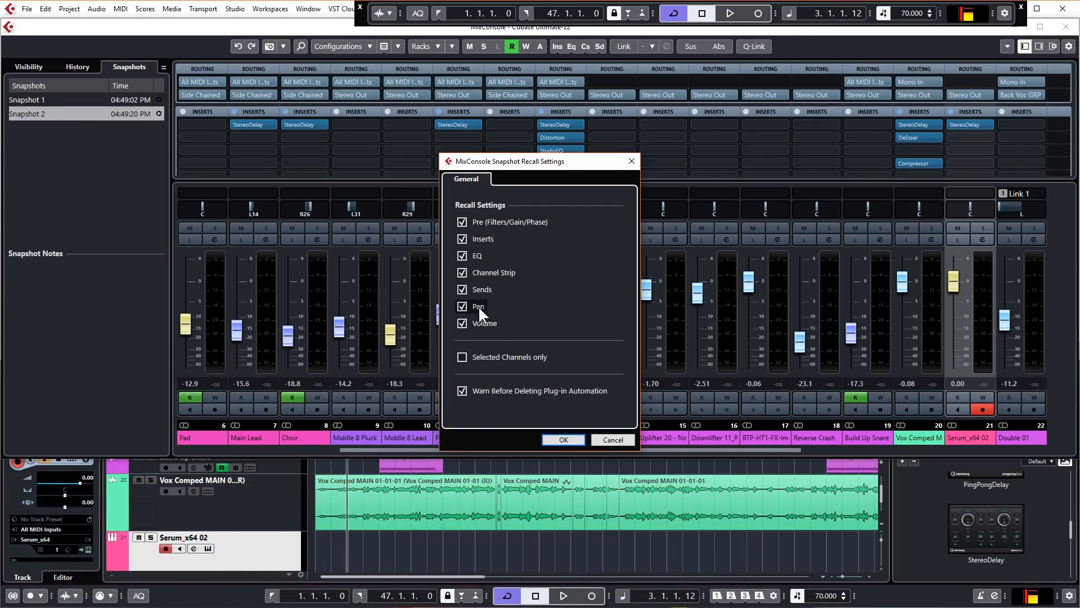
{"action": "mouse_move", "coordinate": [585, 399]}
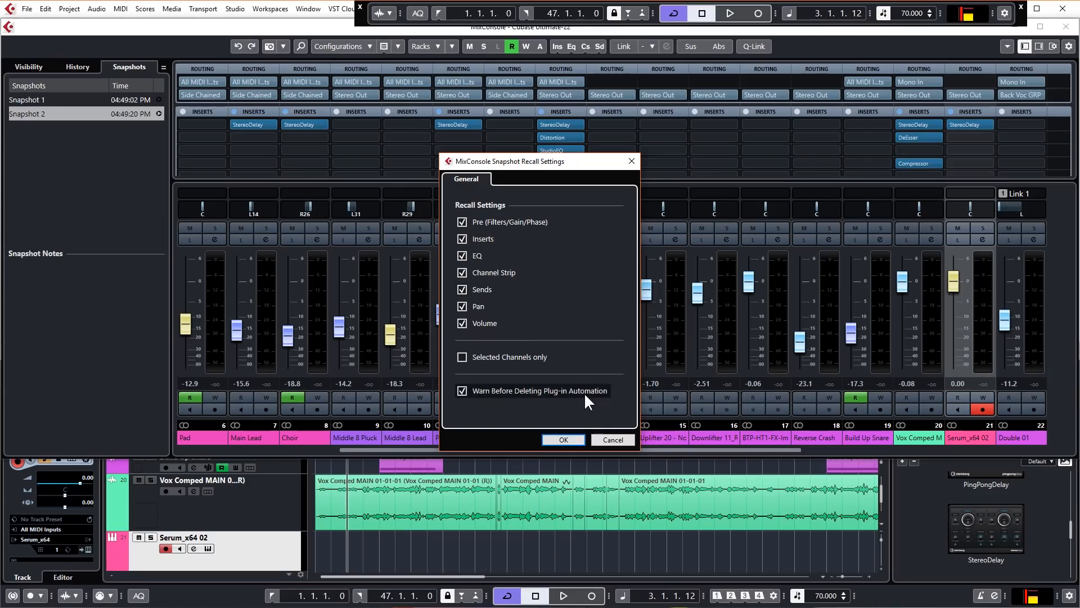
{"action": "left_click", "coordinate": [562, 440]}
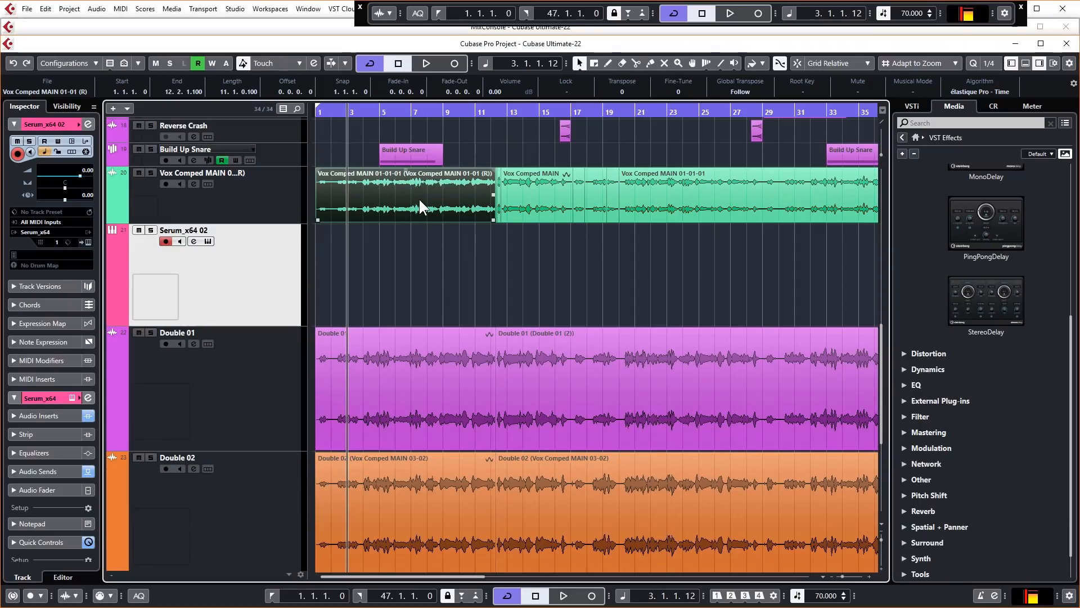
{"action": "mouse_move", "coordinate": [443, 205]}
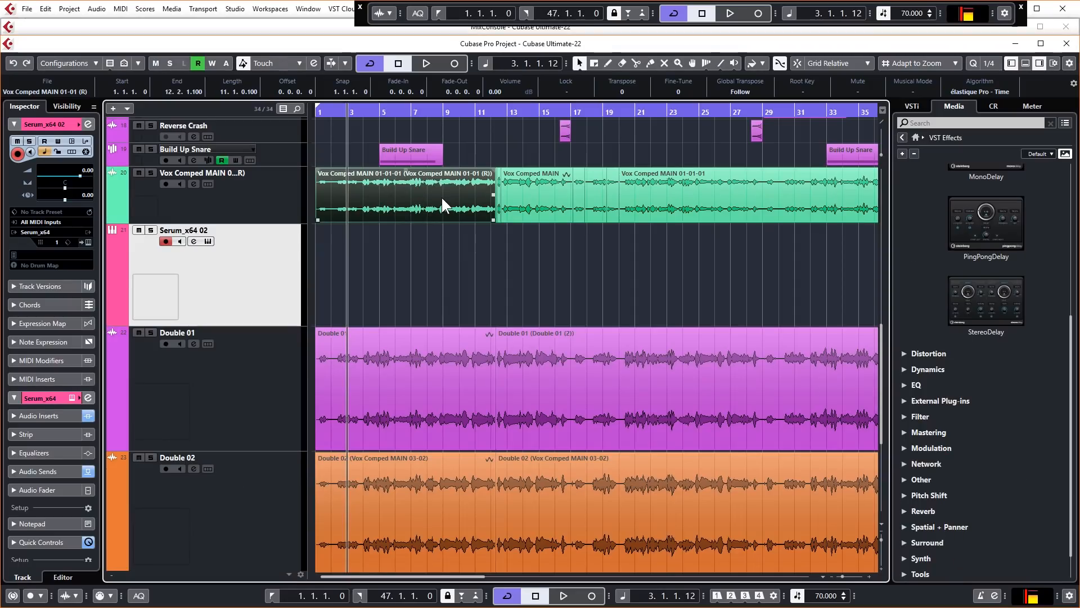
{"action": "mouse_move", "coordinate": [415, 196]}
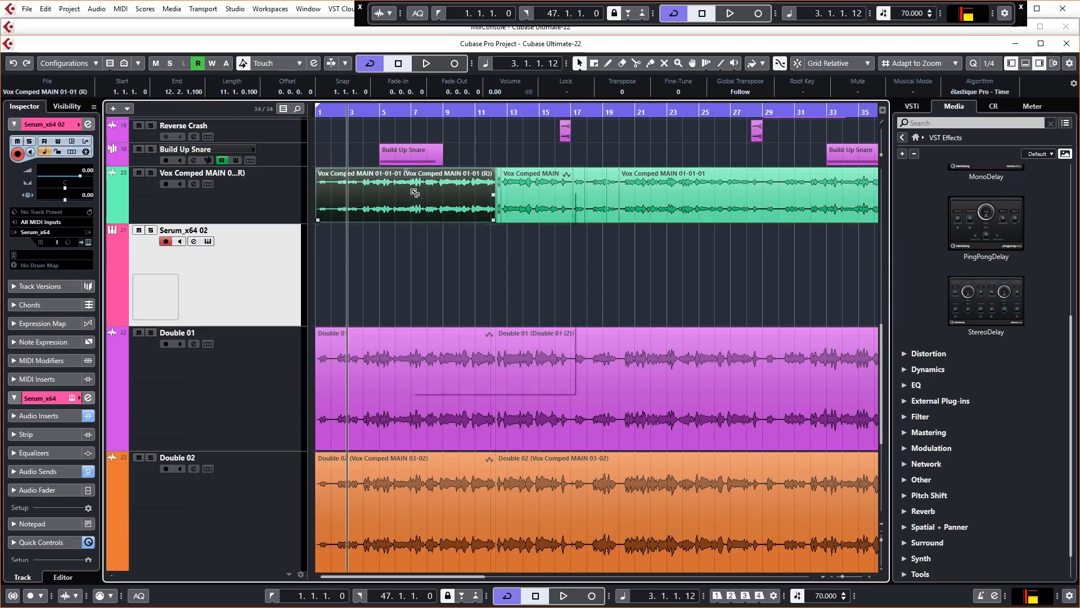
{"action": "right_click", "coordinate": [413, 192]}
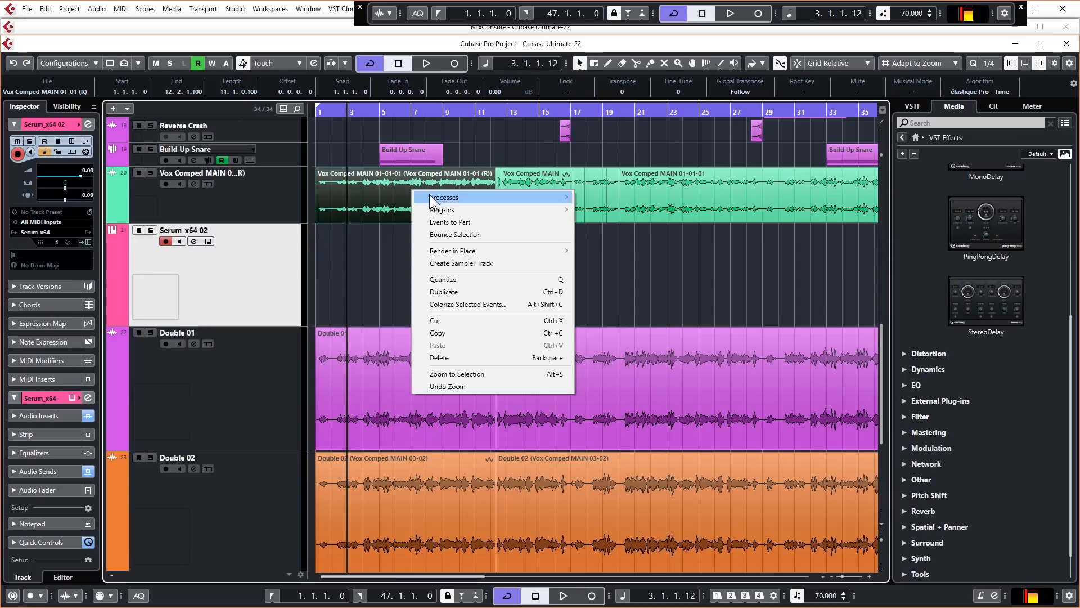
{"action": "mouse_move", "coordinate": [467, 373]}
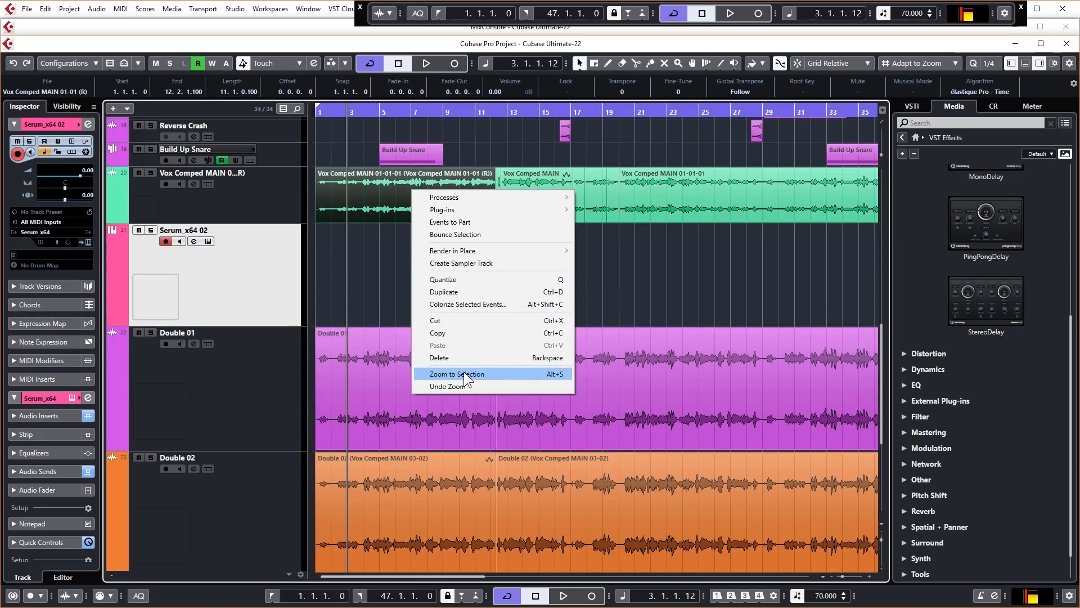
{"action": "mouse_move", "coordinate": [522, 231]}
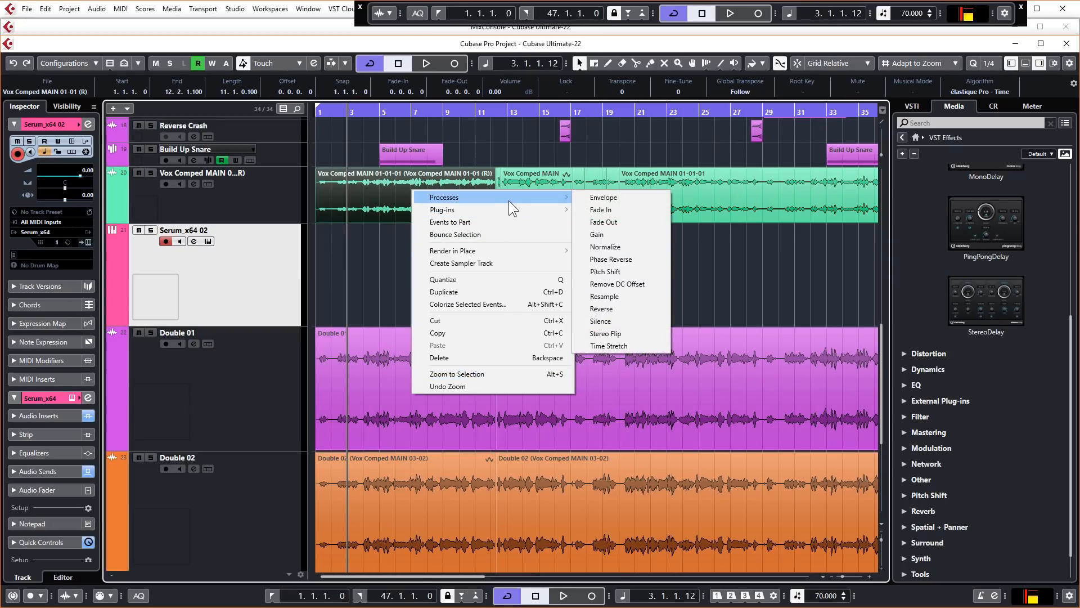
{"action": "mouse_move", "coordinate": [538, 234]}
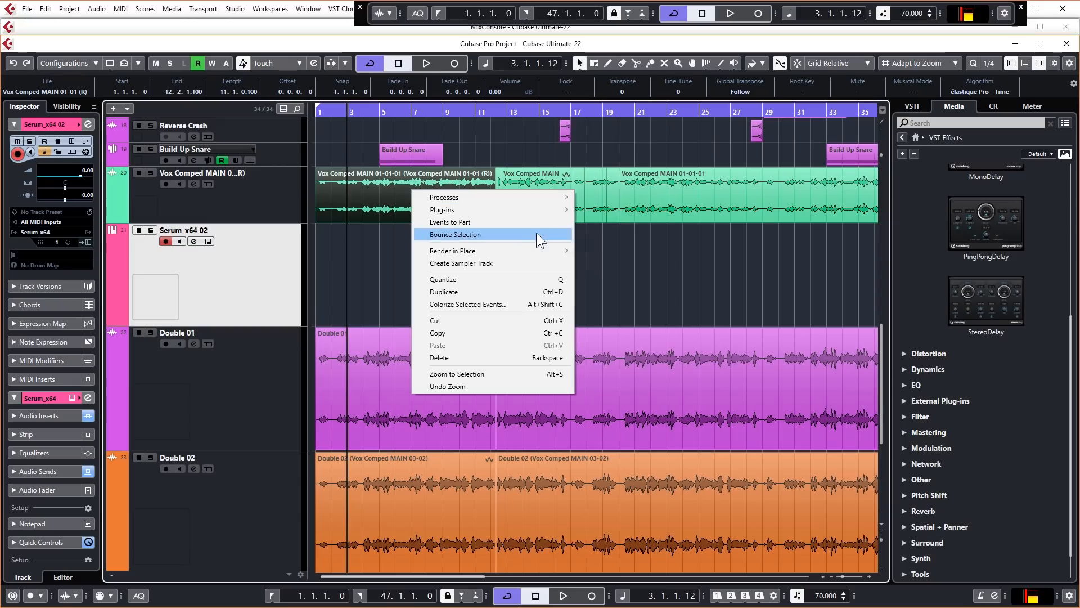
{"action": "mouse_move", "coordinate": [521, 268]}
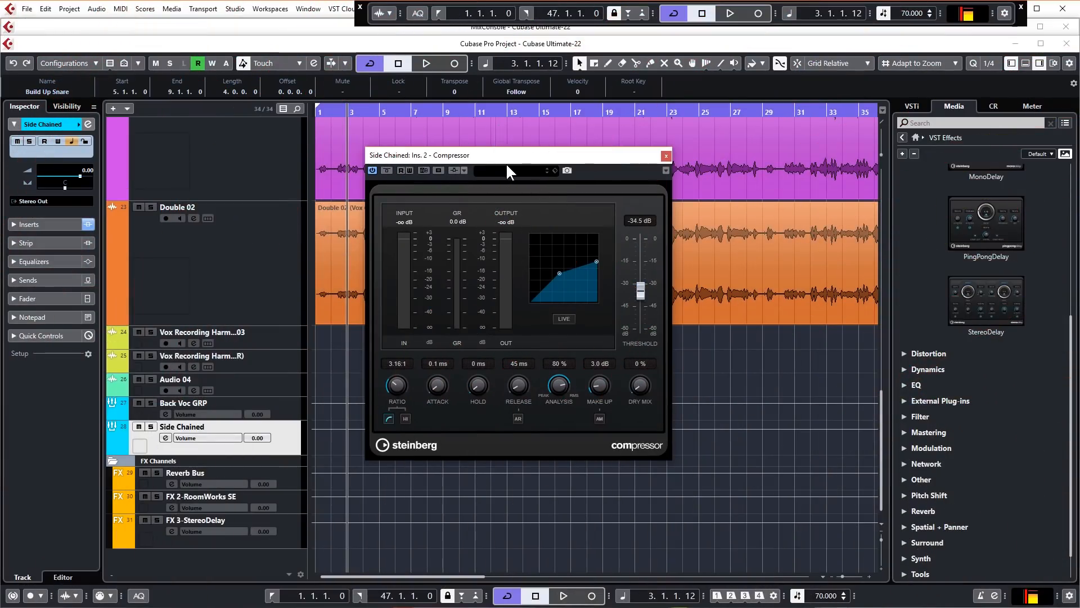
{"action": "mouse_move", "coordinate": [530, 171]}
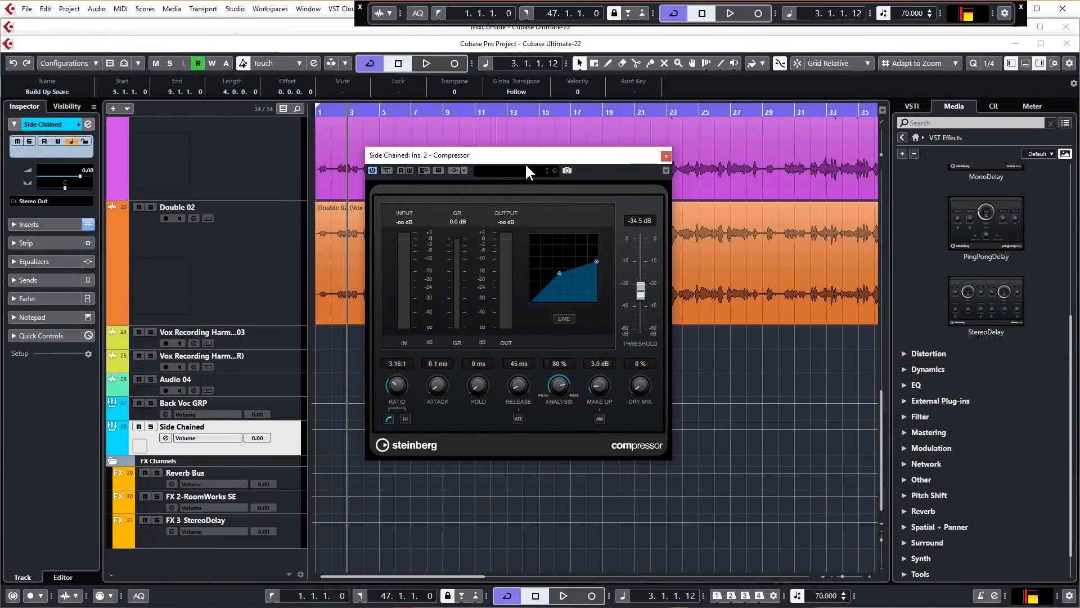
{"action": "mouse_move", "coordinate": [474, 163]}
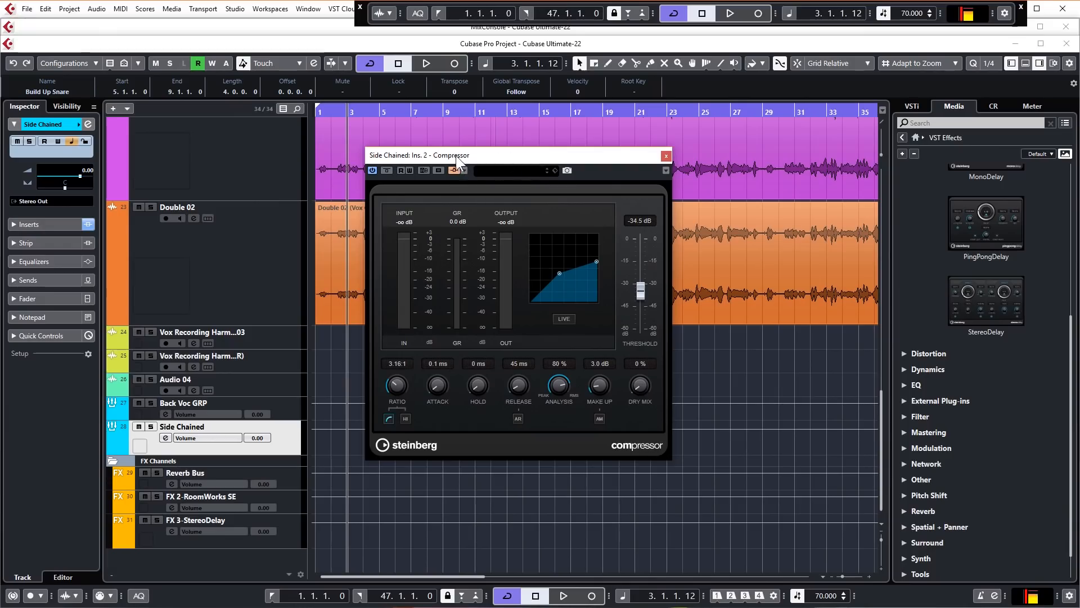
{"action": "mouse_move", "coordinate": [454, 170]}
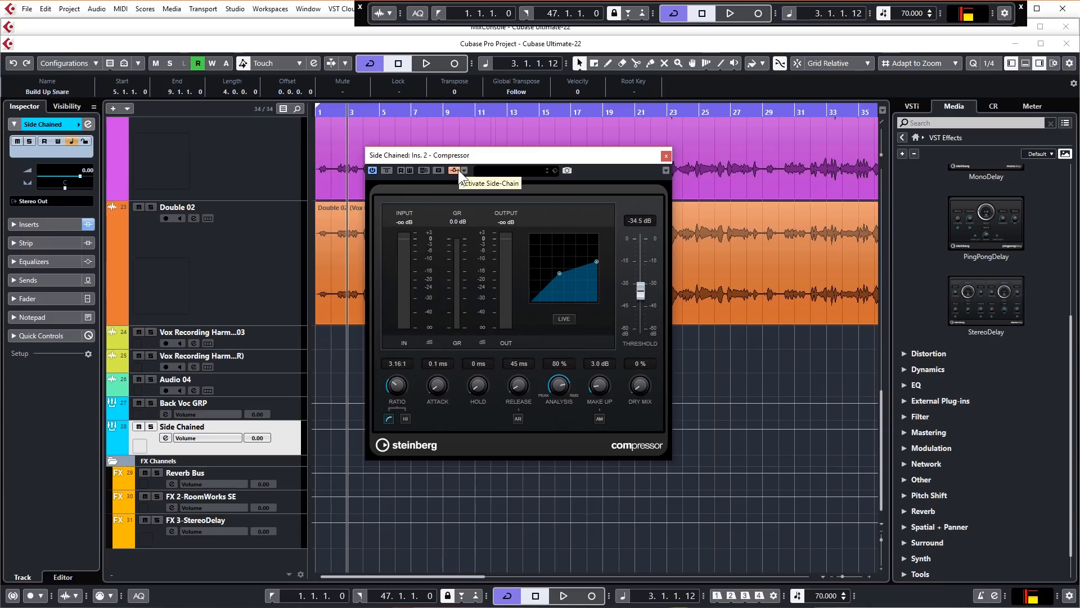
Activate the compressor's side-chain and choose Kick as its side-chain input.
{"action": "left_click", "coordinate": [453, 170]}
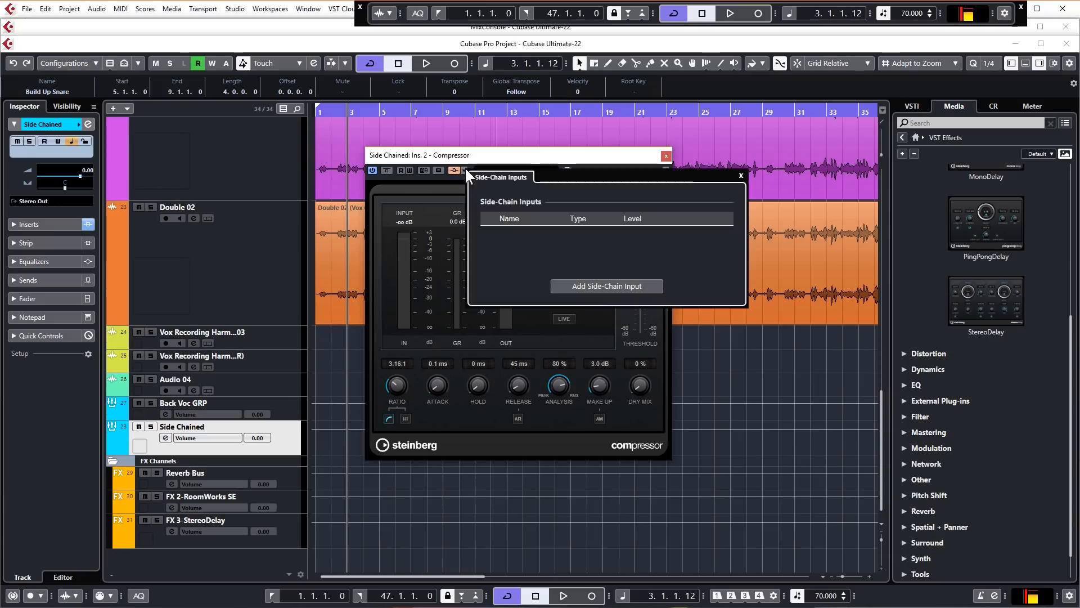
{"action": "left_click", "coordinate": [605, 284]}
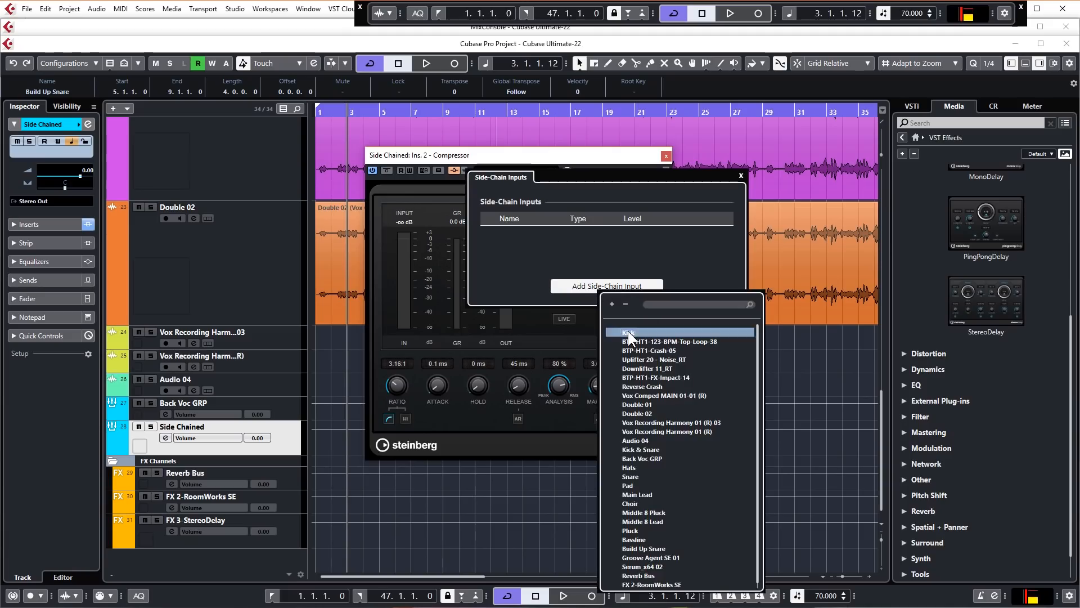
{"action": "left_click", "coordinate": [628, 333]}
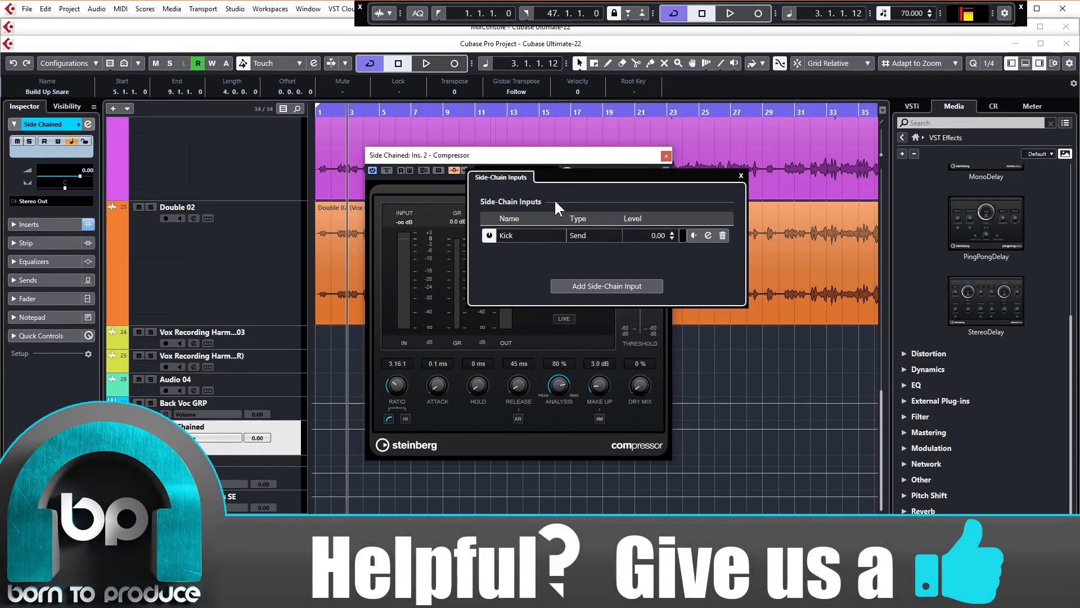
{"action": "left_click", "coordinate": [740, 175]}
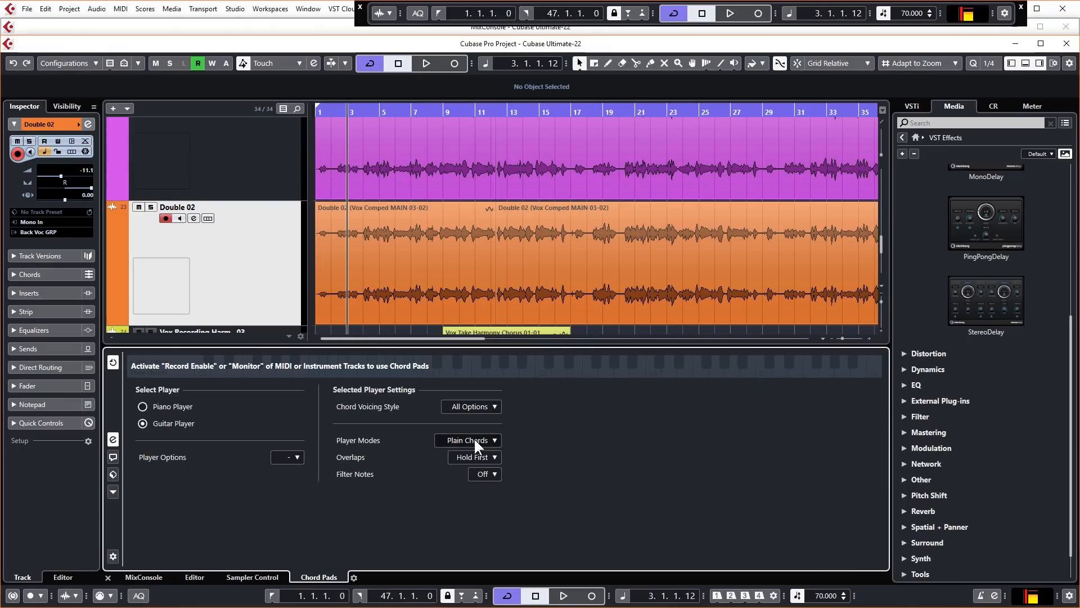
{"action": "mouse_move", "coordinate": [461, 444]}
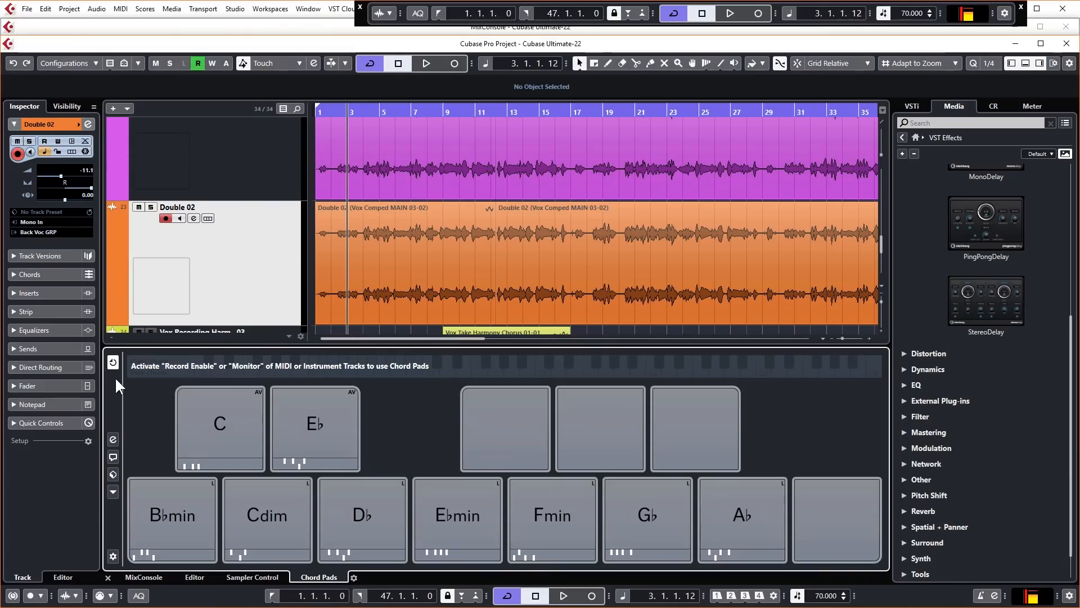
{"action": "mouse_move", "coordinate": [112, 363]}
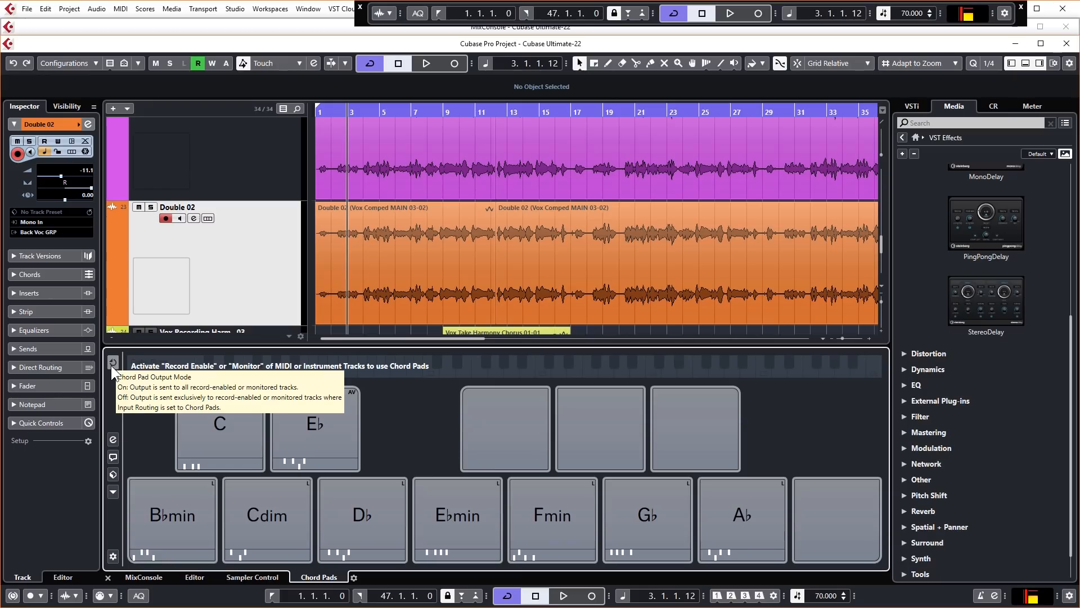
{"action": "mouse_move", "coordinate": [113, 379]}
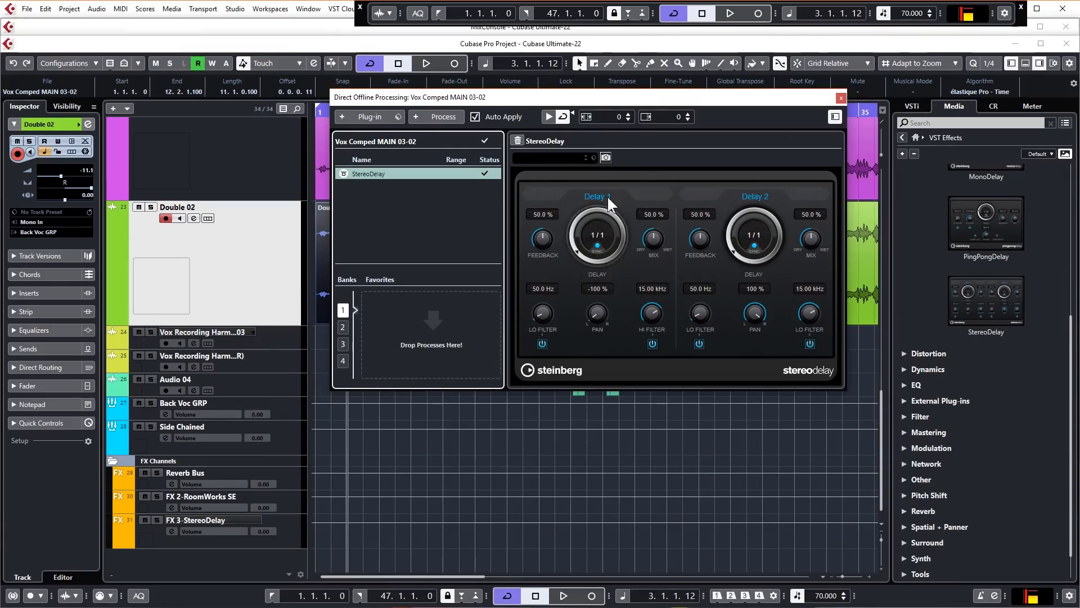
{"action": "mouse_move", "coordinate": [493, 251]}
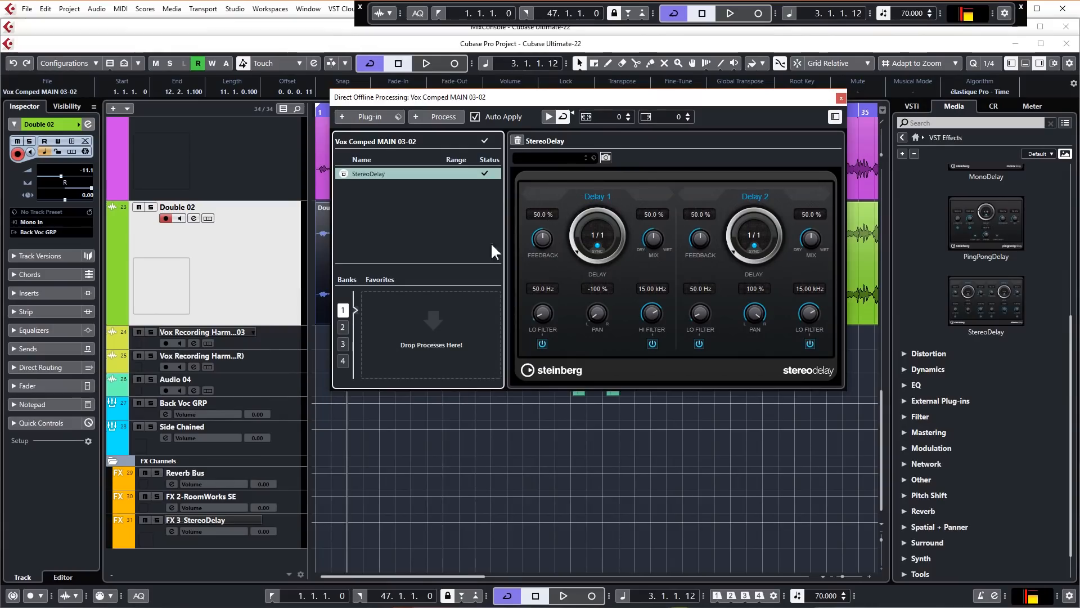
{"action": "mouse_move", "coordinate": [542, 239]}
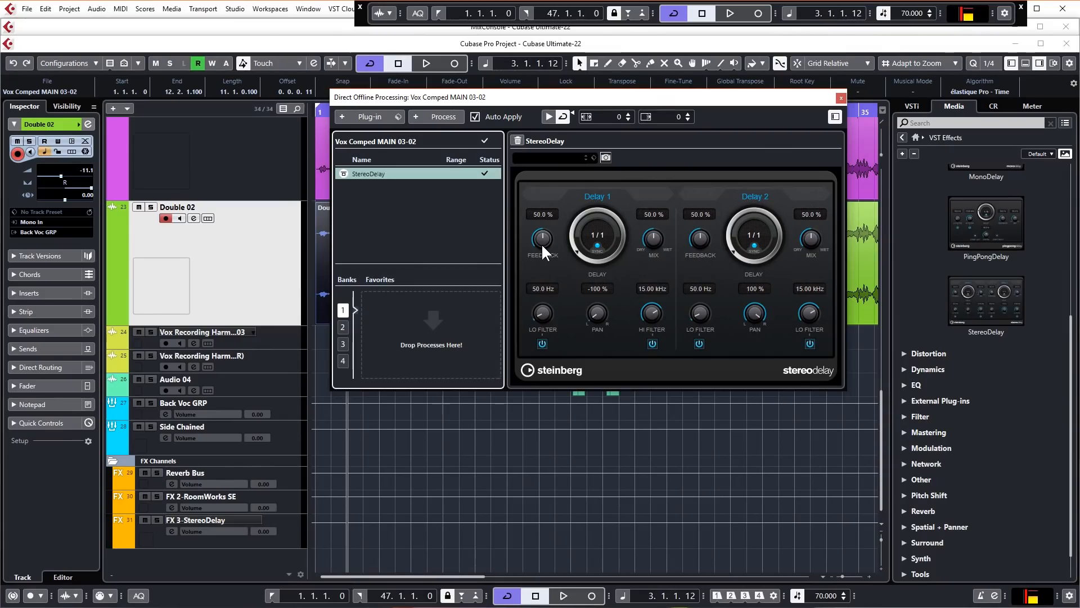
Adjust the StereoDelay offline process on the Vox Comped MAIN 03-02 event.
{"action": "left_click", "coordinate": [840, 97]}
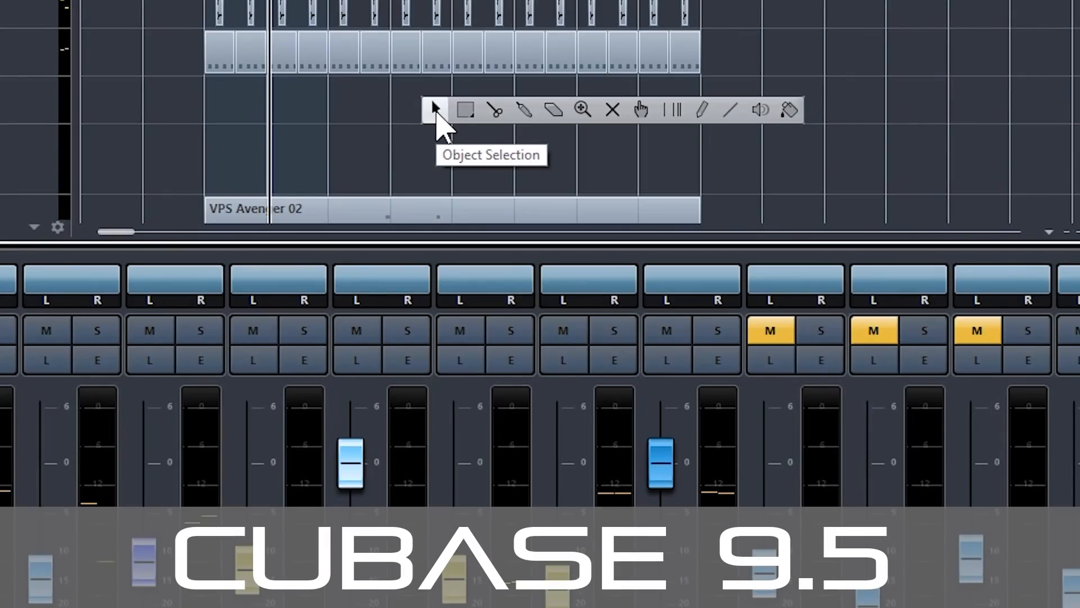
{"action": "mouse_move", "coordinate": [695, 133]}
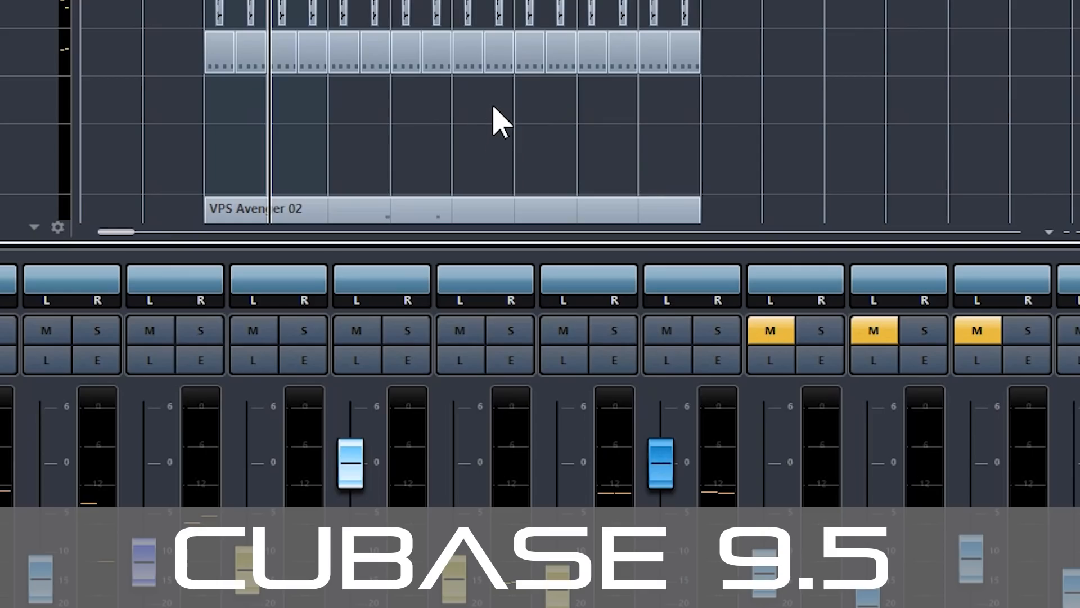
Open the Export Audio Mixdown dialog from the File menu.
{"action": "left_click", "coordinate": [27, 7]}
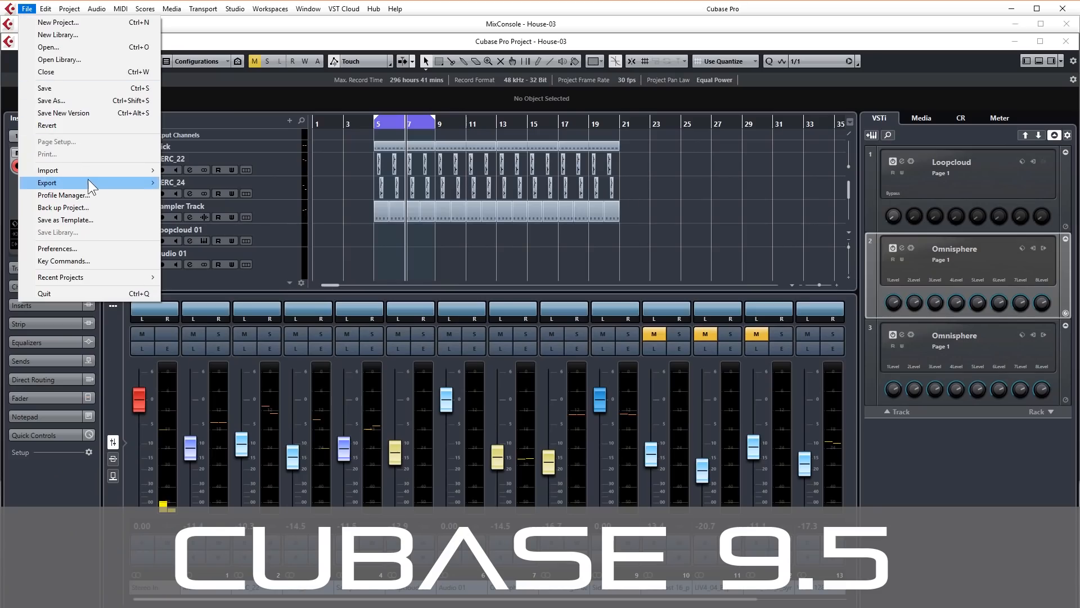
{"action": "left_click", "coordinate": [48, 182]}
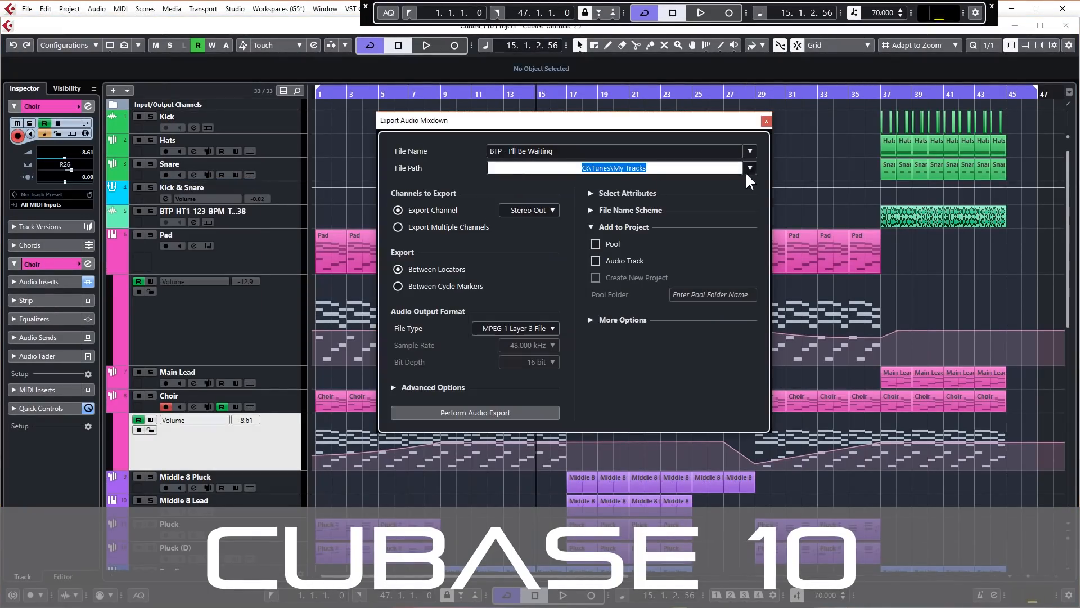
Set the export destination to the Let's Go folder and start the MP3 mixdown export.
{"action": "left_click", "coordinate": [749, 168]}
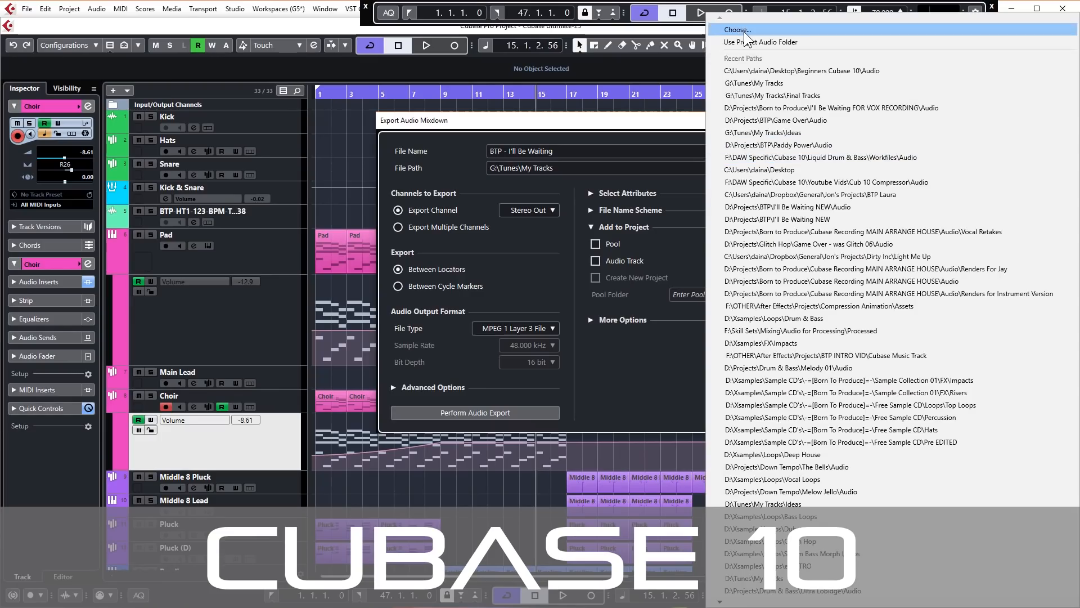
{"action": "left_click", "coordinate": [736, 29]}
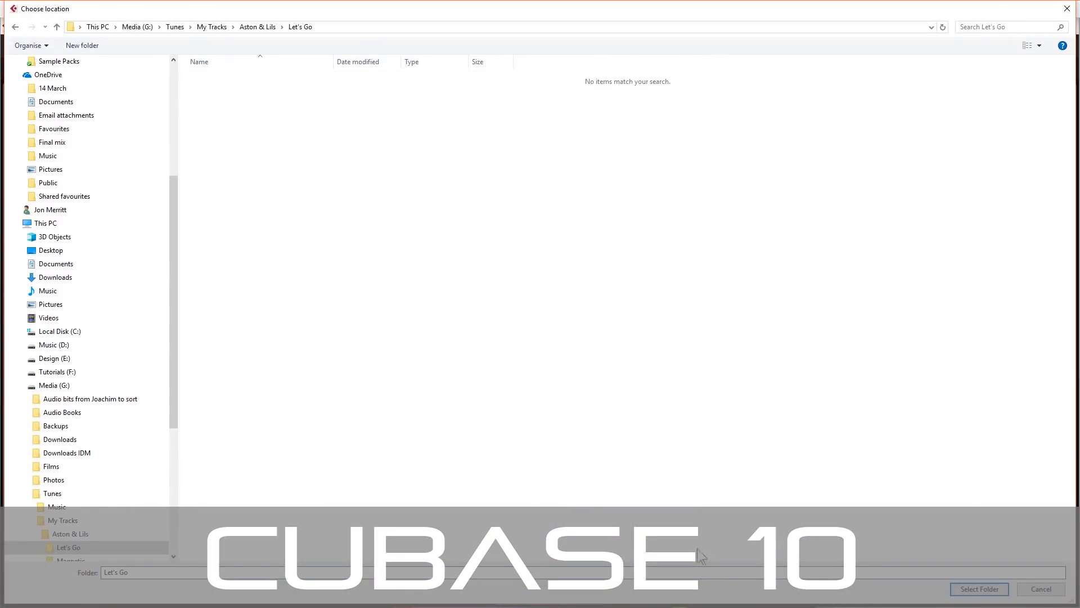
{"action": "left_click", "coordinate": [978, 589]}
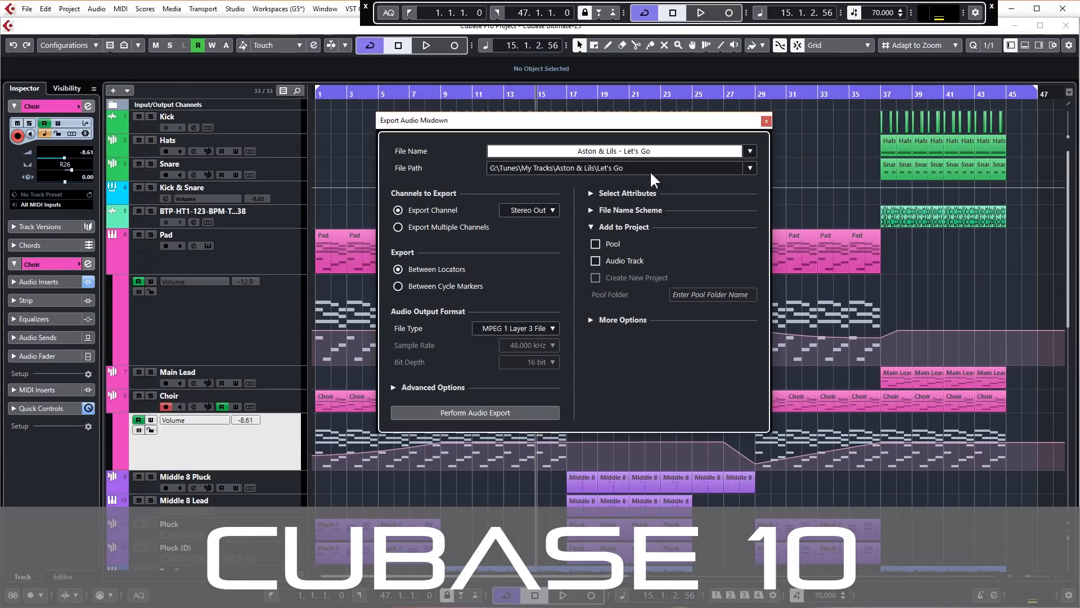
{"action": "mouse_move", "coordinate": [473, 412]}
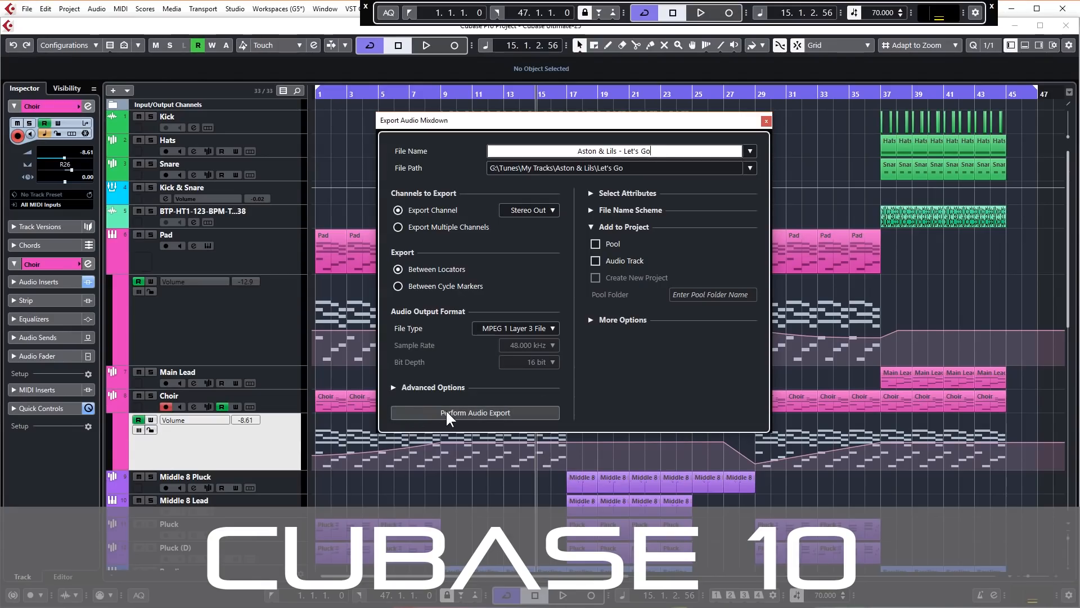
{"action": "left_click", "coordinate": [473, 411]}
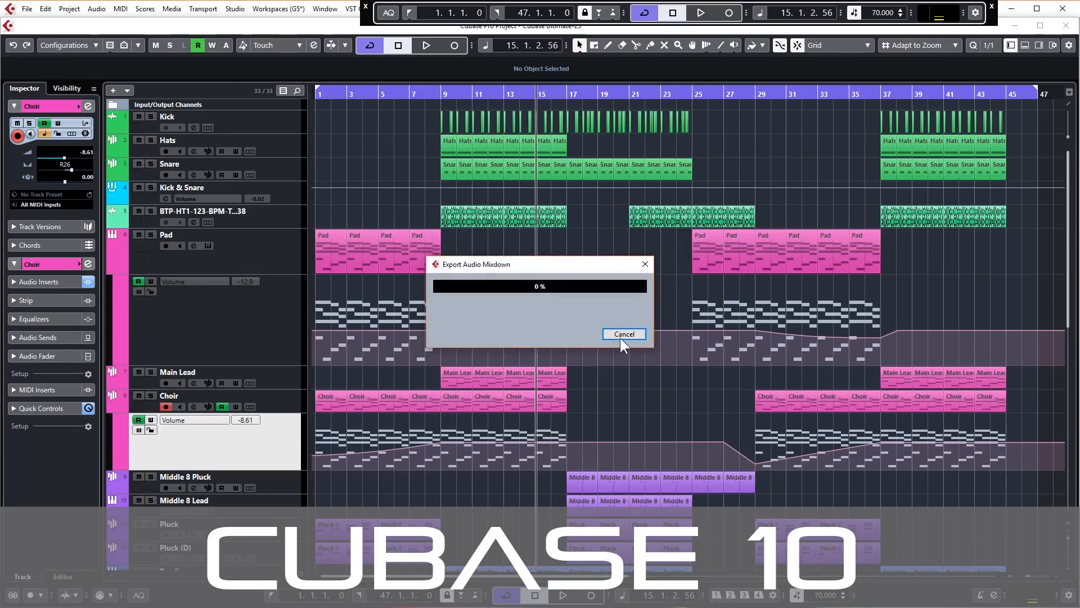